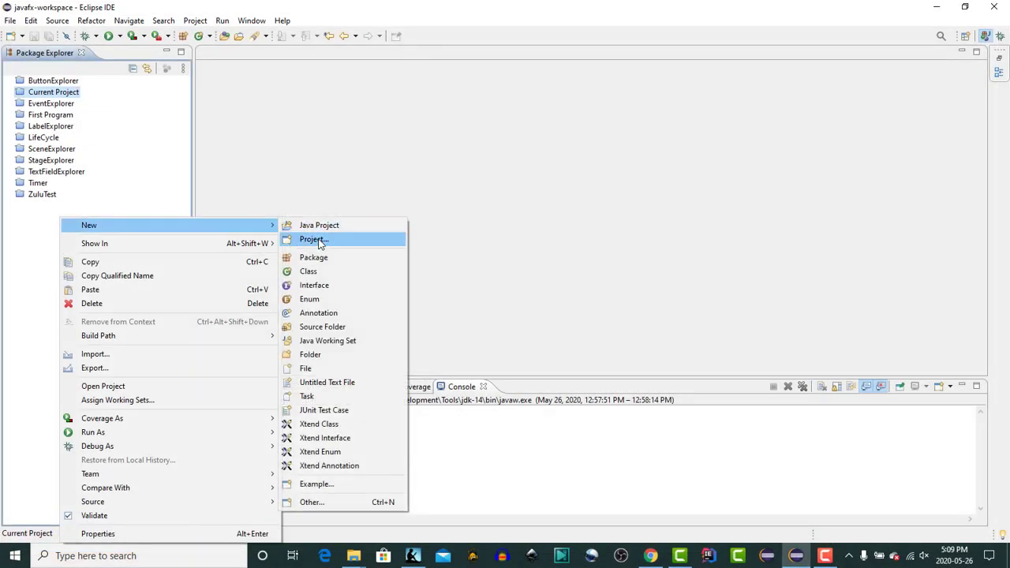
Create a new JavaFX project named HBox Explorer
{"action": "left_click", "coordinate": [313, 239]}
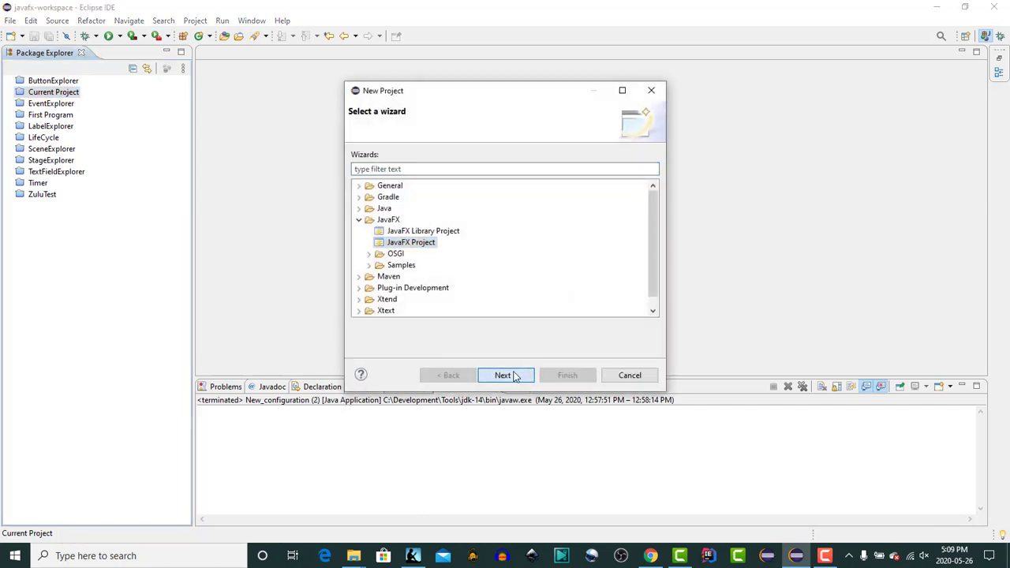
{"action": "left_click", "coordinate": [502, 374]}
{"action": "type", "text": "HBox Explor"}
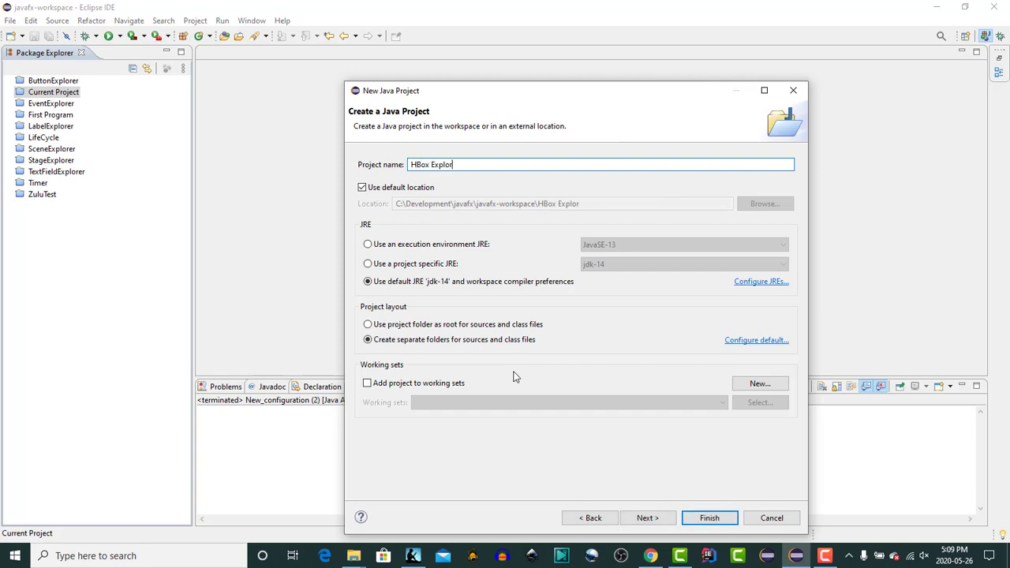
{"action": "type", "text": "er"}
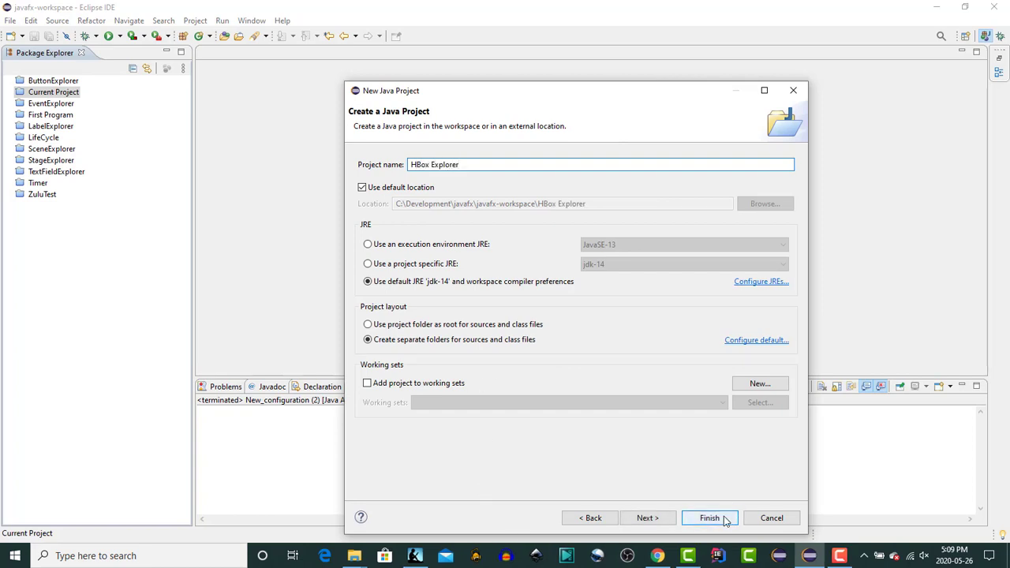
{"action": "left_click", "coordinate": [708, 517]}
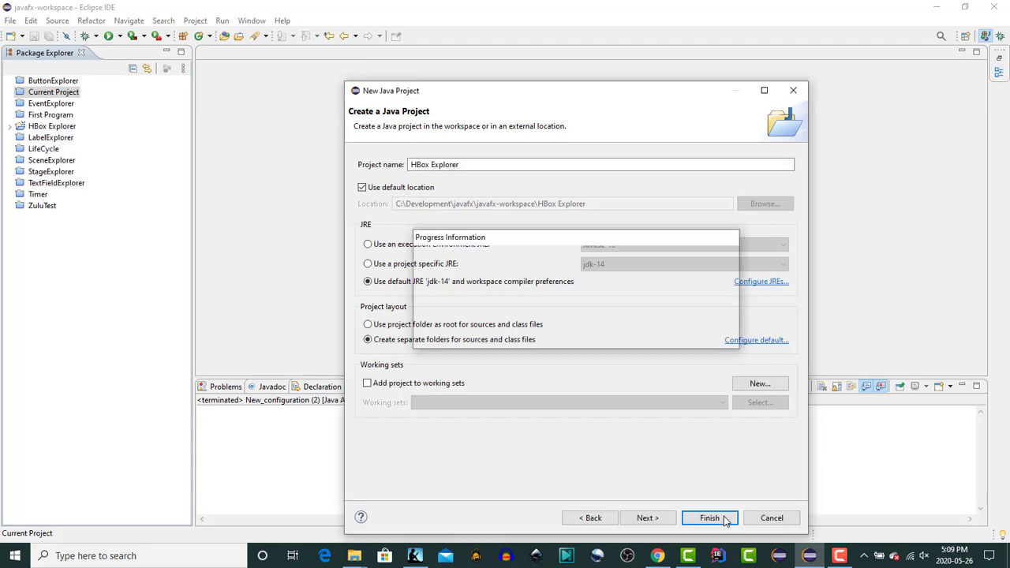
Expand the project's application package to reveal Main.java and application.css
{"action": "left_click", "coordinate": [709, 518]}
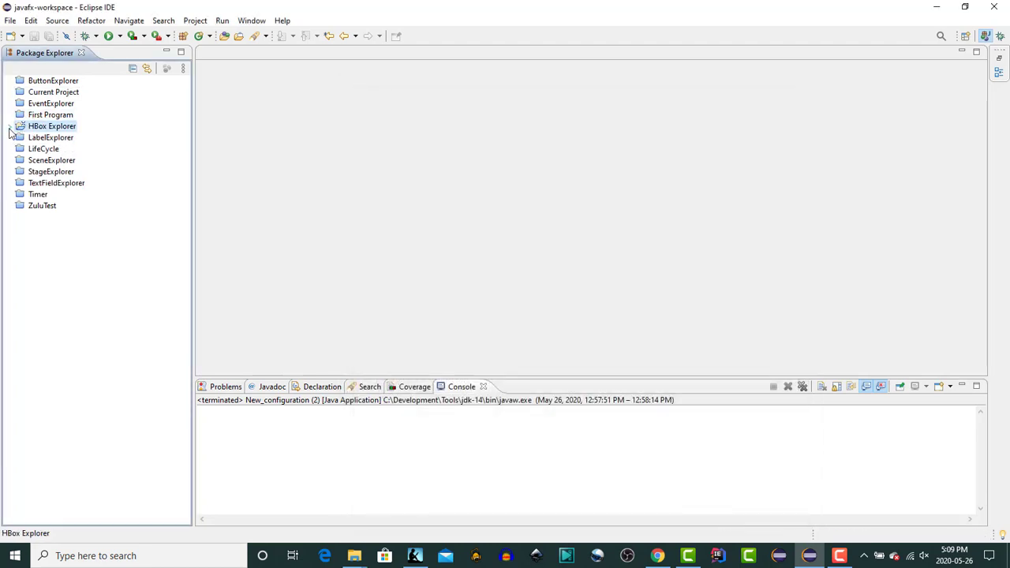
{"action": "left_click", "coordinate": [11, 127]}
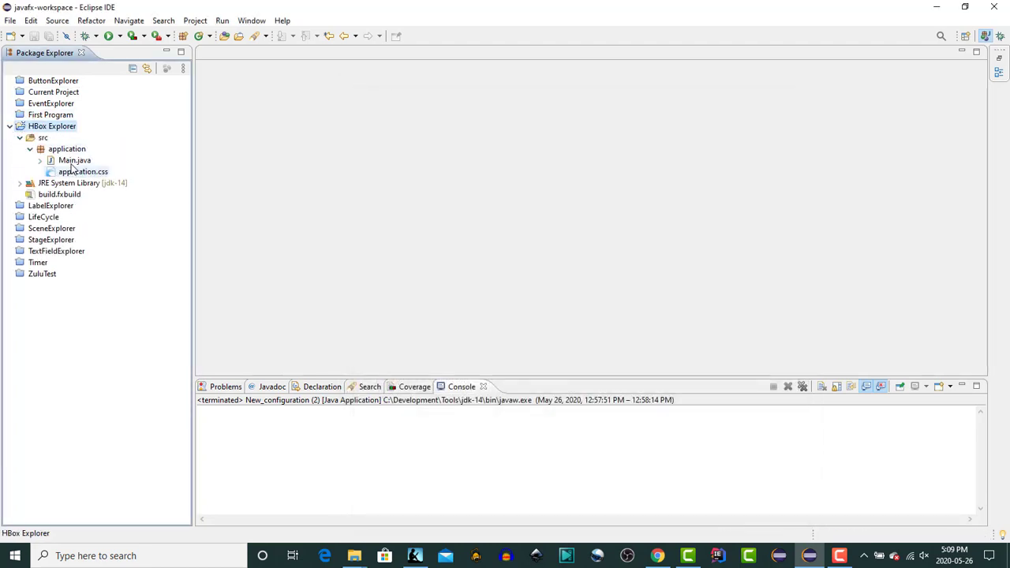
{"action": "left_click", "coordinate": [74, 159]}
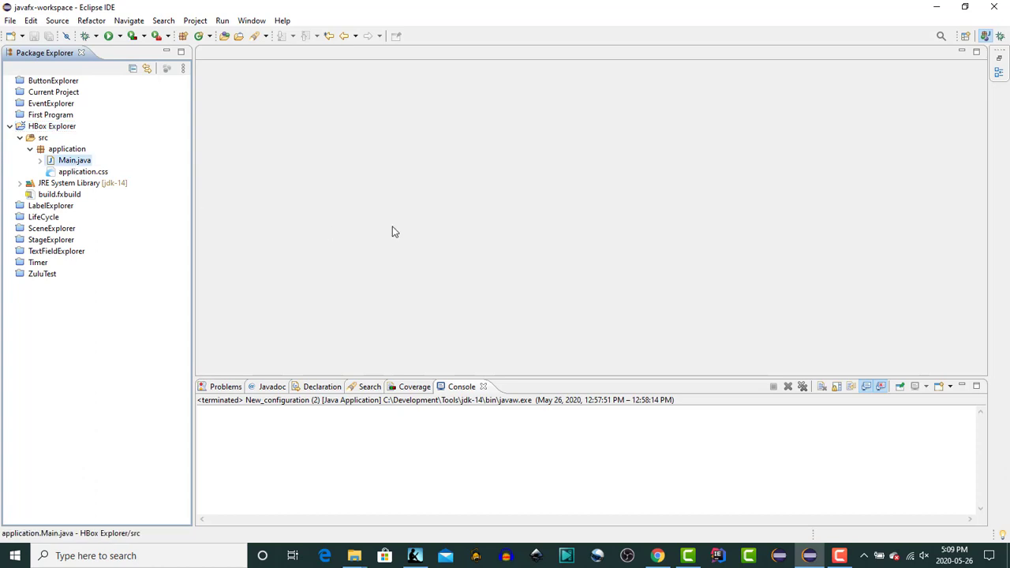
In start(), declare an HBox and buttons One, Two, Three, adding them via getChildren().addAll
{"action": "double_click", "coordinate": [75, 160]}
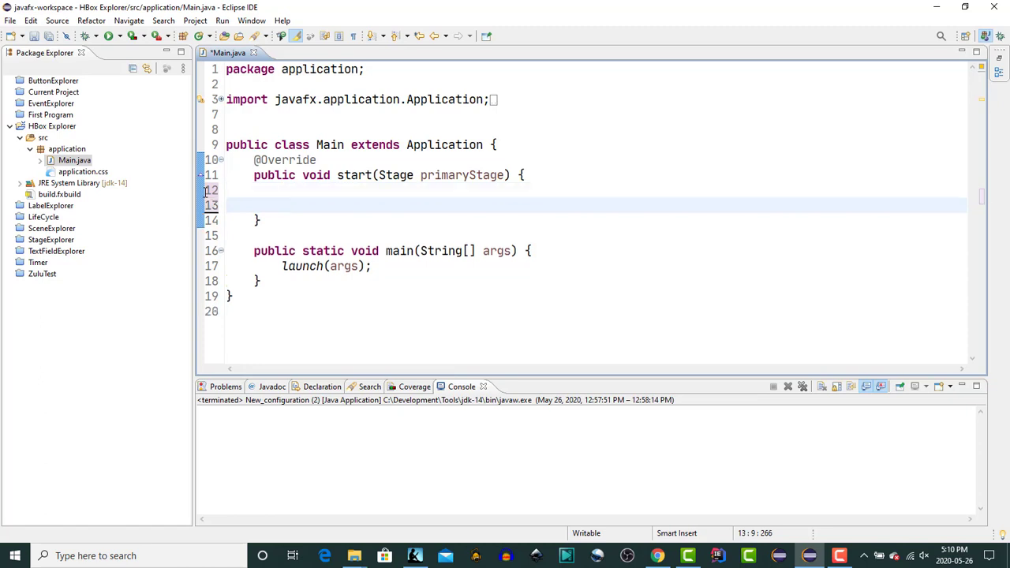
{"action": "type", "text": "HBox hbox"}
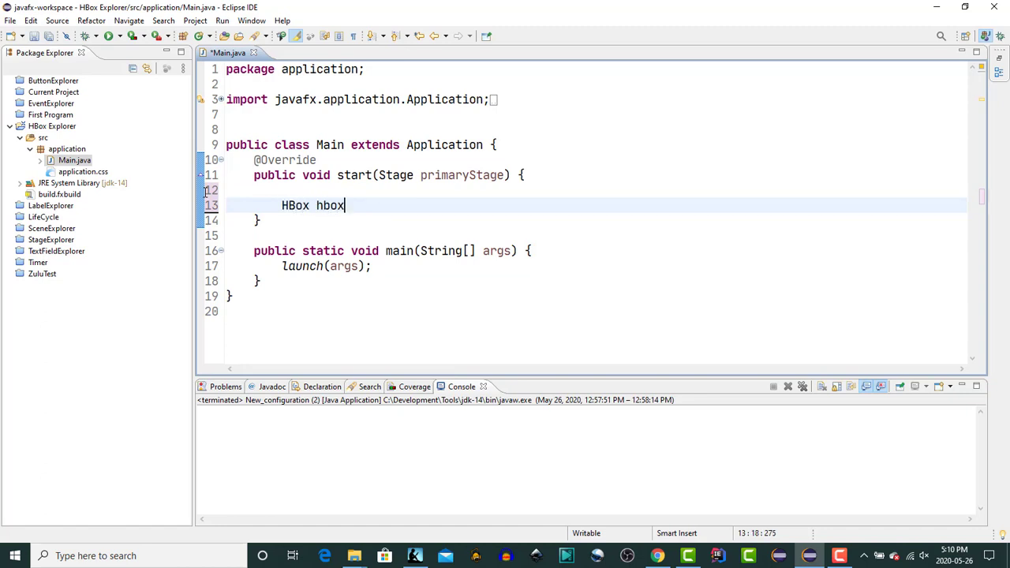
{"action": "type", "text": "= new HB"}
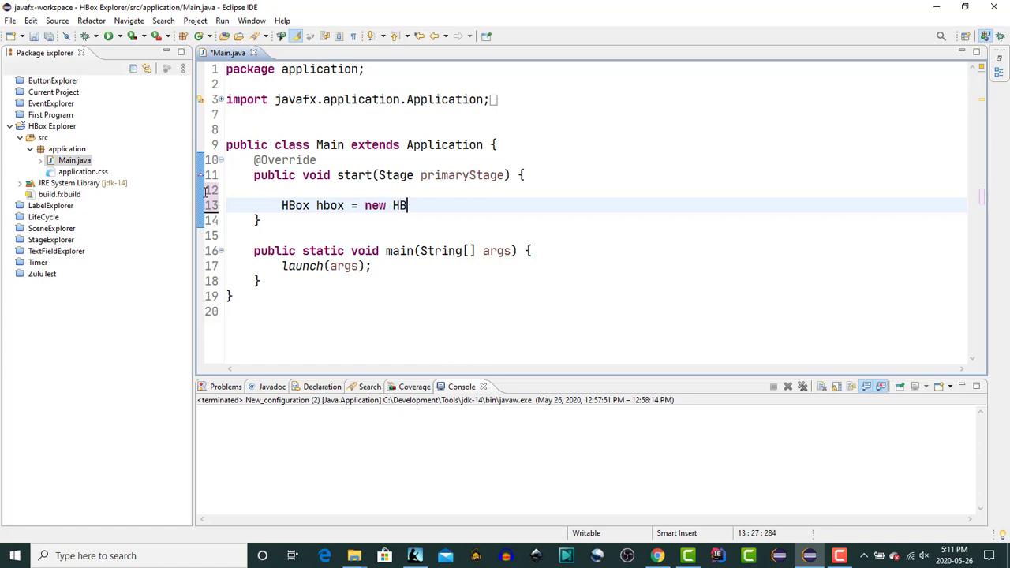
{"action": "type", "text": "ox();"}
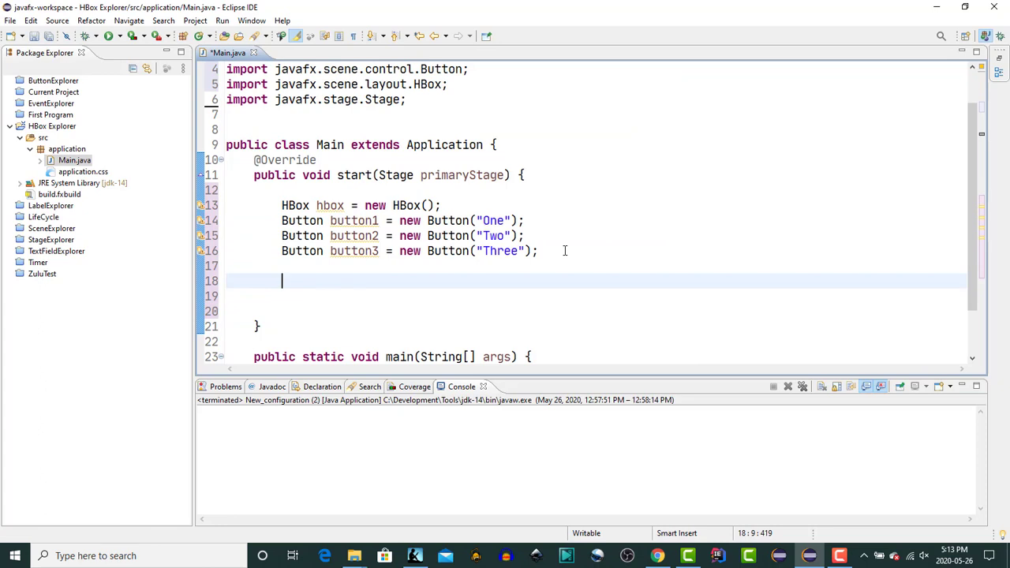
{"action": "type", "text": "h"}
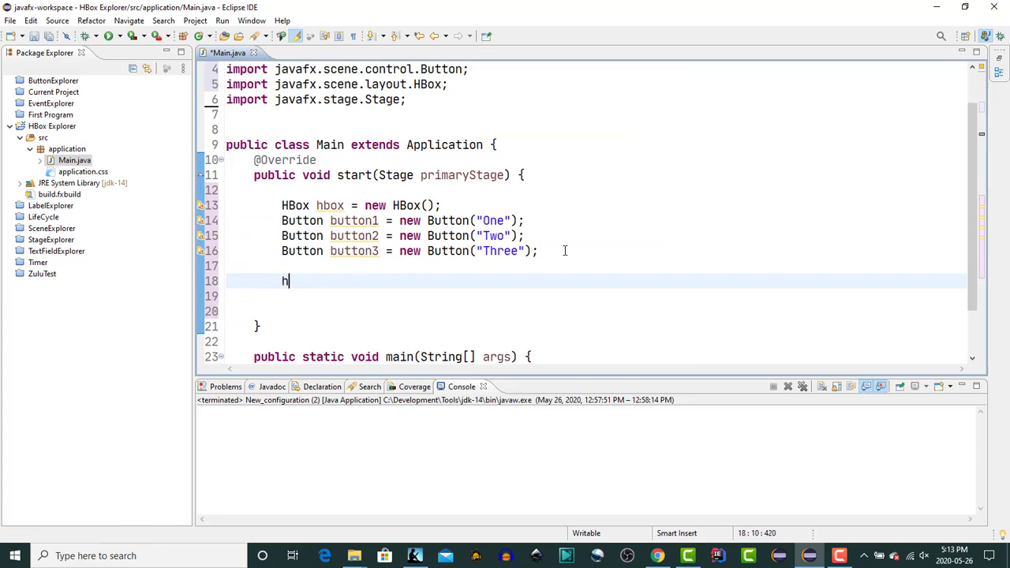
{"action": "type", "text": "box"}
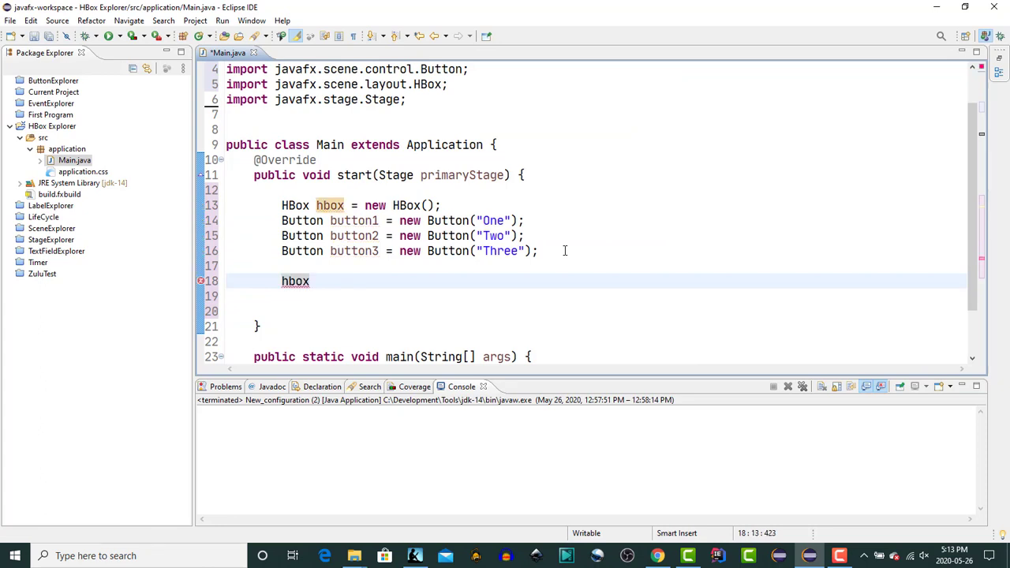
{"action": "type", "text": ".getChildren()."}
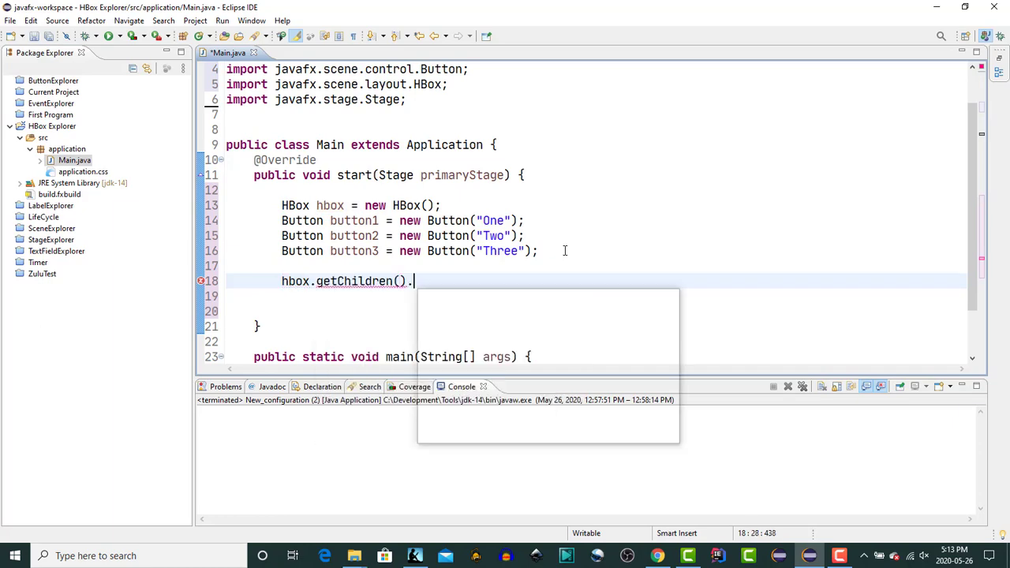
{"action": "type", "text": "adda"}
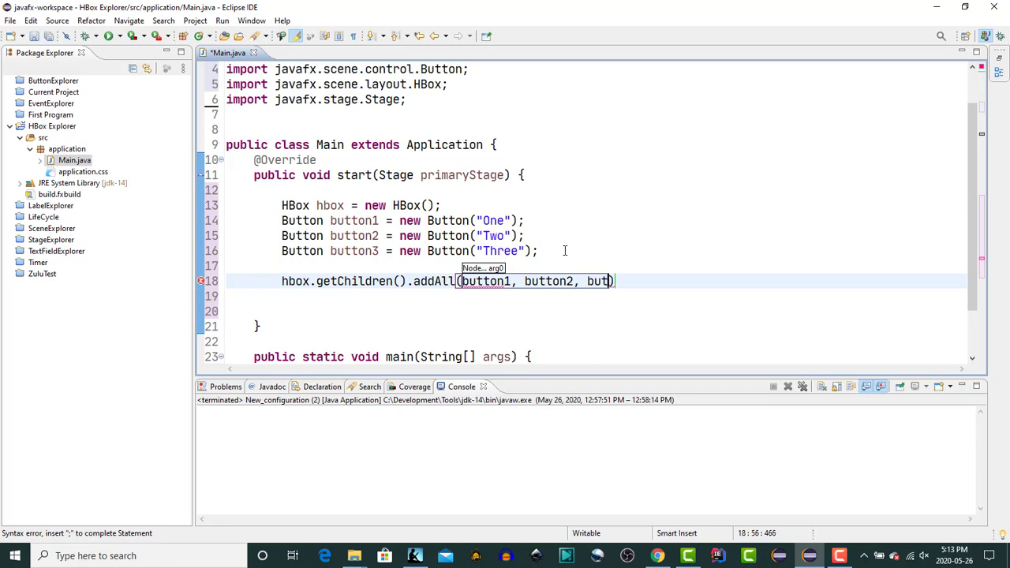
{"action": "type", "text": "ton3)"}
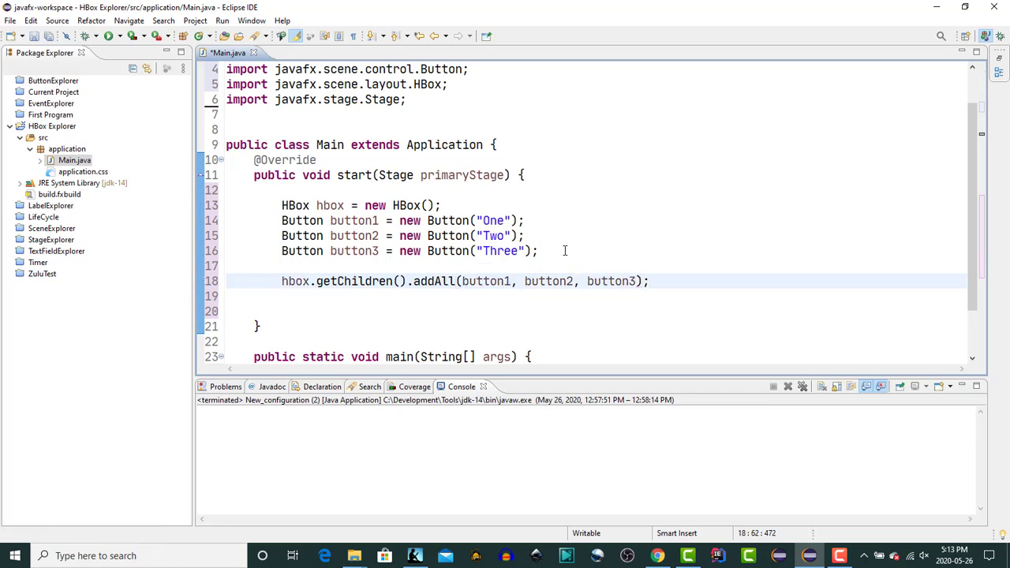
Create a 400 by 200 Scene holding the HBox
{"action": "type", "text": "S"}
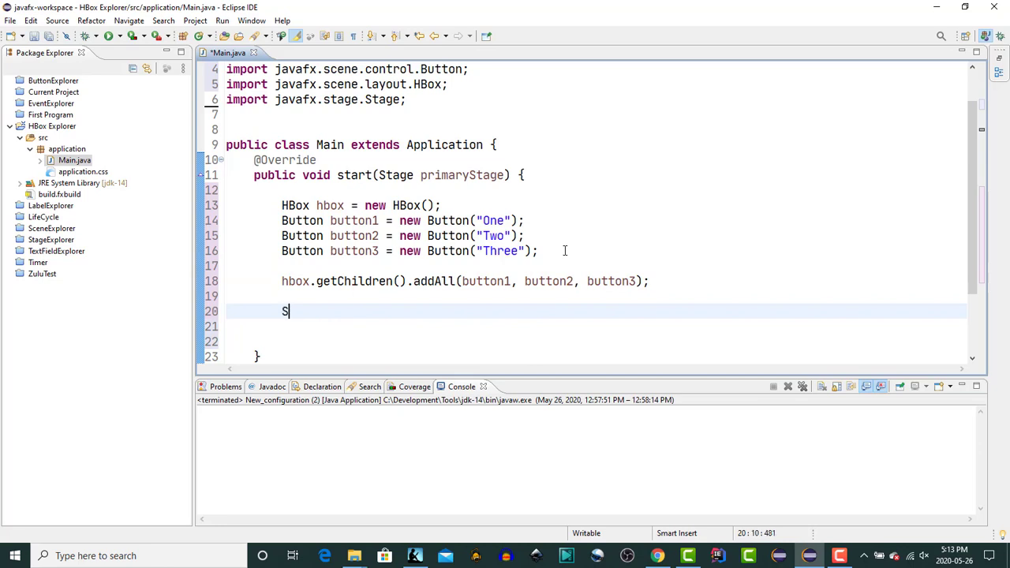
{"action": "type", "text": "cene scene"}
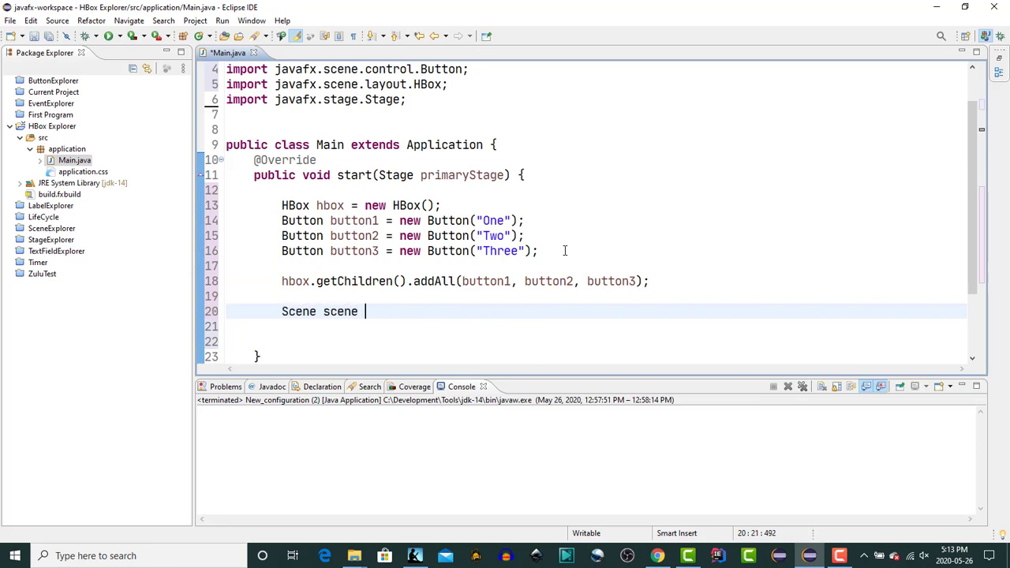
{"action": "type", "text": "= new S"}
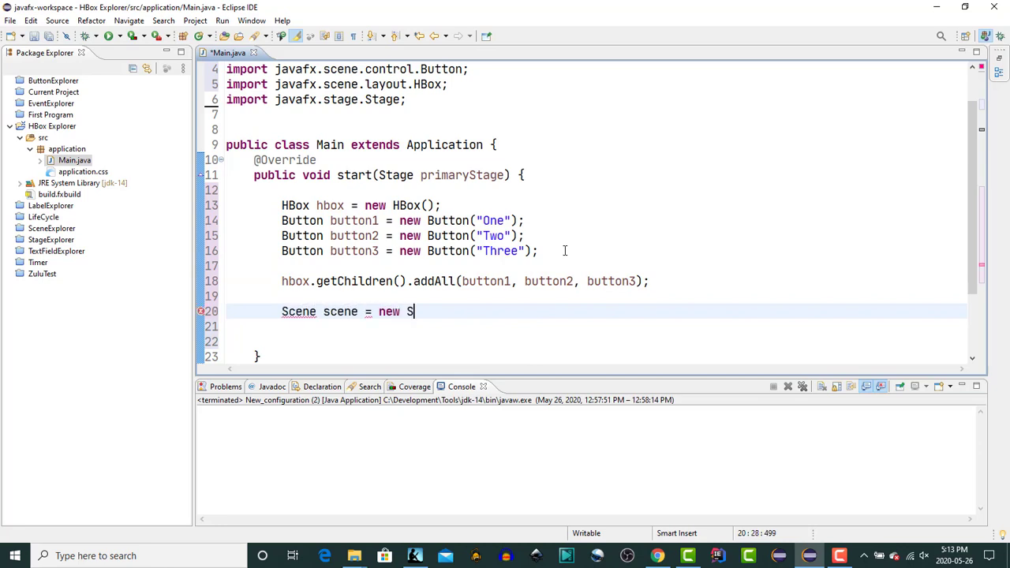
{"action": "type", "text": "cene()"}
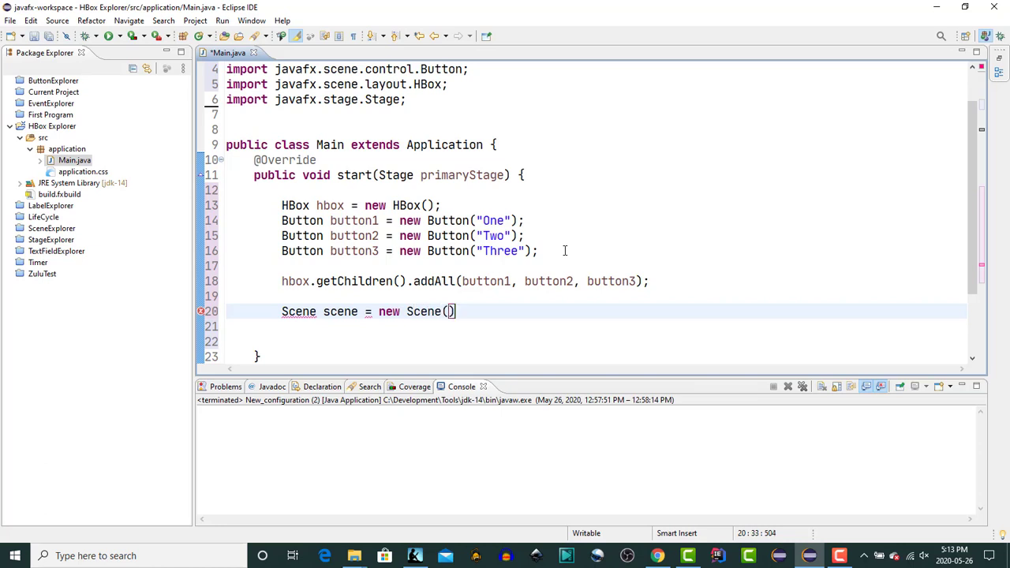
{"action": "type", "text": "h"}
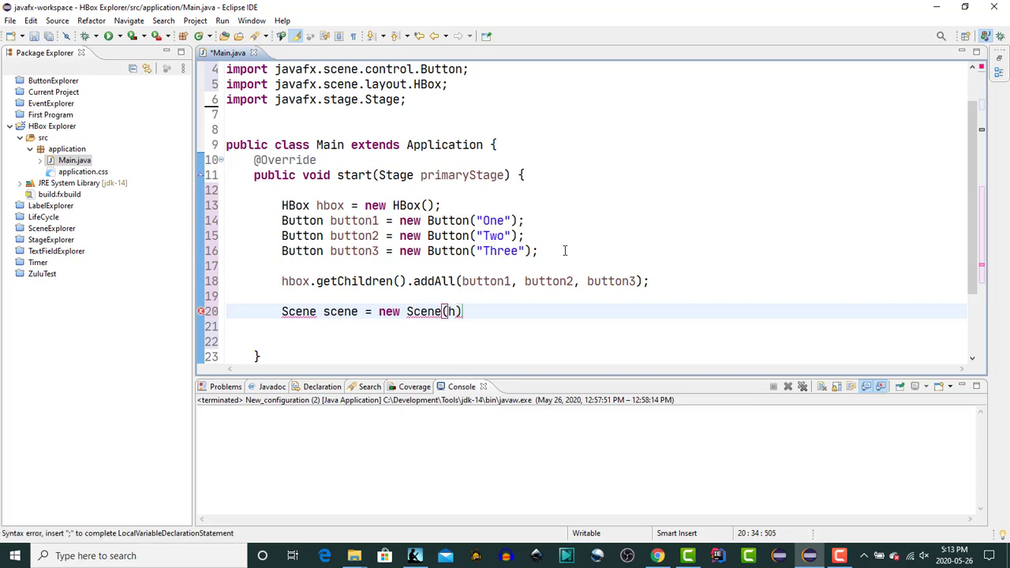
{"action": "type", "text": "box,"}
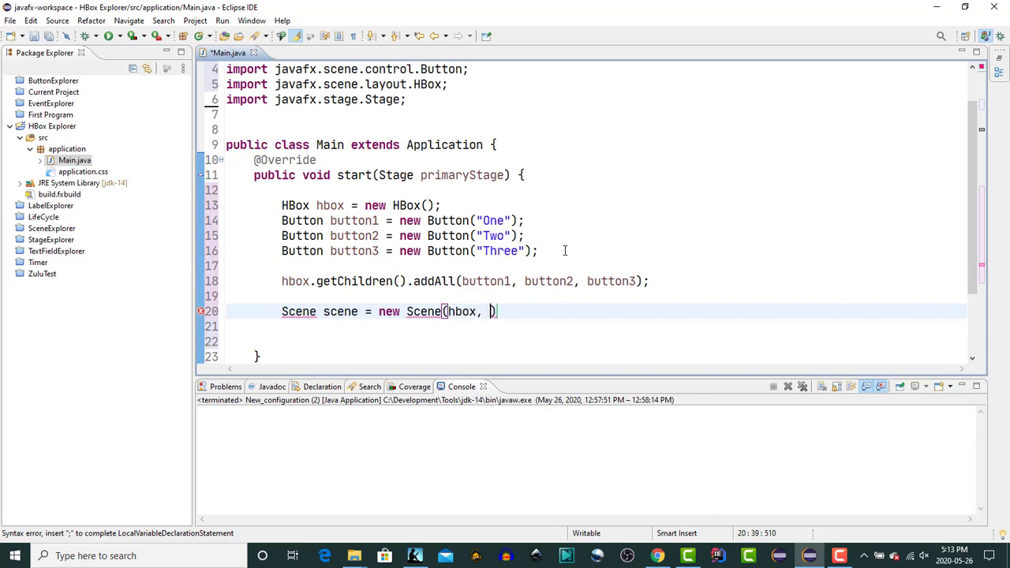
{"action": "type", "text": "400"}
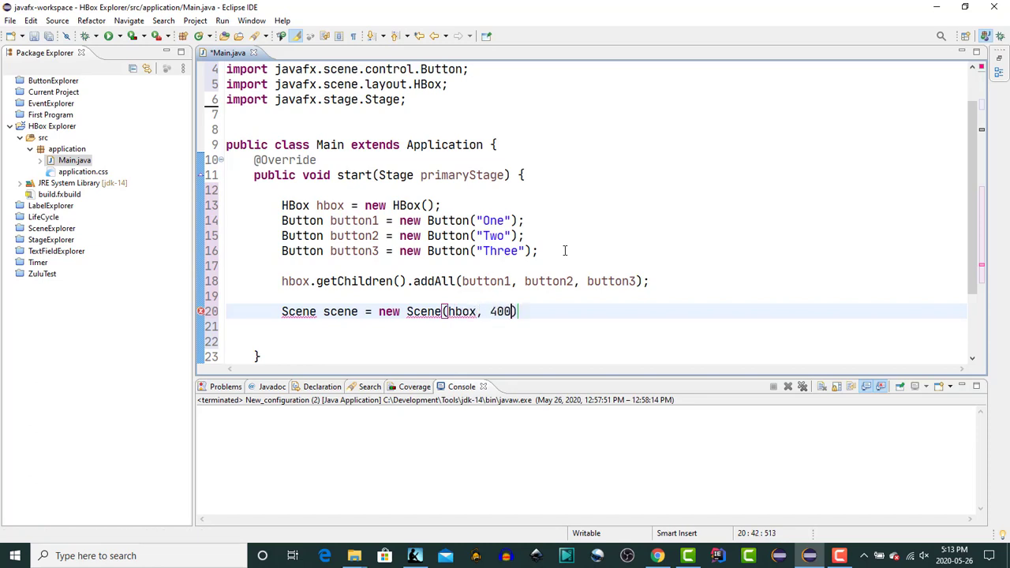
{"action": "type", "text": ", 200"}
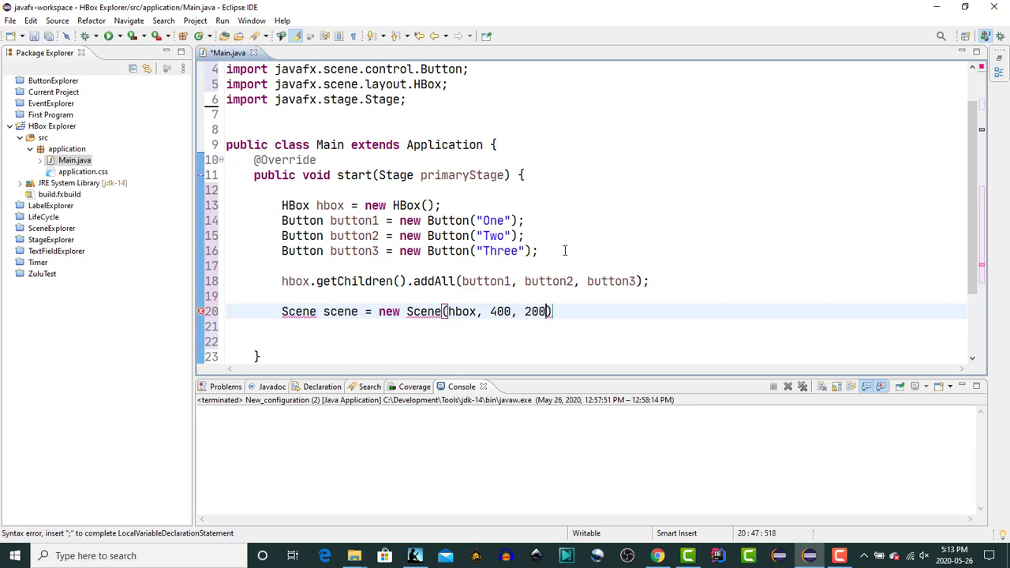
{"action": "type", "text": ";"}
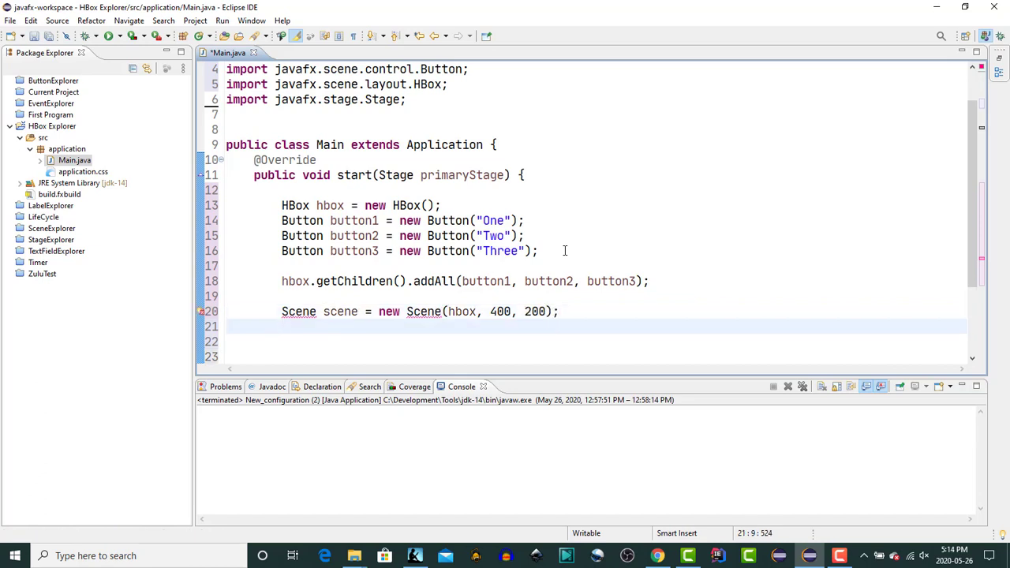
Set the scene on primaryStage and add primaryStage.show() on the next line
{"action": "type", "text": "p"}
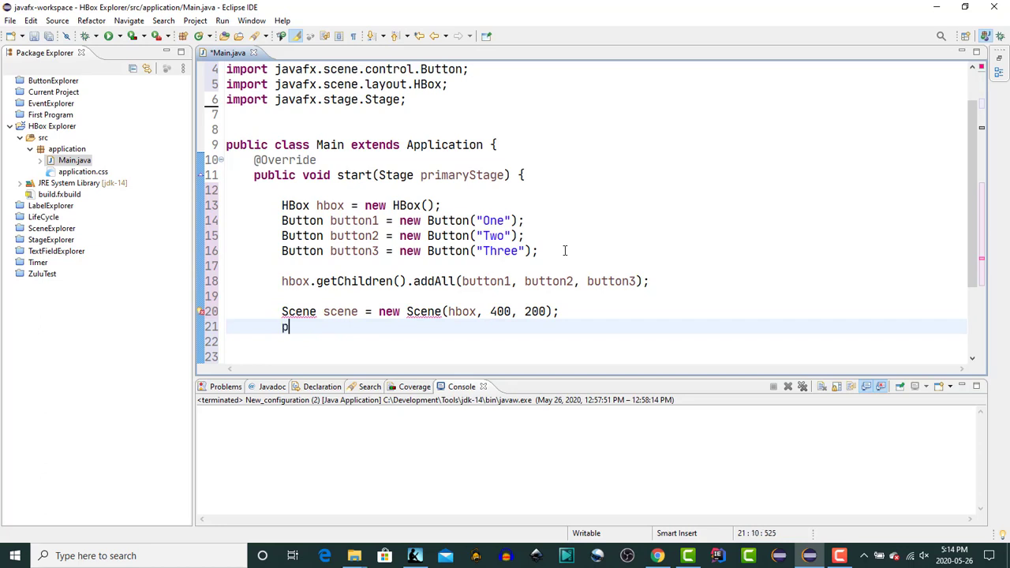
{"action": "type", "text": "rimary"}
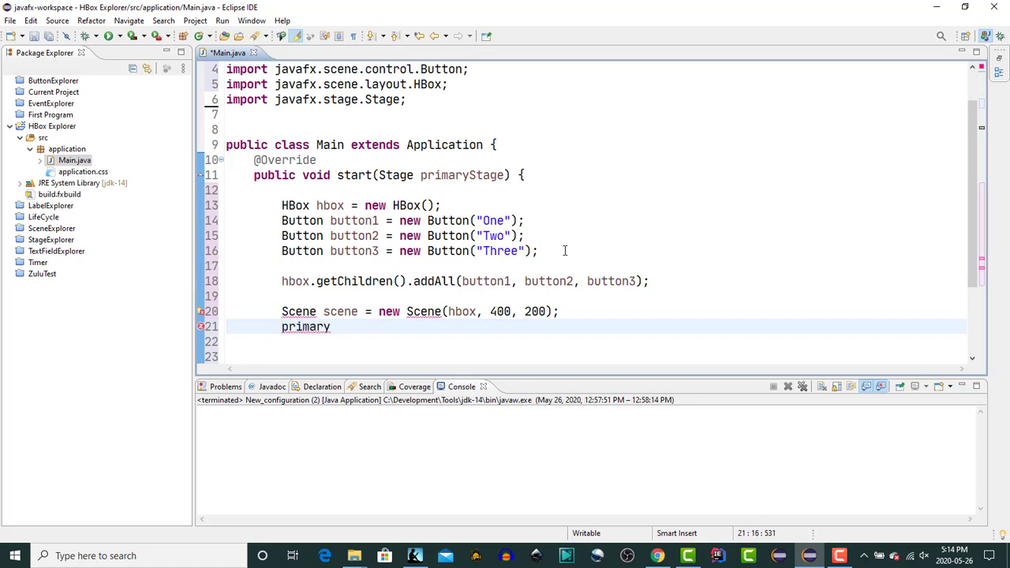
{"action": "type", "text": "Stage"}
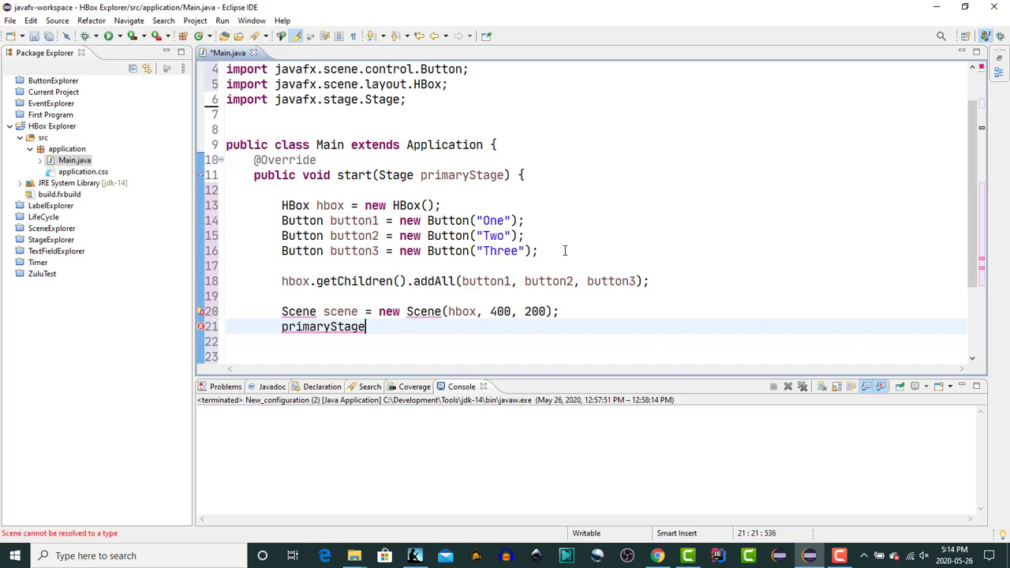
{"action": "type", "text": "."}
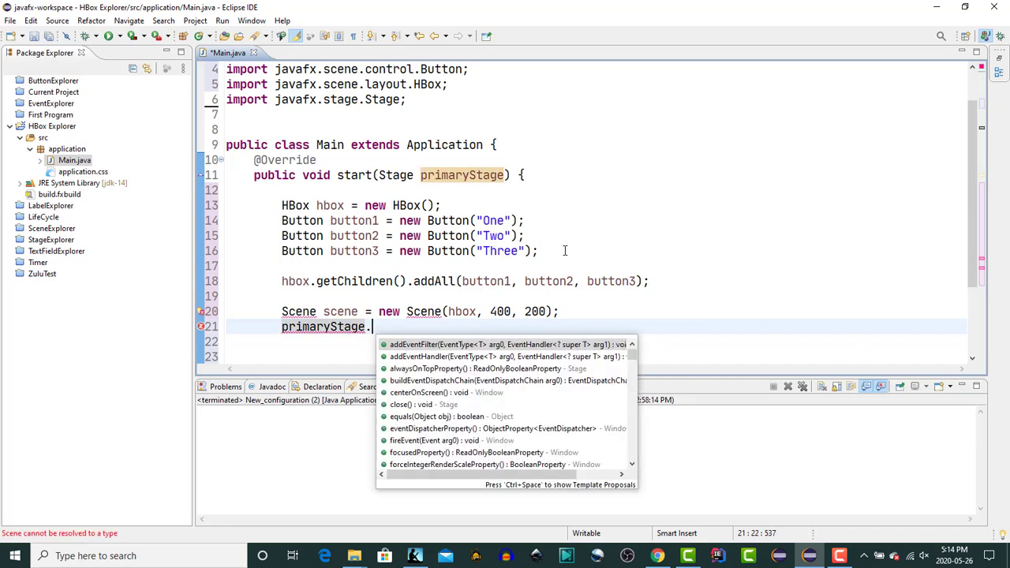
{"action": "type", "text": "setScene(arg0);"}
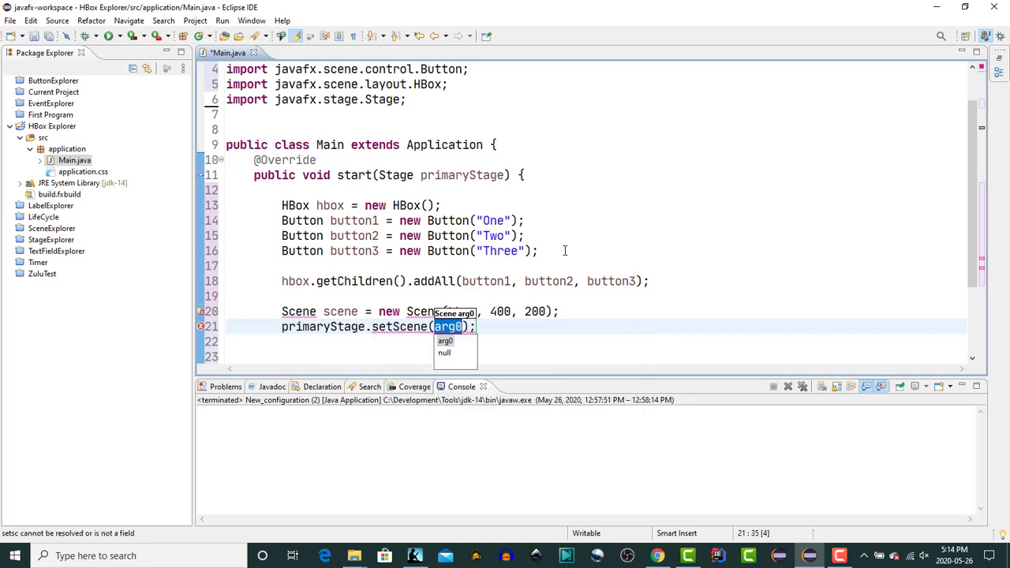
{"action": "type", "text": "scene"}
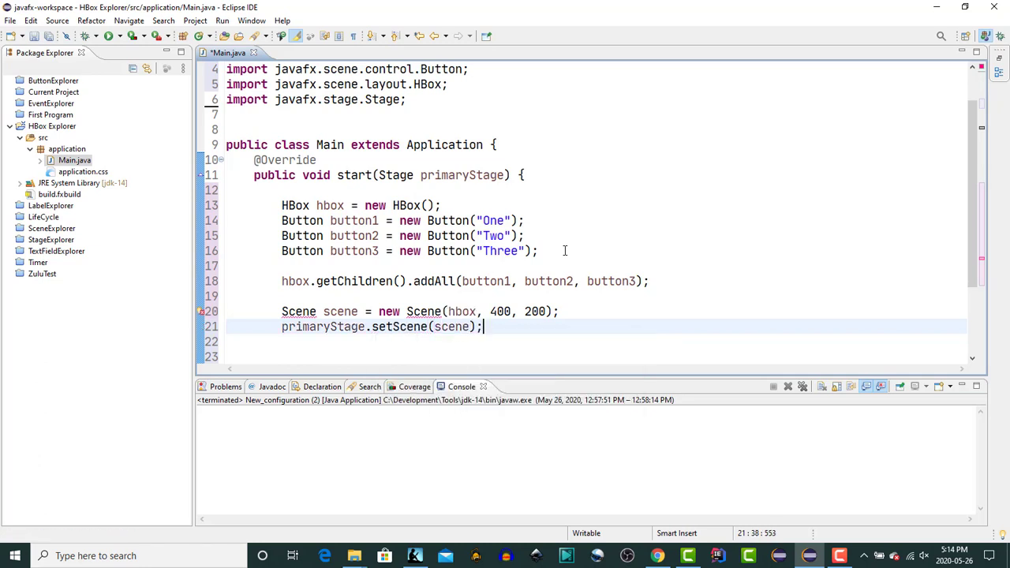
{"action": "key", "text": "Return"}
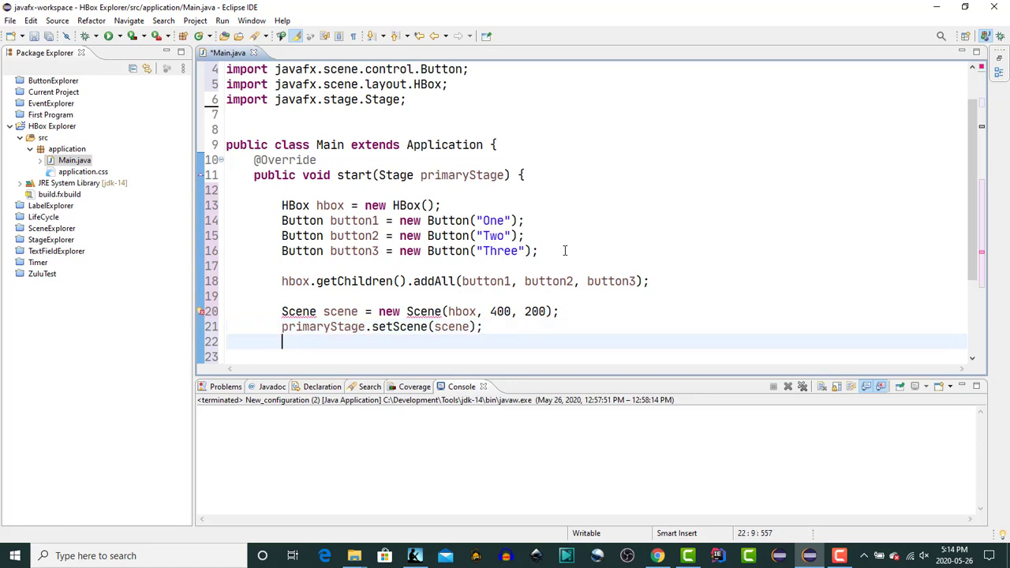
{"action": "type", "text": "primaryStage."}
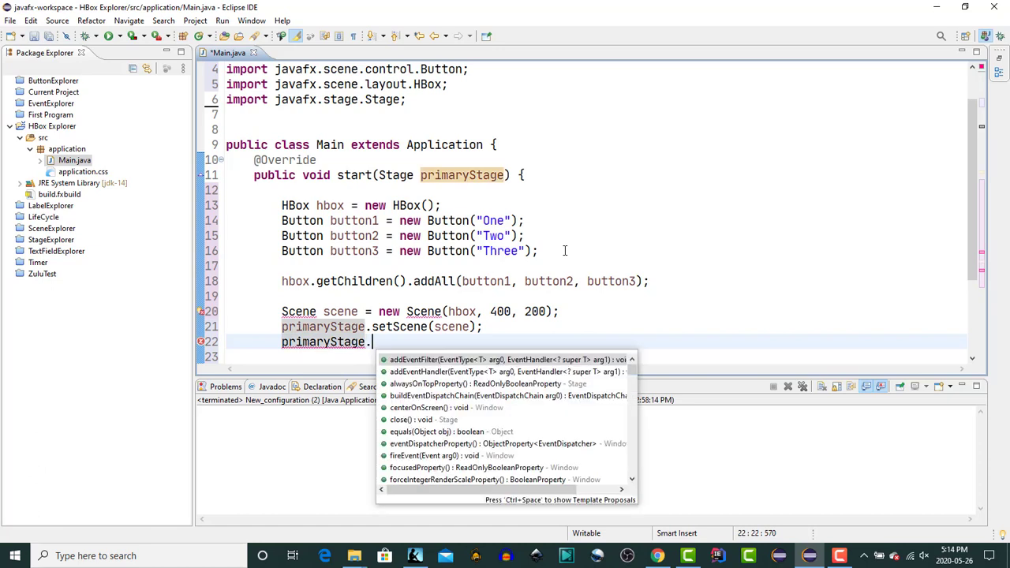
{"action": "type", "text": "show();"}
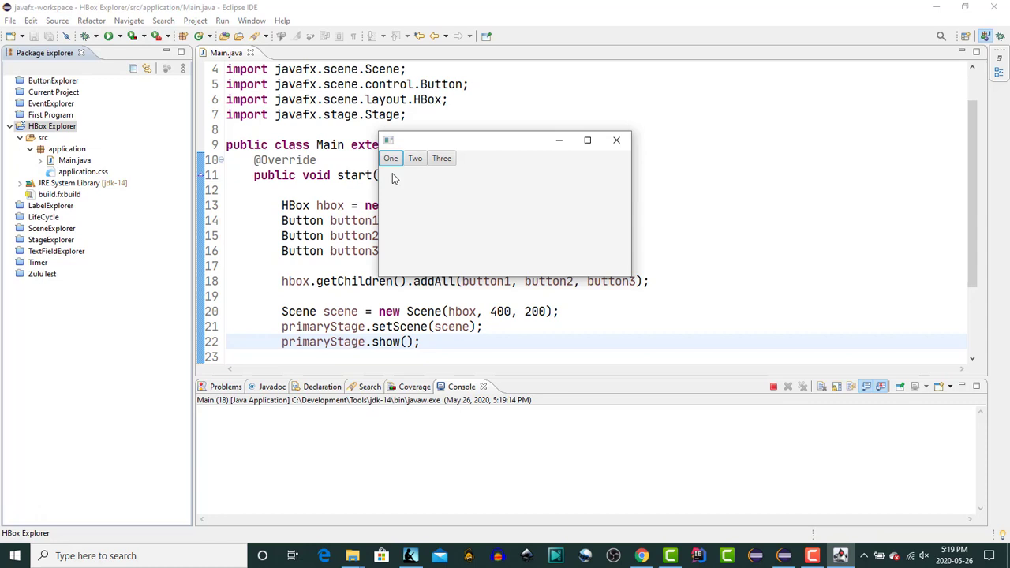
{"action": "mouse_move", "coordinate": [617, 140]}
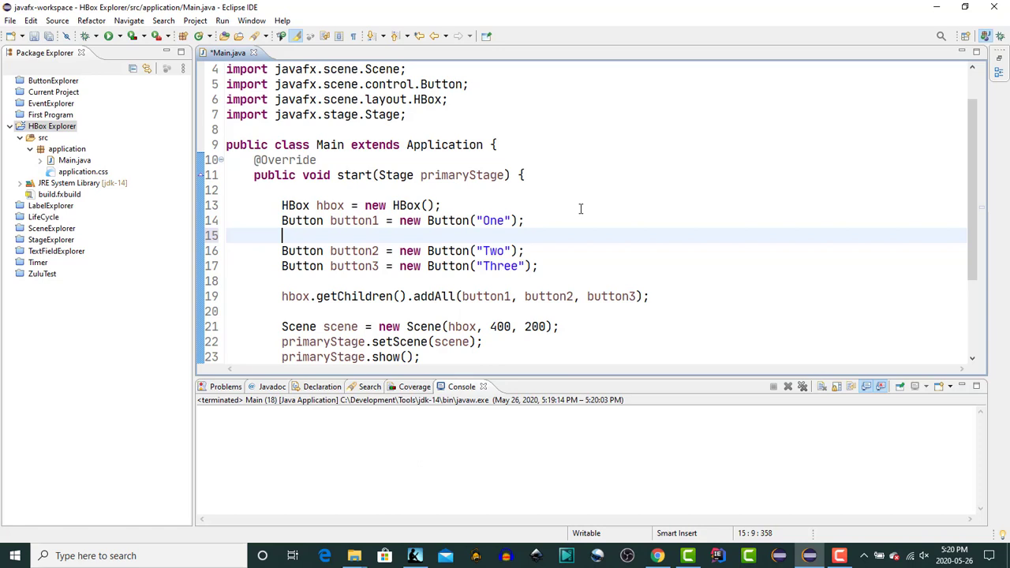
Add button1.setPrefWidth(75); below each of the three button declarations
{"action": "type", "text": "button1"}
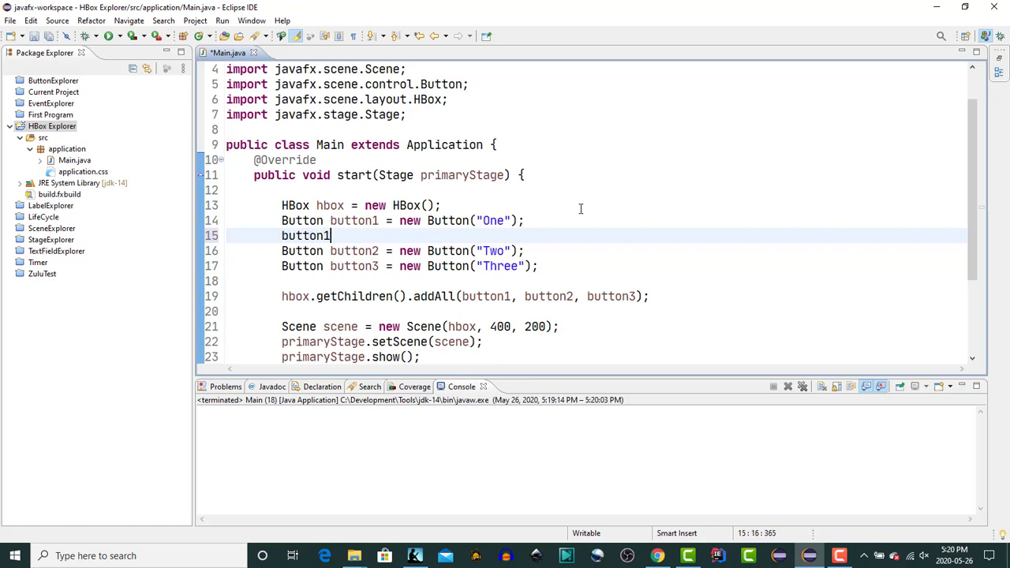
{"action": "type", "text": ".setprefWidth(75);"}
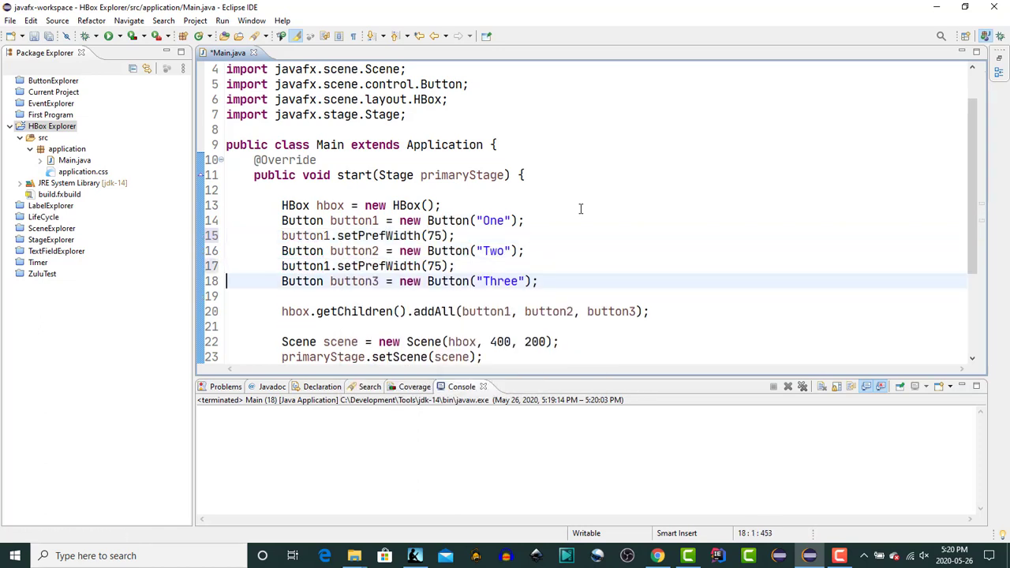
{"action": "type", "text": "button1.setPrefWidth(75);"}
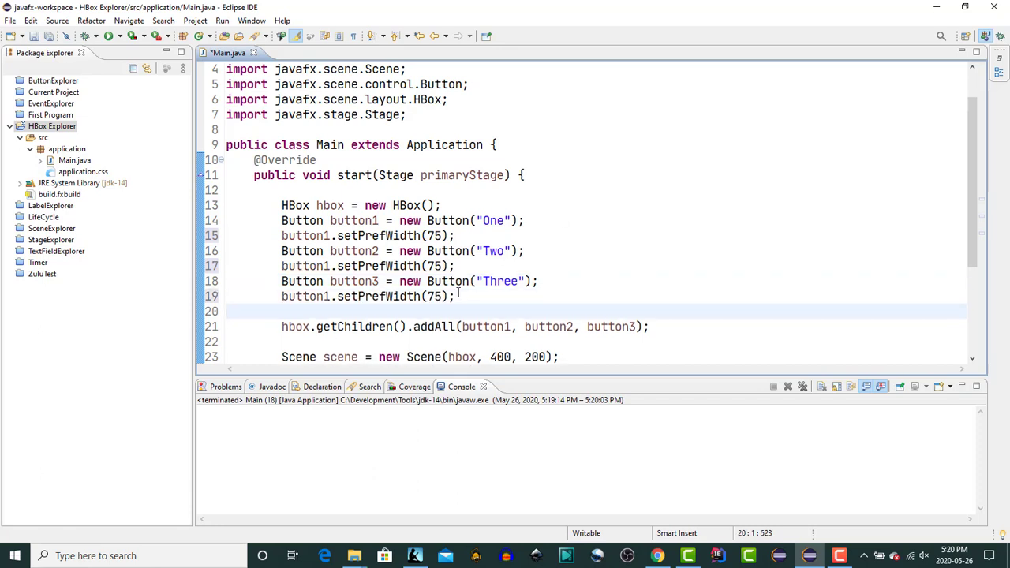
{"action": "mouse_move", "coordinate": [382, 206]}
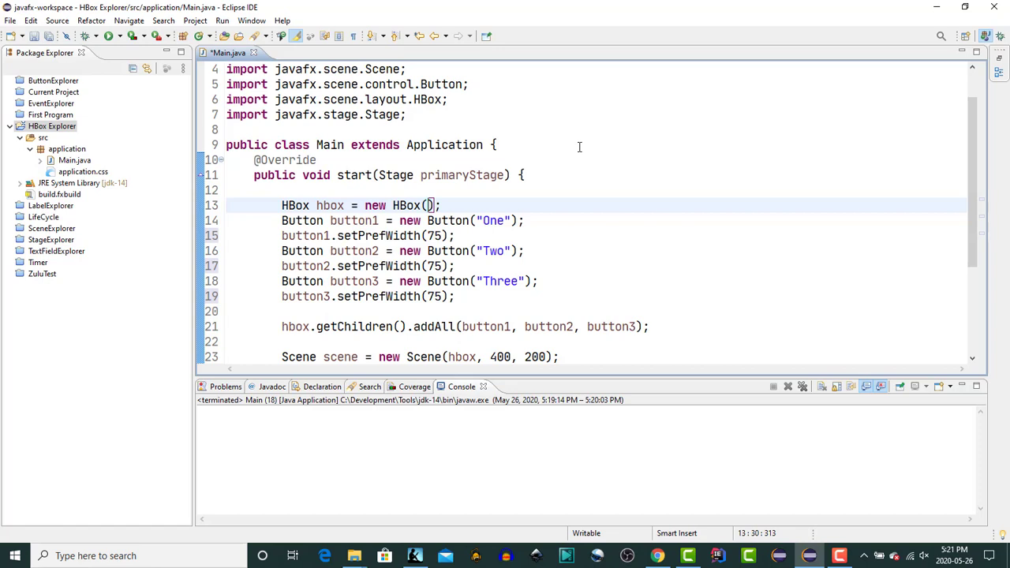
Retarget the width lines to button2 and button3 and set HBox spacing to 10
{"action": "type", "text": "10"}
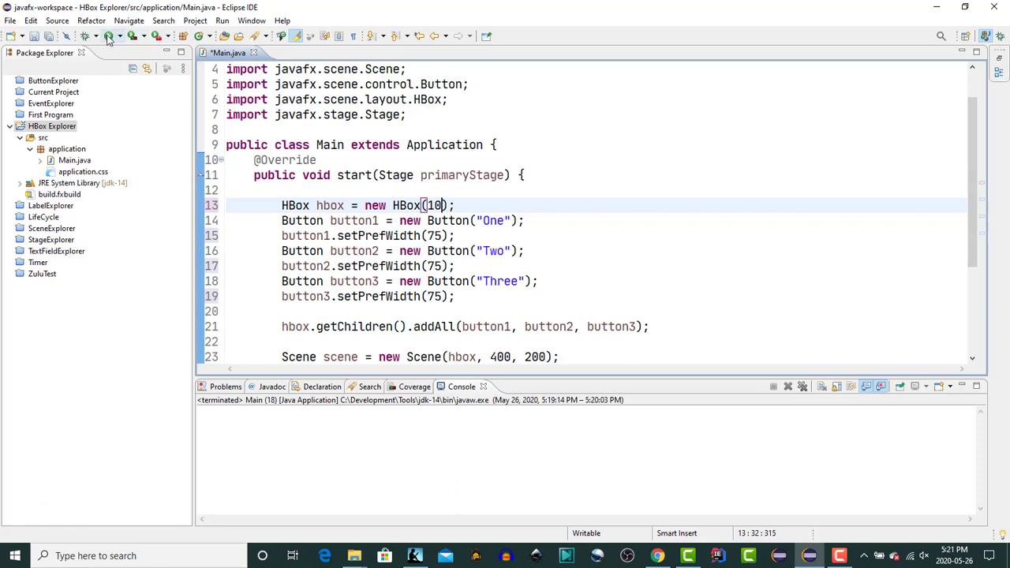
Run Main and drag the app window wider and narrower to test the layout
{"action": "left_click", "coordinate": [108, 37]}
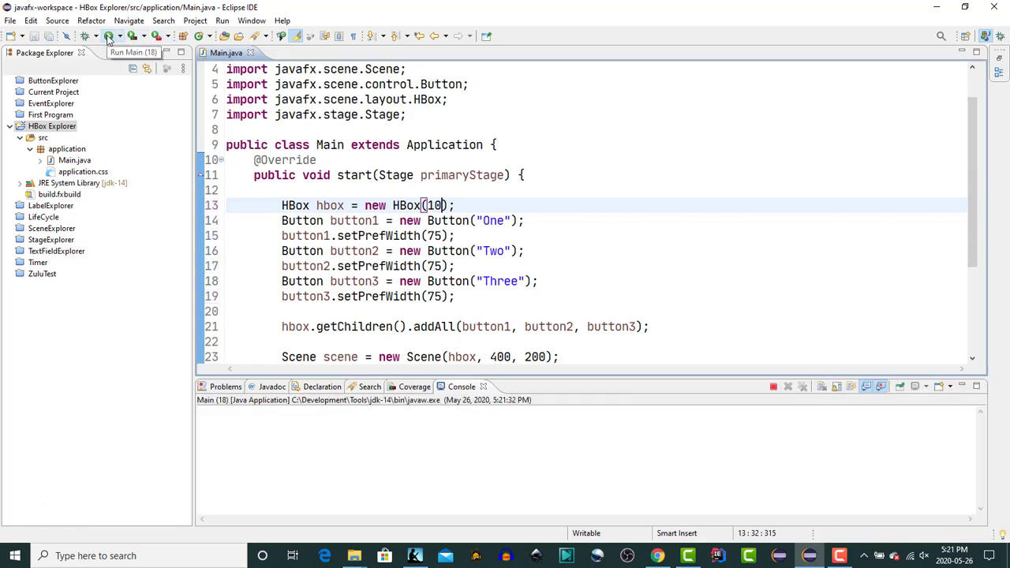
{"action": "left_click", "coordinate": [108, 36]}
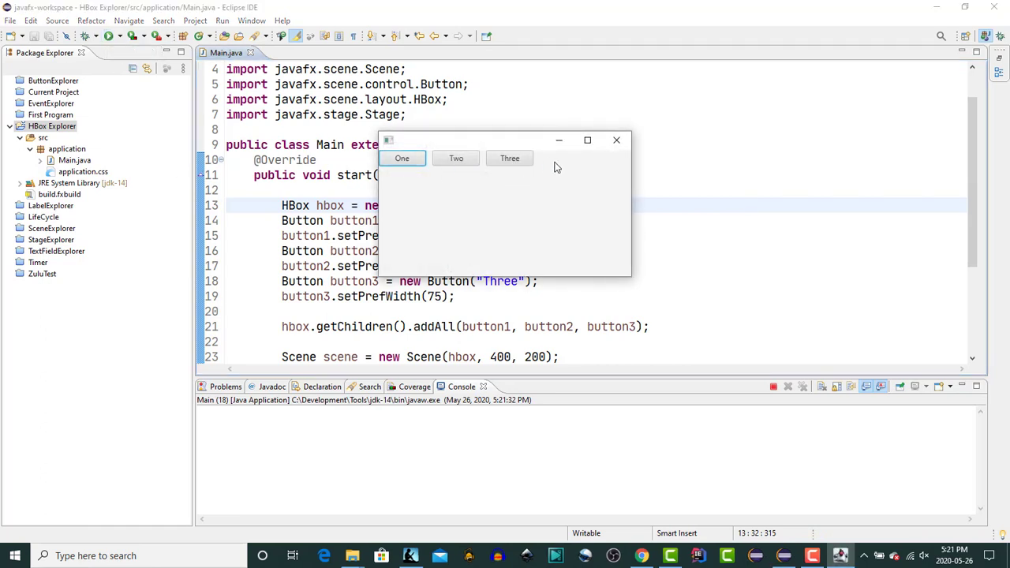
{"action": "mouse_move", "coordinate": [470, 172]}
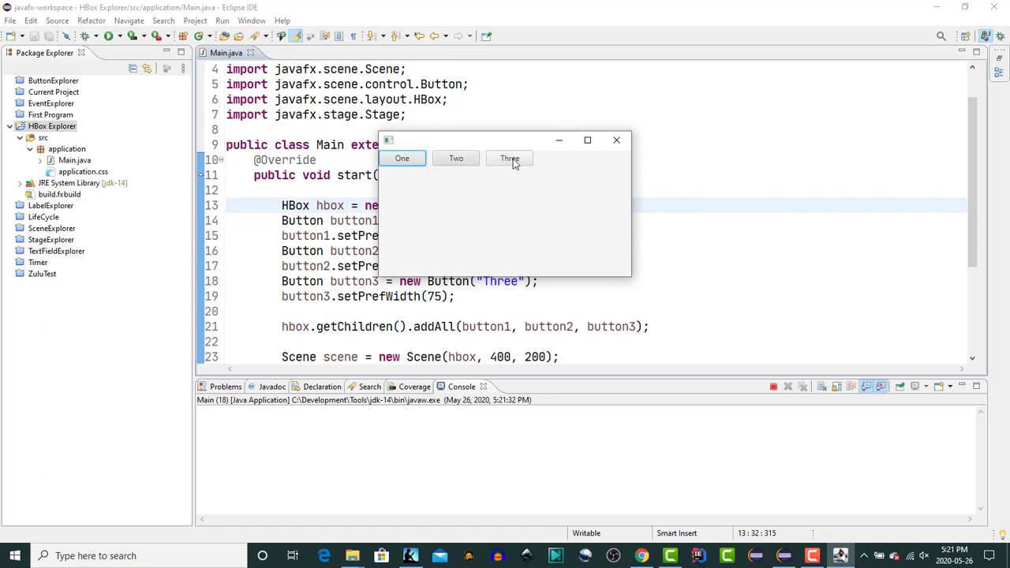
{"action": "mouse_move", "coordinate": [402, 158]}
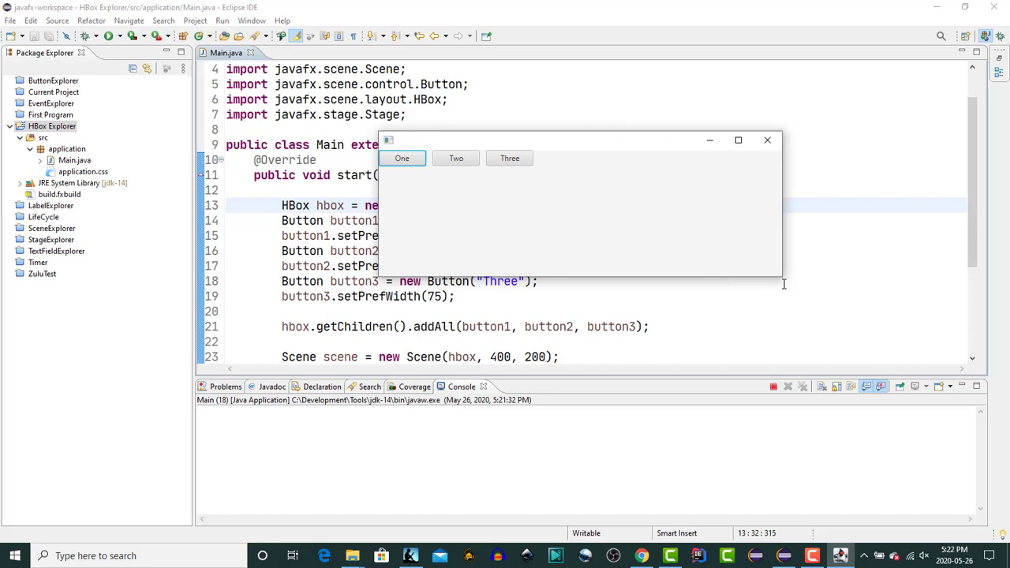
{"action": "left_click_drag", "start_coordinate": [781, 273], "coordinate": [841, 339]}
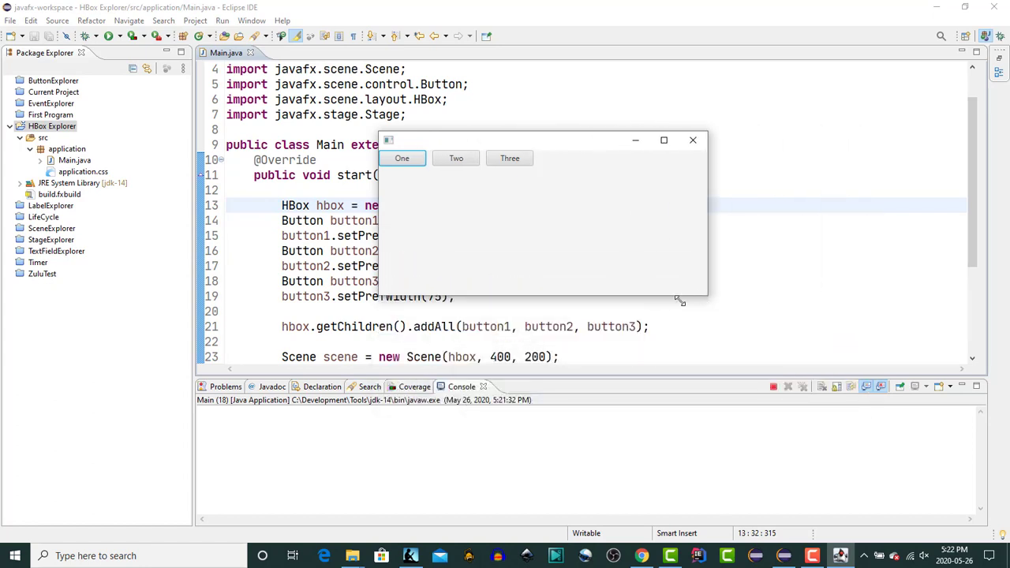
{"action": "left_click_drag", "start_coordinate": [680, 302], "coordinate": [773, 296]}
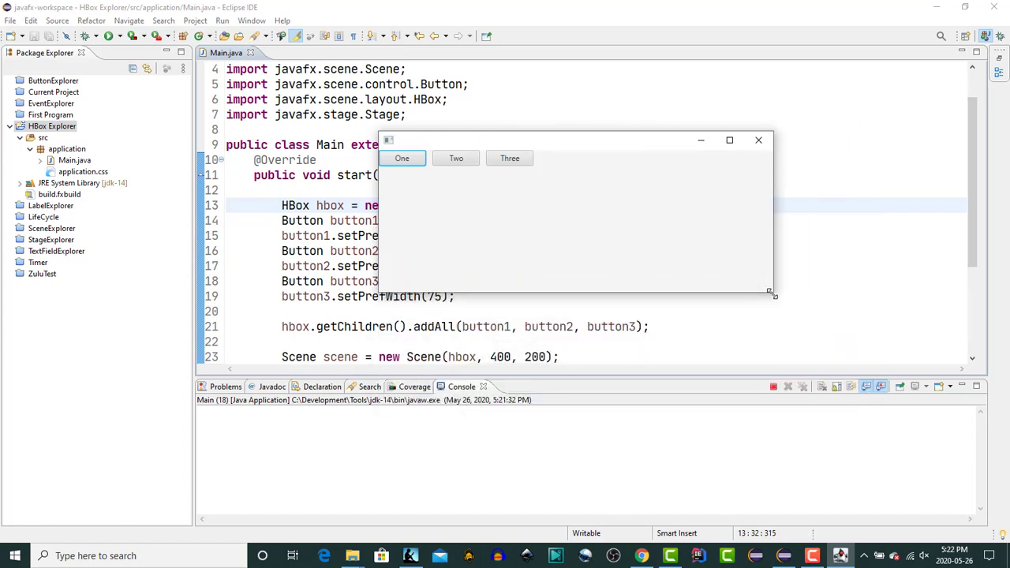
{"action": "left_click_drag", "start_coordinate": [771, 295], "coordinate": [426, 287]}
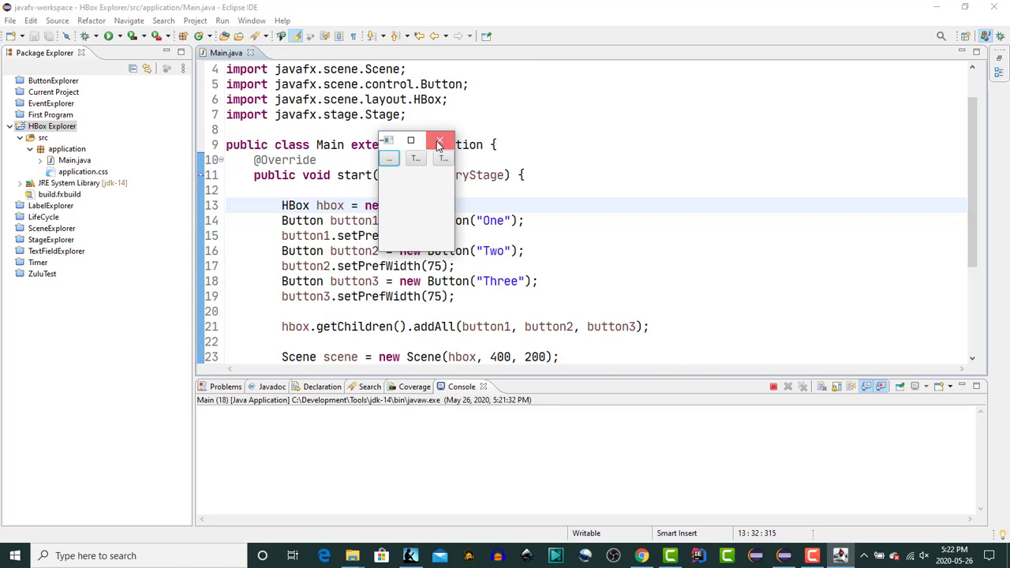
Close the app, add HBox.setMargin(button1, new Insets(10)), then save and relaunch
{"action": "left_click", "coordinate": [440, 140]}
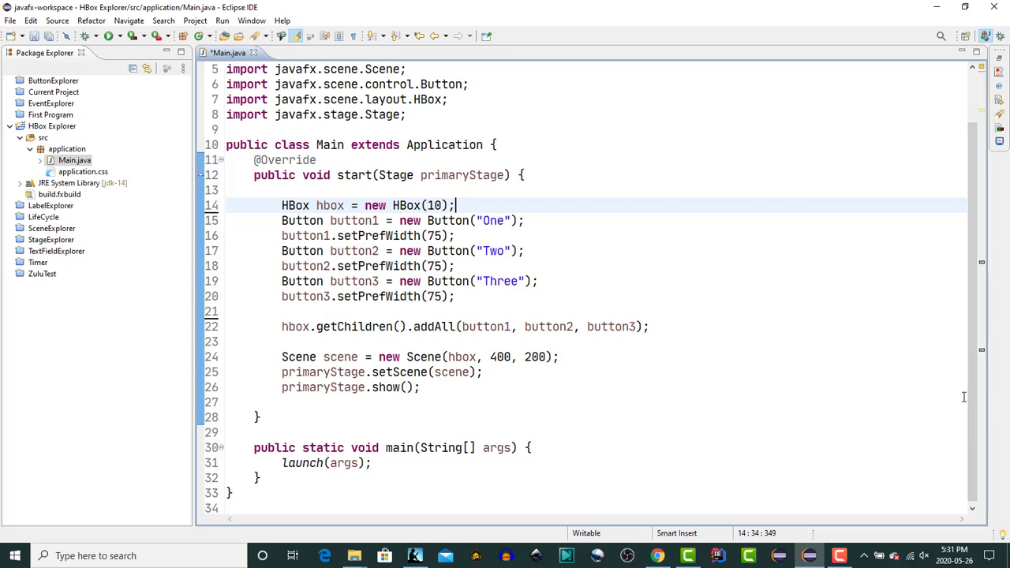
{"action": "mouse_move", "coordinate": [891, 432]}
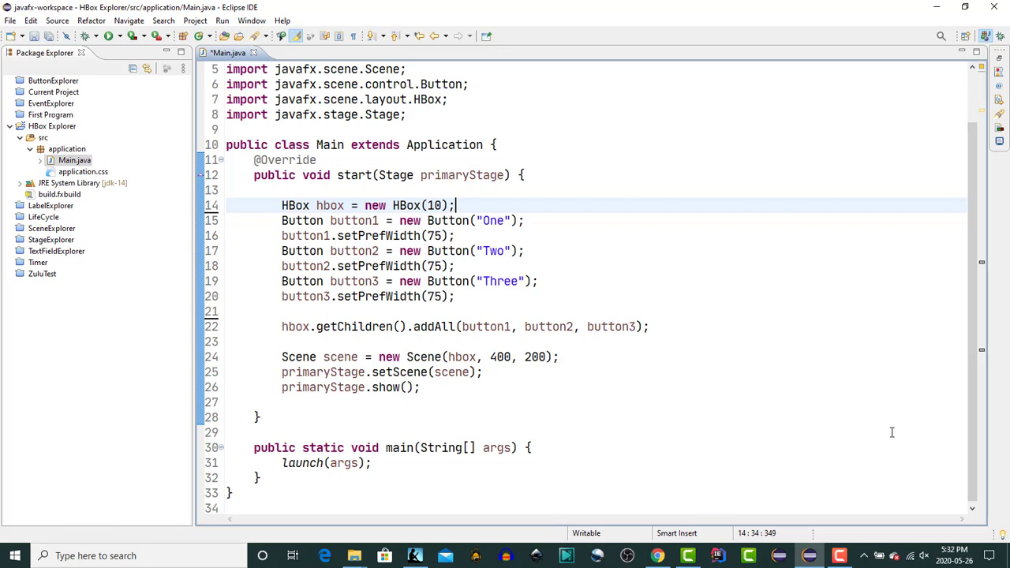
{"action": "mouse_move", "coordinate": [877, 436]}
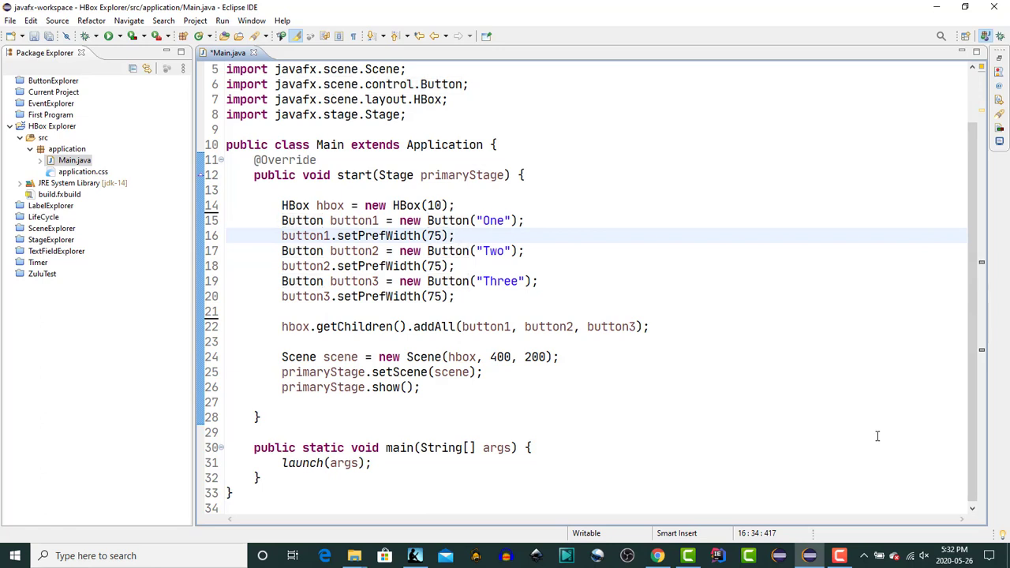
{"action": "type", "text": "HBox.setMargin(button1, arg1);"}
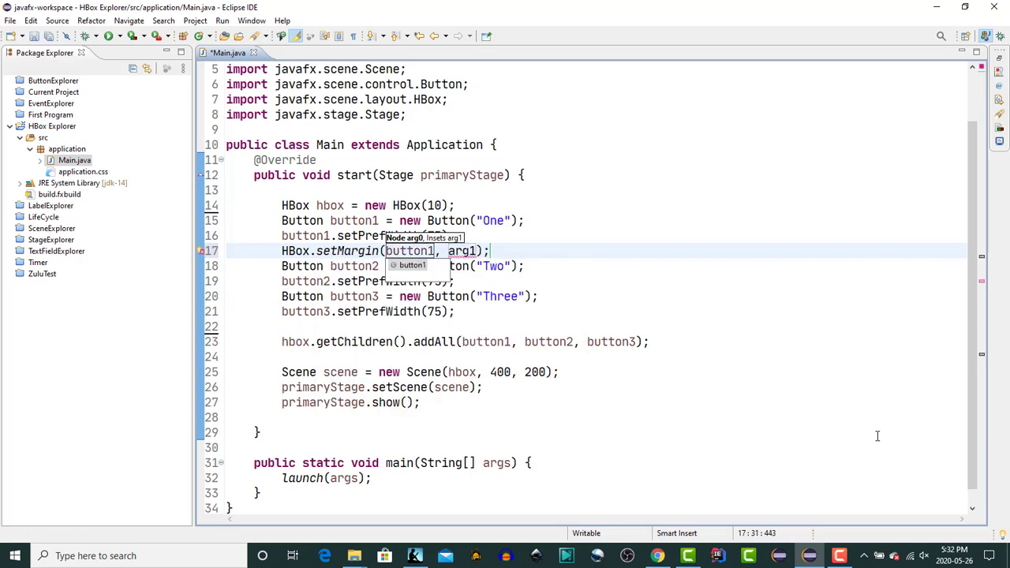
{"action": "type", "text": "new I"}
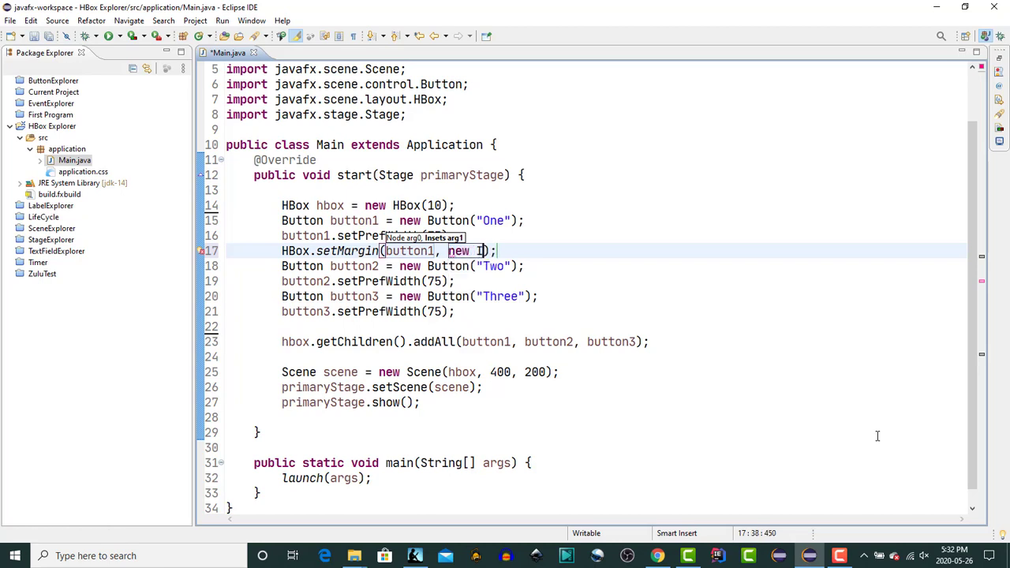
{"action": "type", "text": "nsets()"}
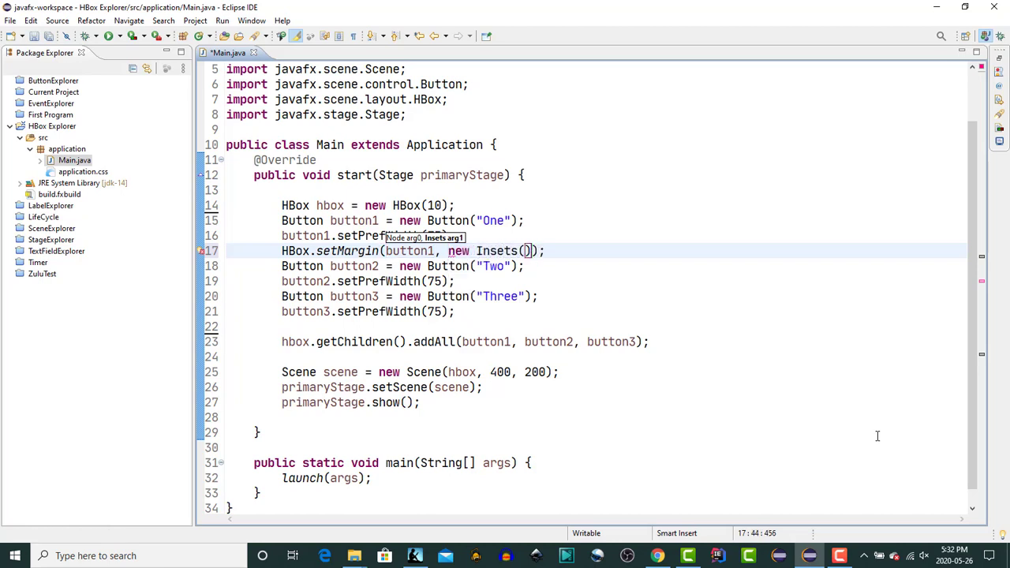
{"action": "type", "text": "10"}
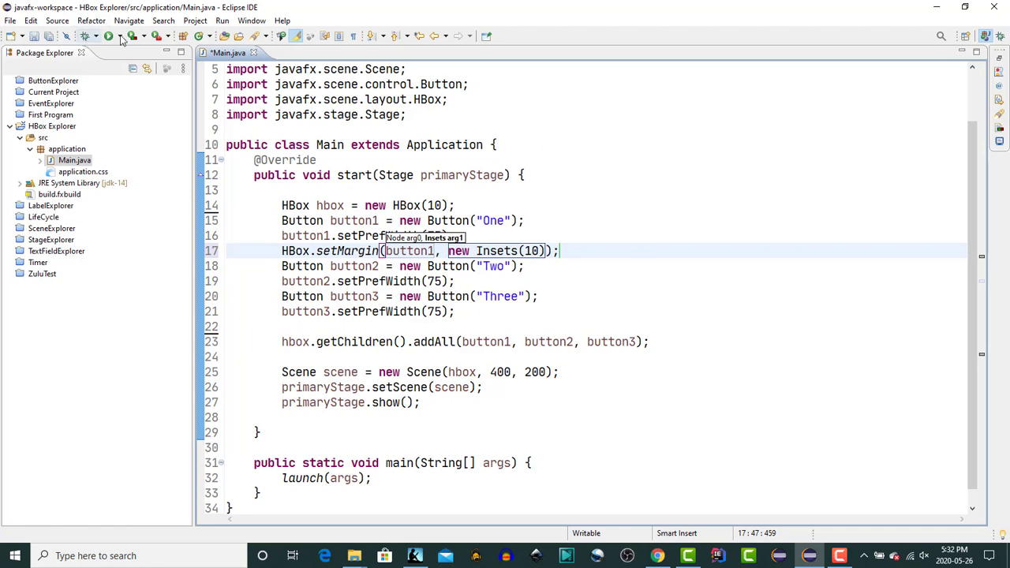
{"action": "left_click", "coordinate": [108, 36]}
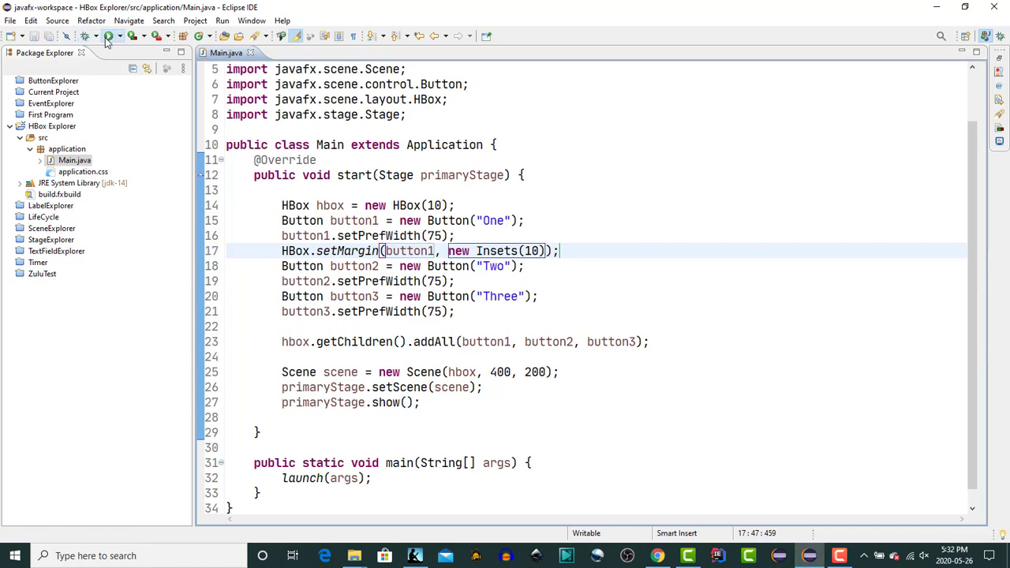
{"action": "left_click", "coordinate": [109, 36]}
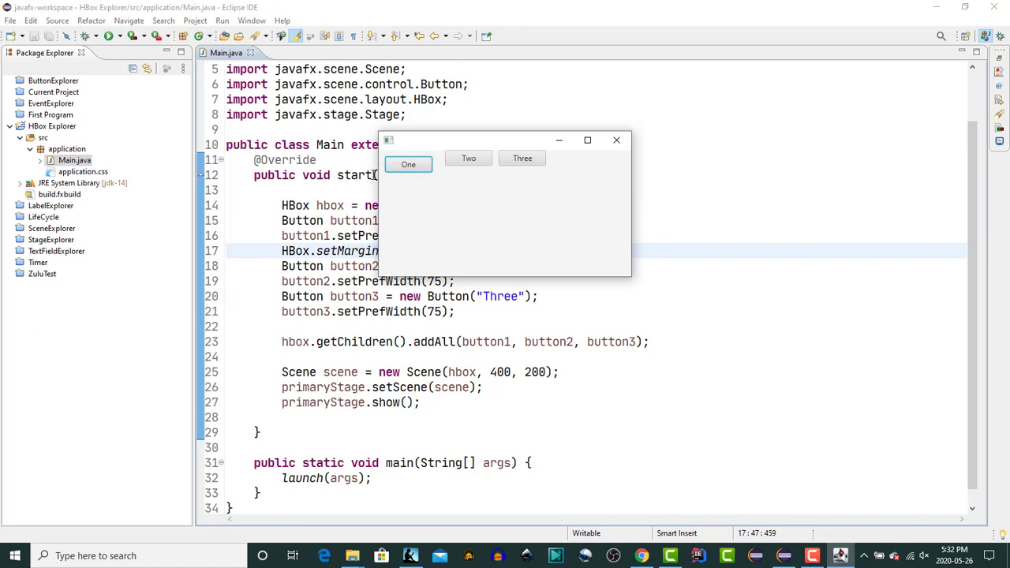
{"action": "mouse_move", "coordinate": [388, 191]}
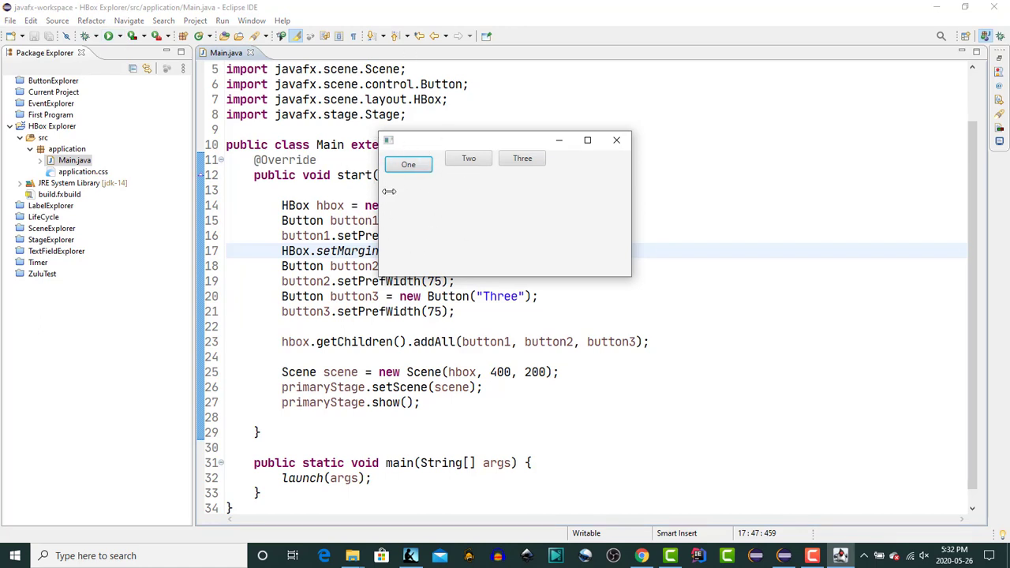
Preview button One with Insets(10, 5, 5, 5), close the app, and revert to Insets(10)
{"action": "left_click", "coordinate": [616, 140]}
{"action": "type", "text": ", 5, 5, 5"}
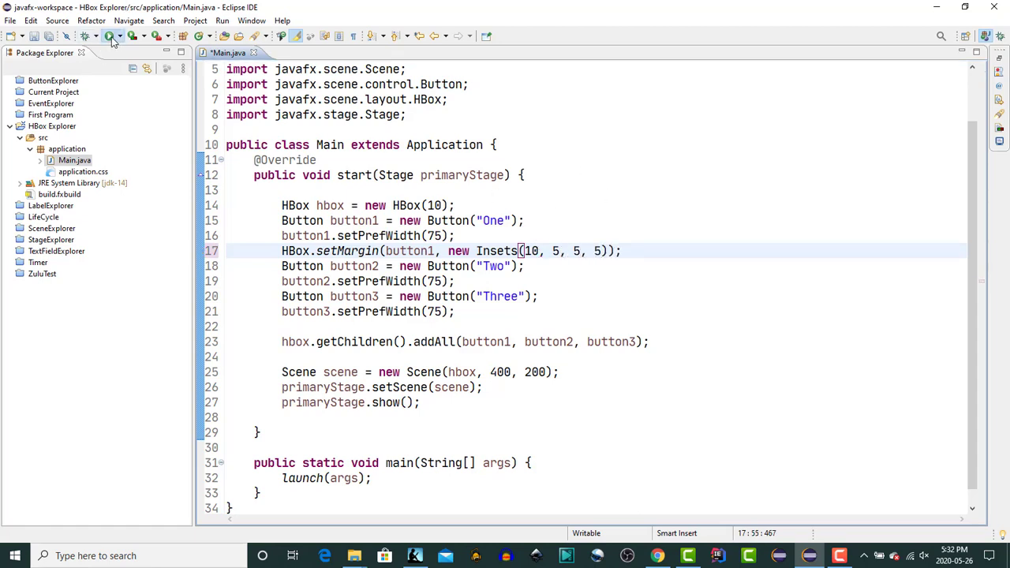
{"action": "key", "text": "ctrl+s"}
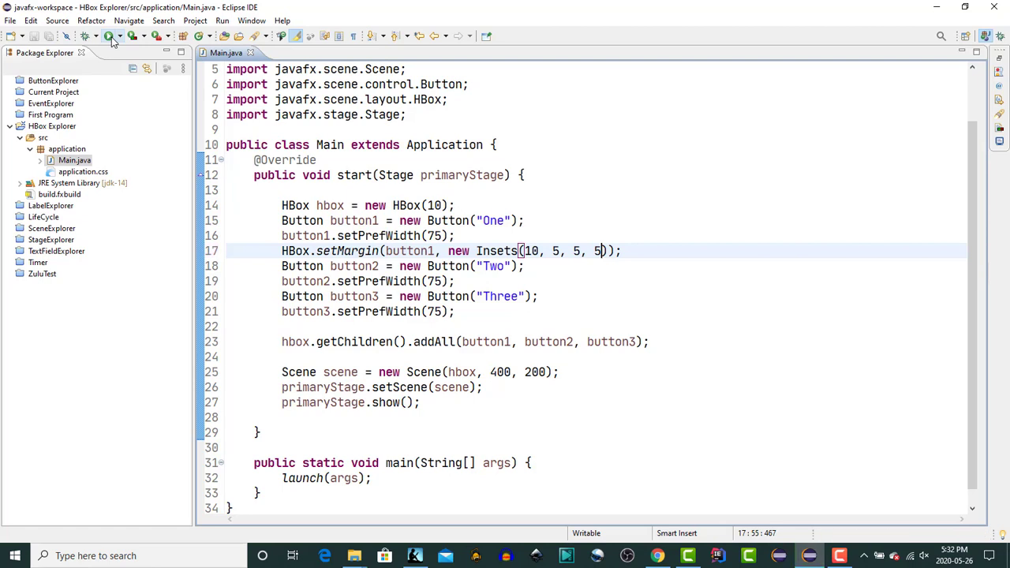
{"action": "left_click", "coordinate": [109, 36]}
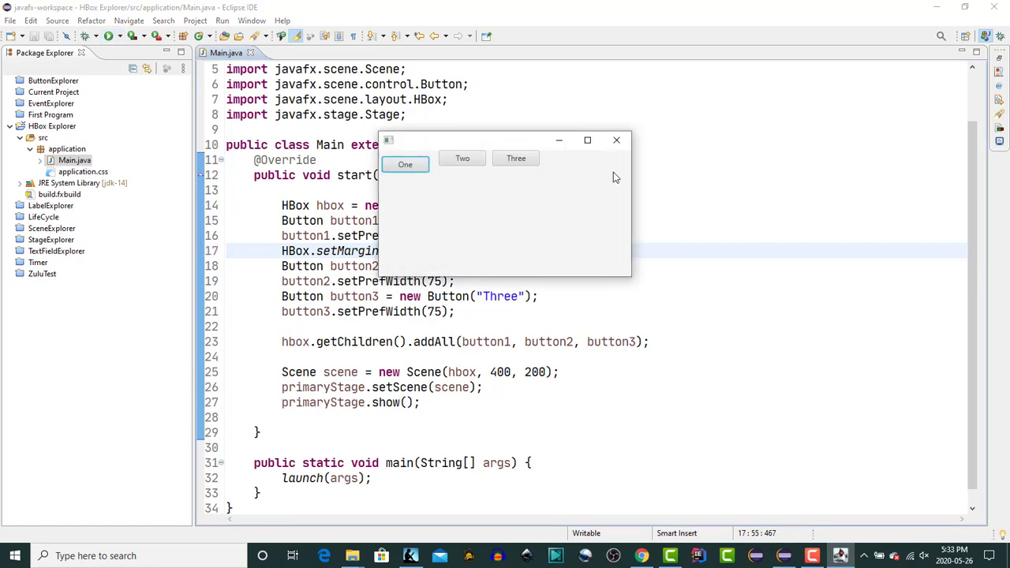
{"action": "mouse_move", "coordinate": [616, 141]}
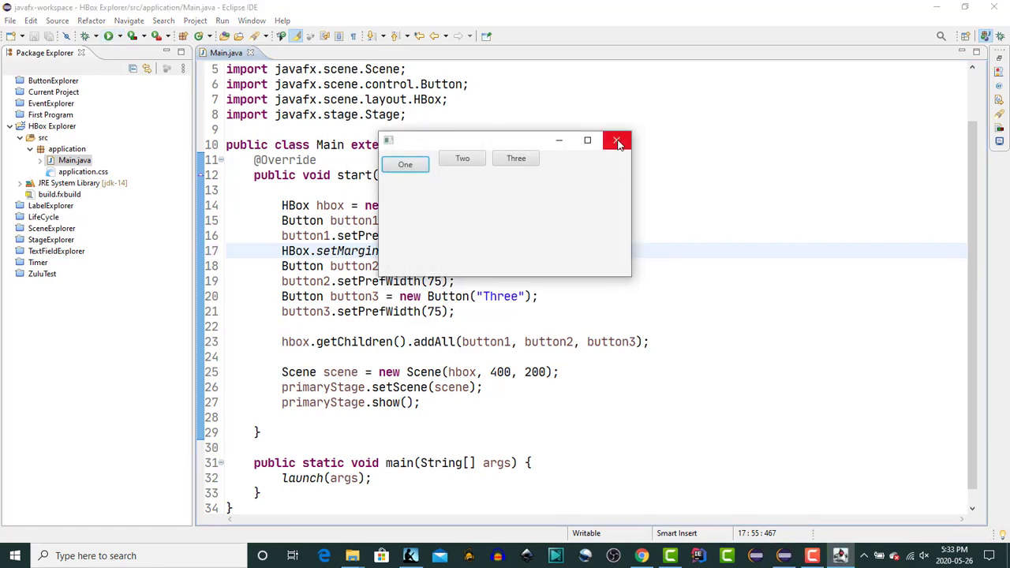
{"action": "mouse_move", "coordinate": [616, 140]}
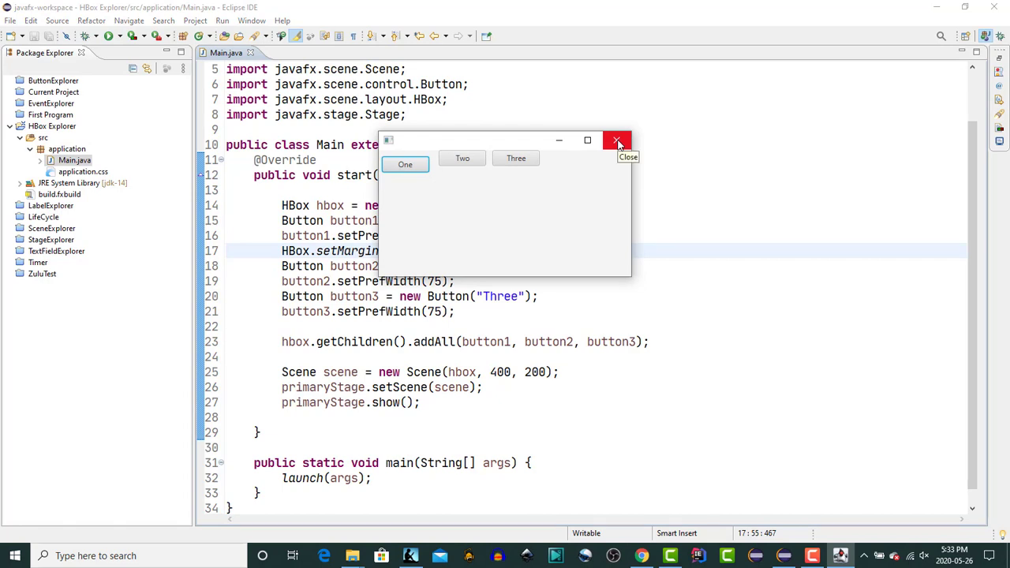
{"action": "left_click", "coordinate": [617, 141]}
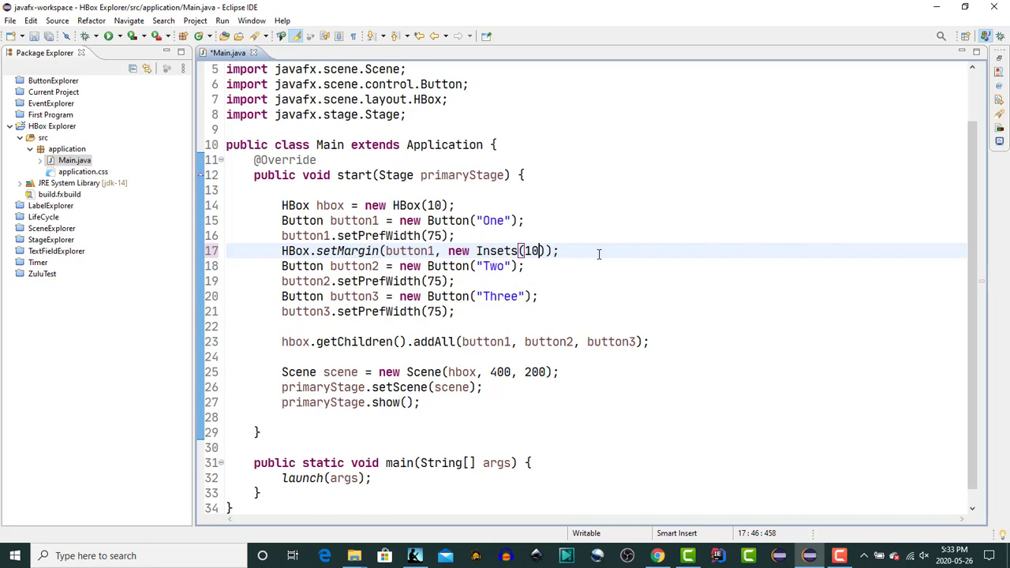
{"action": "left_click", "coordinate": [339, 251]}
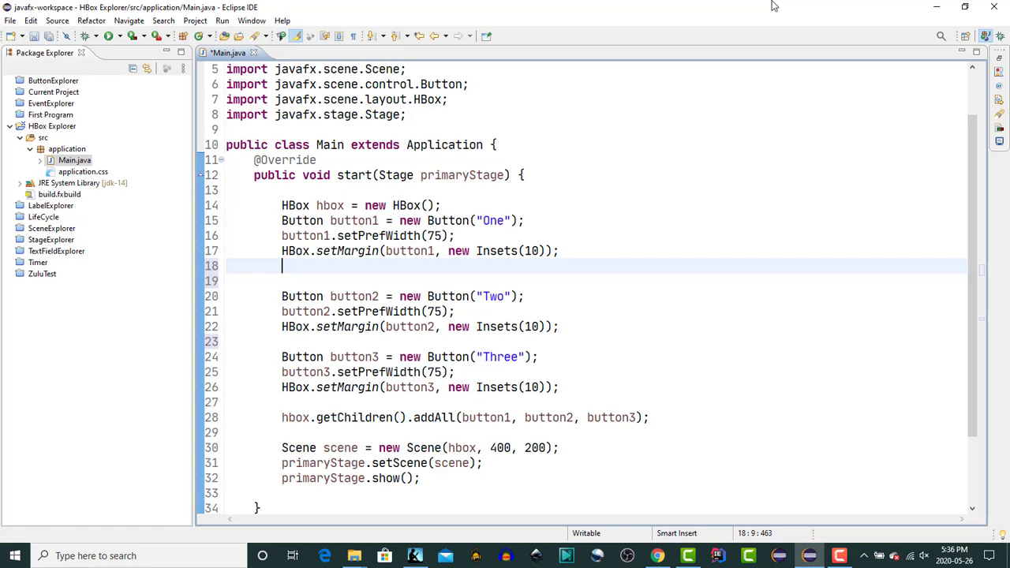
{"action": "type", "text": "HB"}
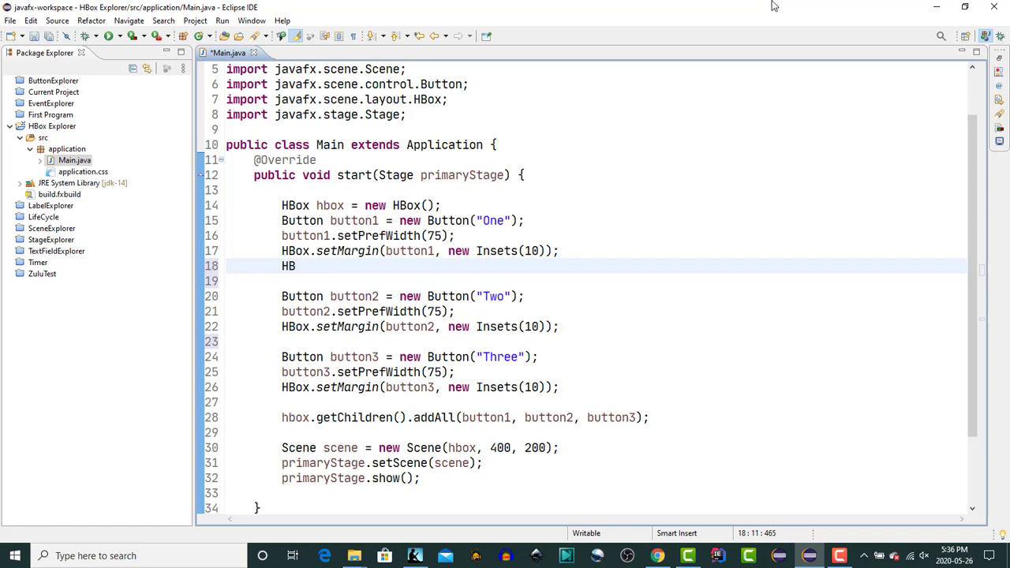
{"action": "type", "text": "ox"}
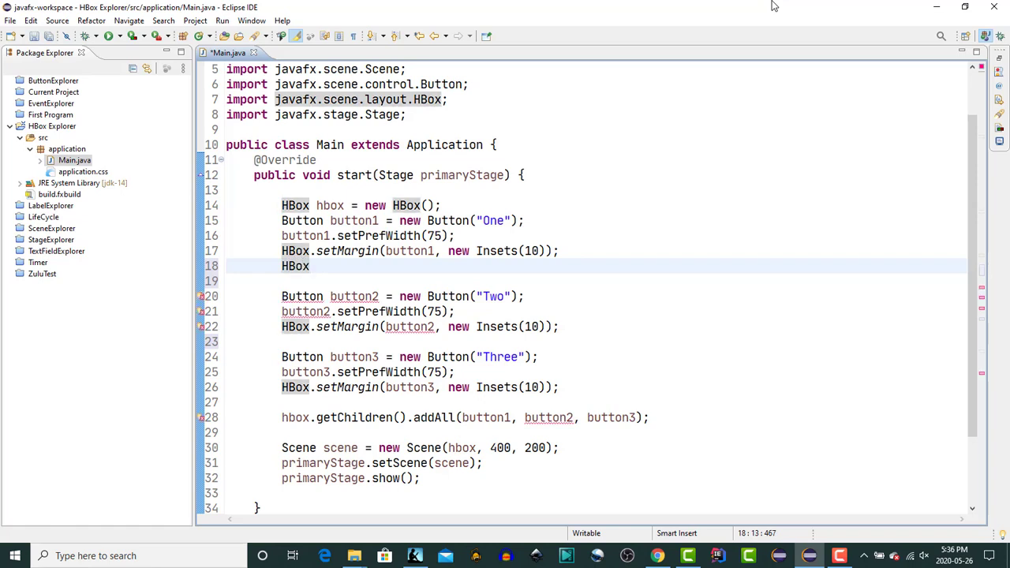
{"action": "type", "text": ".seth"}
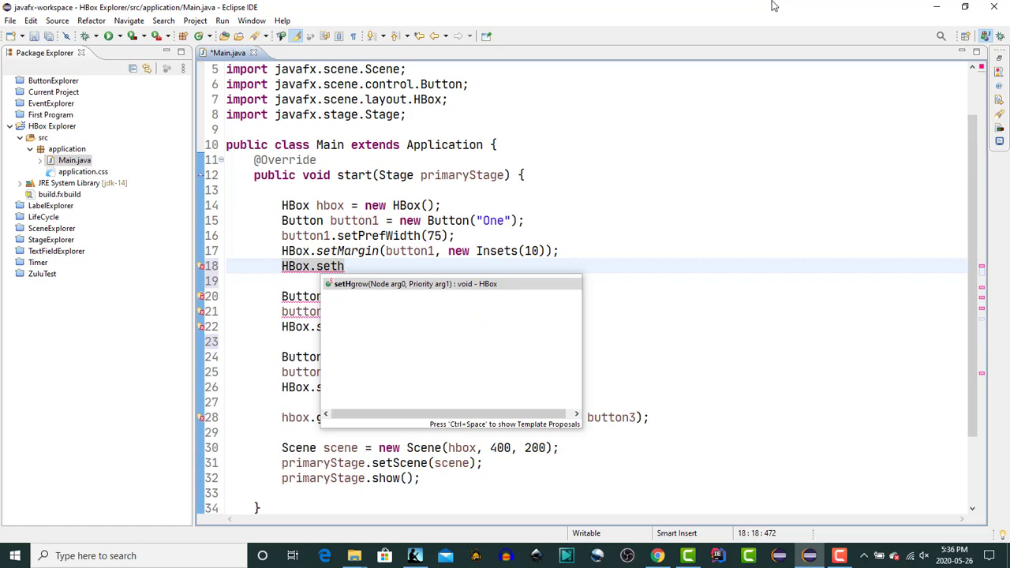
{"action": "left_click", "coordinate": [416, 284]}
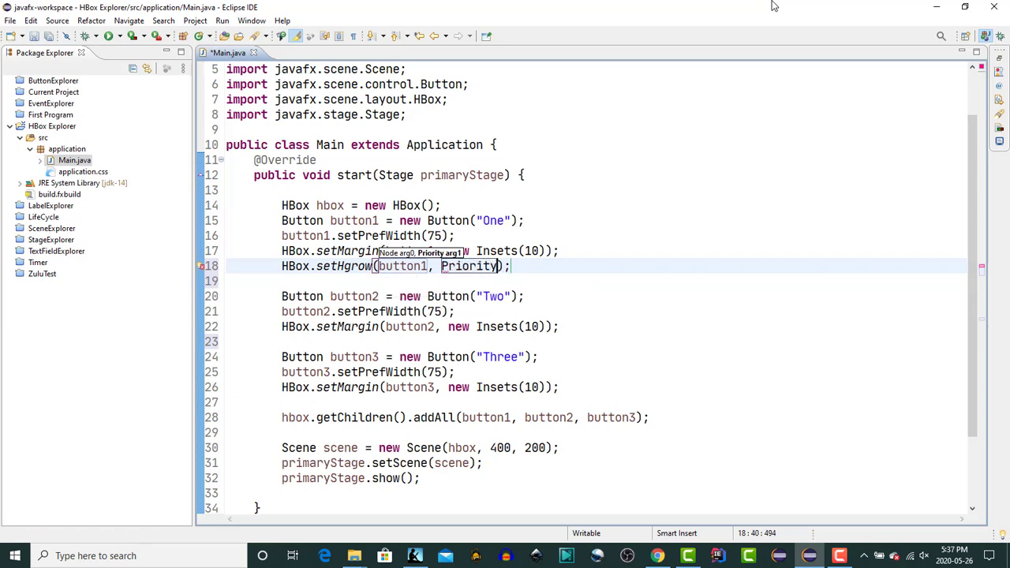
{"action": "type", "text": "."}
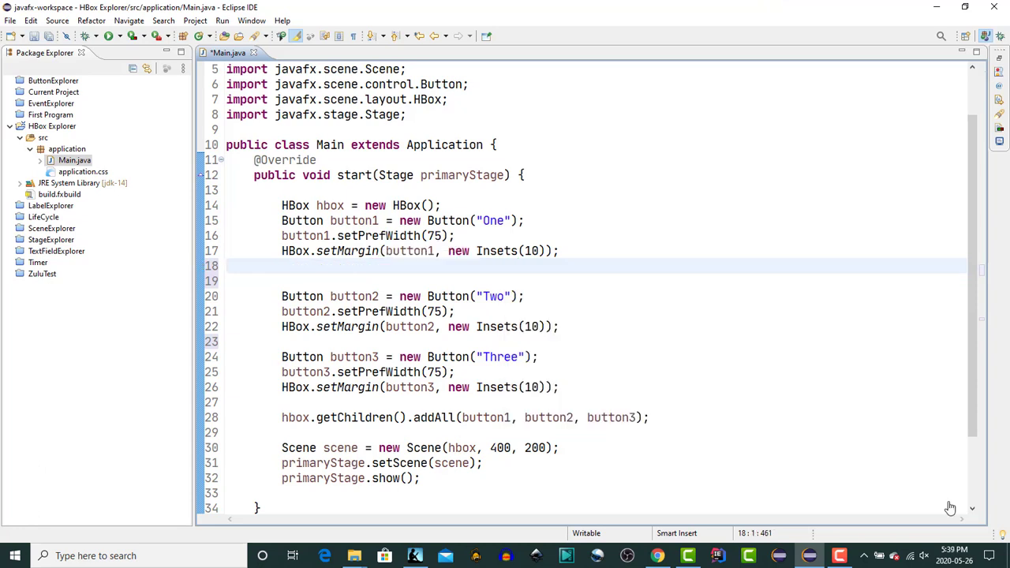
{"action": "left_click", "coordinate": [228, 266]}
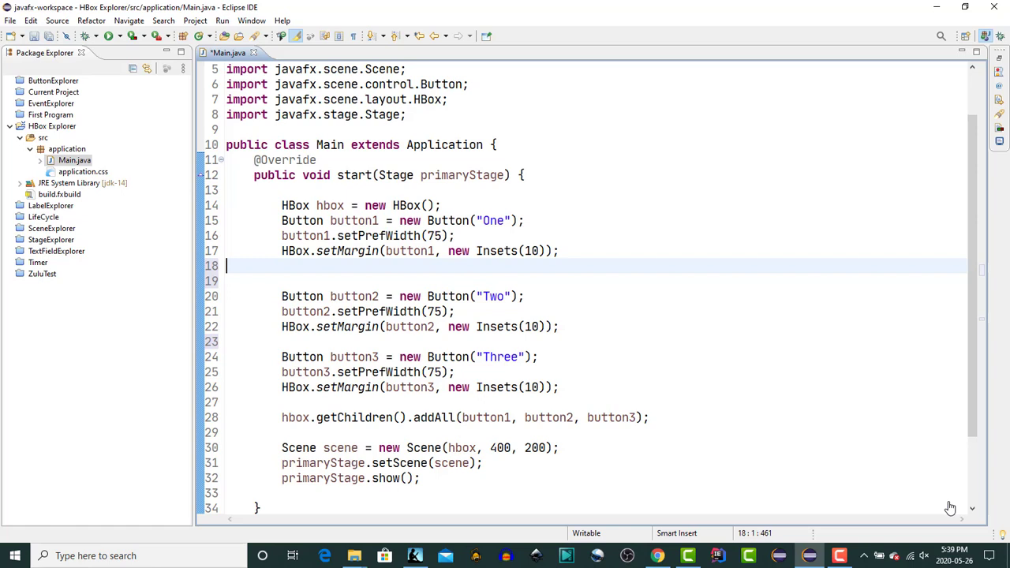
{"action": "mouse_move", "coordinate": [686, 555]}
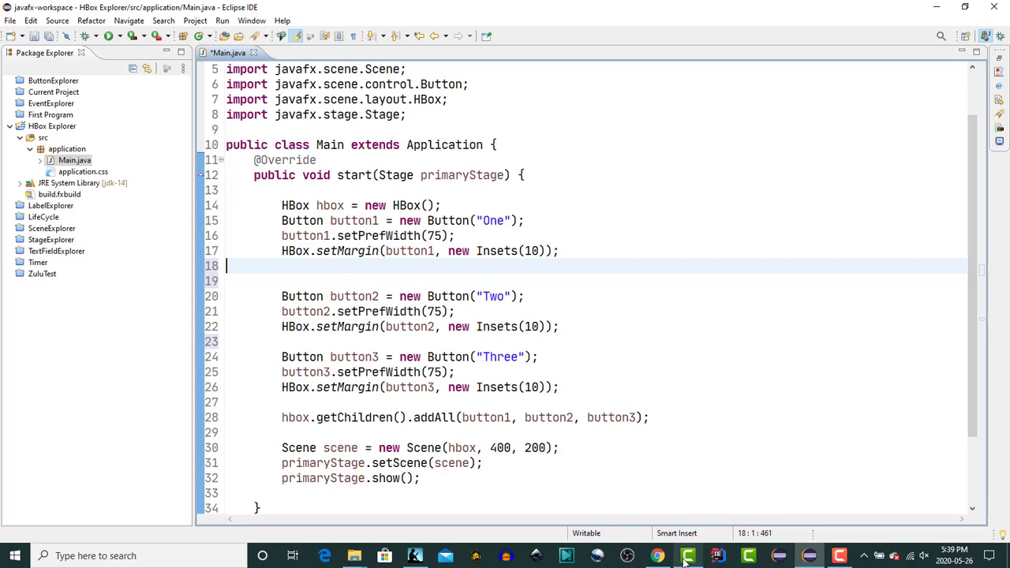
Switch to Chrome to read the setHgrow section of the HBox Javadoc
{"action": "left_click", "coordinate": [657, 555]}
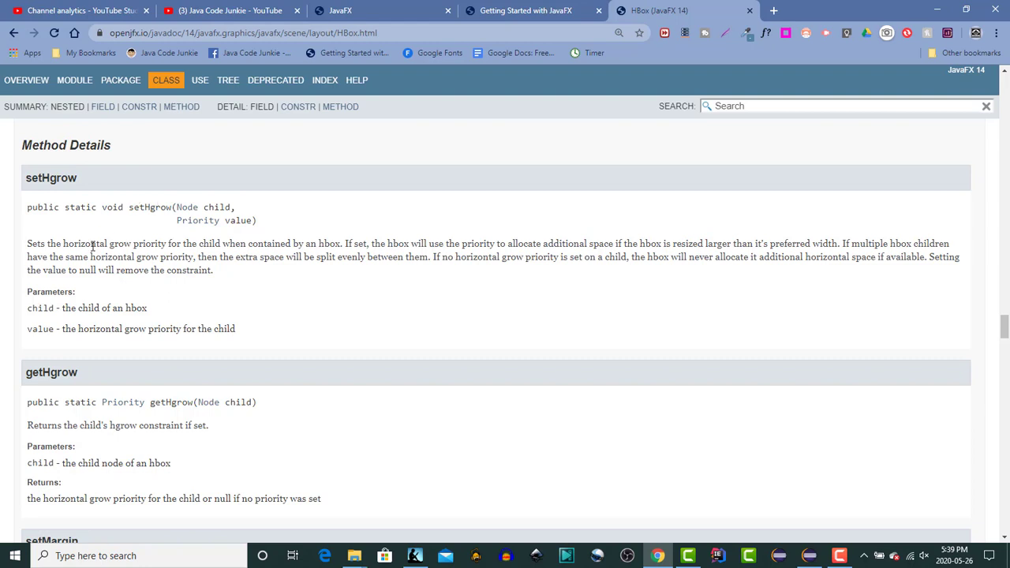
{"action": "mouse_move", "coordinate": [76, 229]}
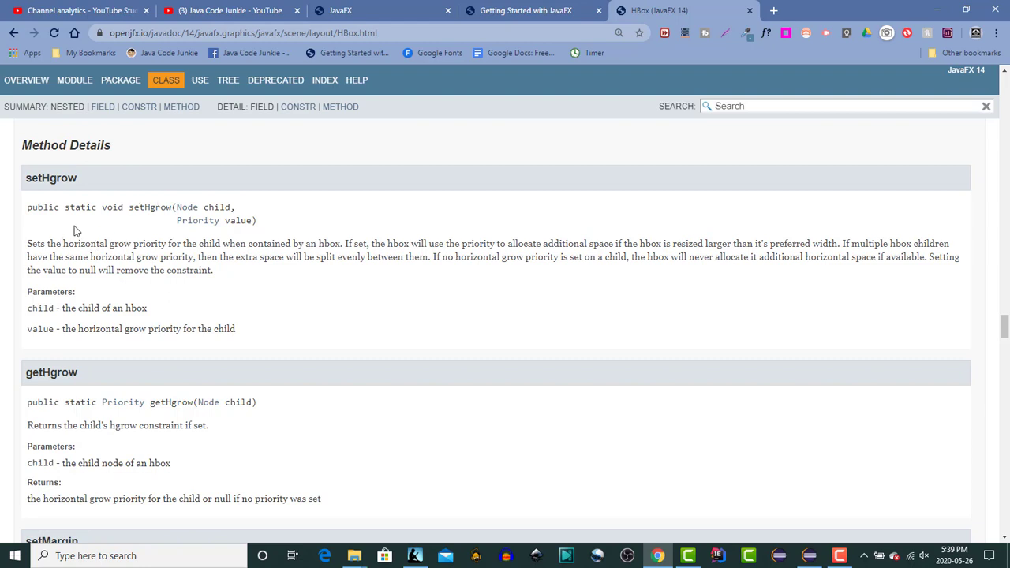
{"action": "mouse_move", "coordinate": [97, 227]}
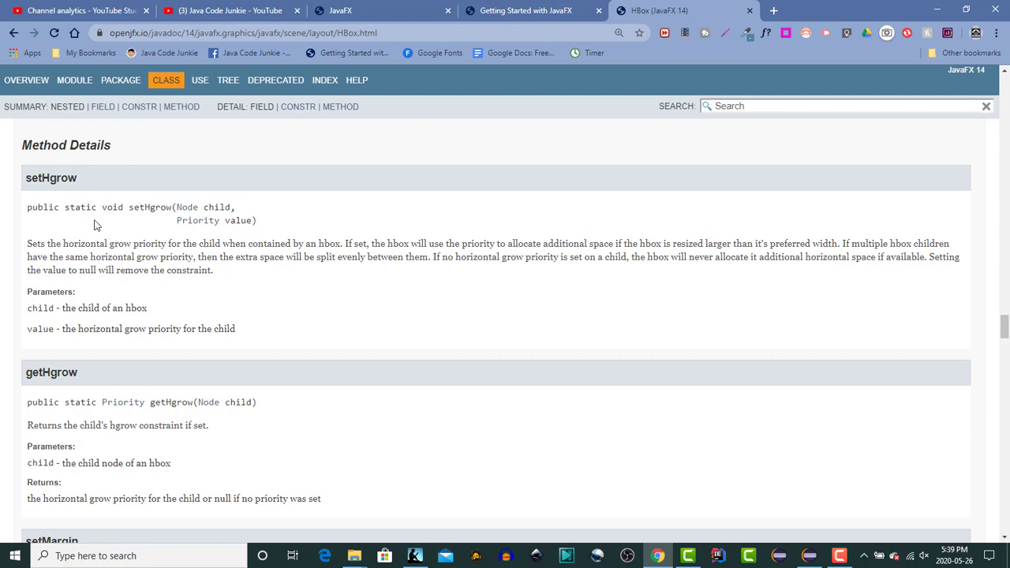
{"action": "mouse_move", "coordinate": [96, 229]}
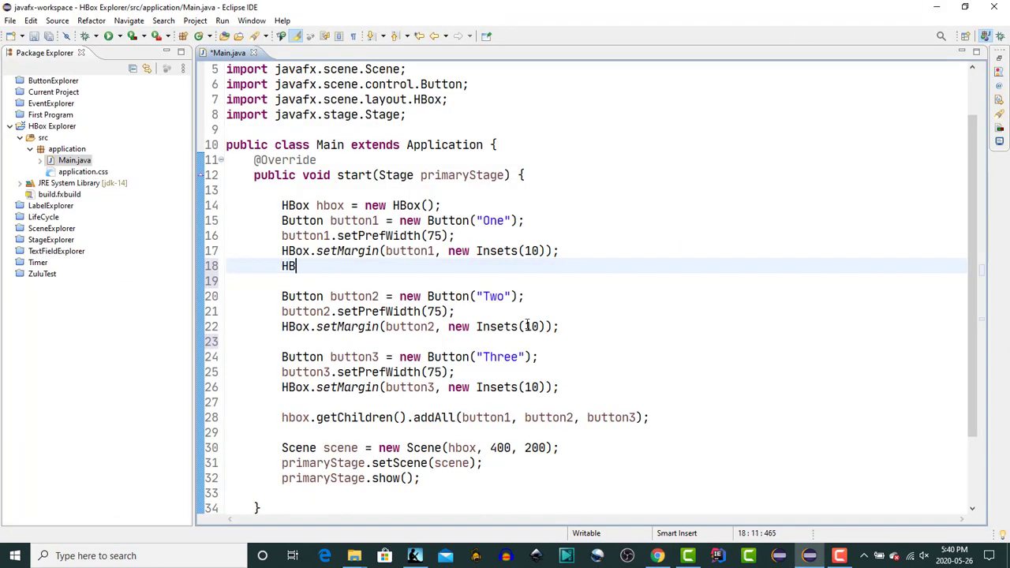
Add HBox.setHgrow(buttonN, Priority.ALWAYS) lines for button1, button2 and button3
{"action": "type", "text": "setHgrow(but, arg1);"}
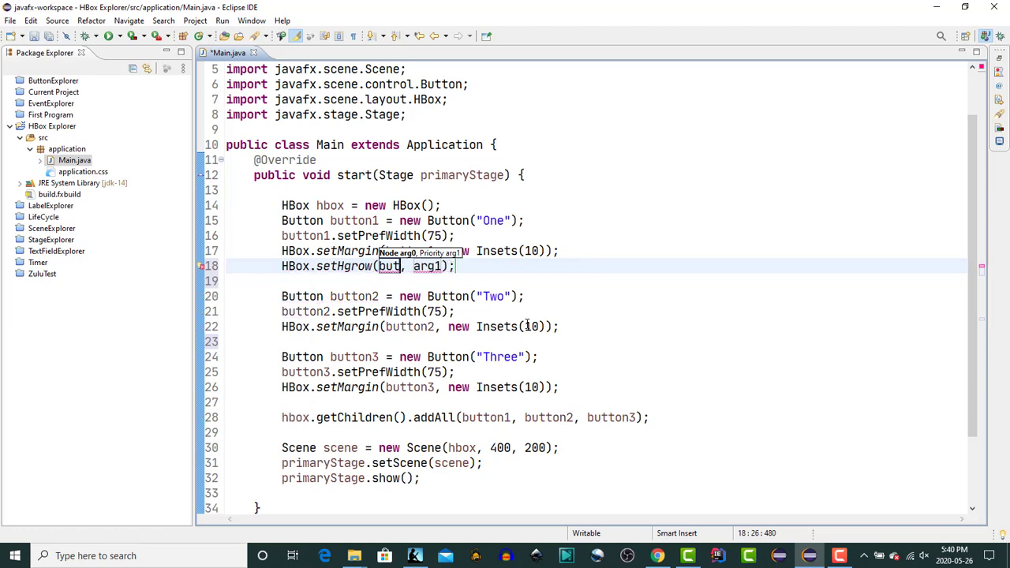
{"action": "type", "text": "ton1"}
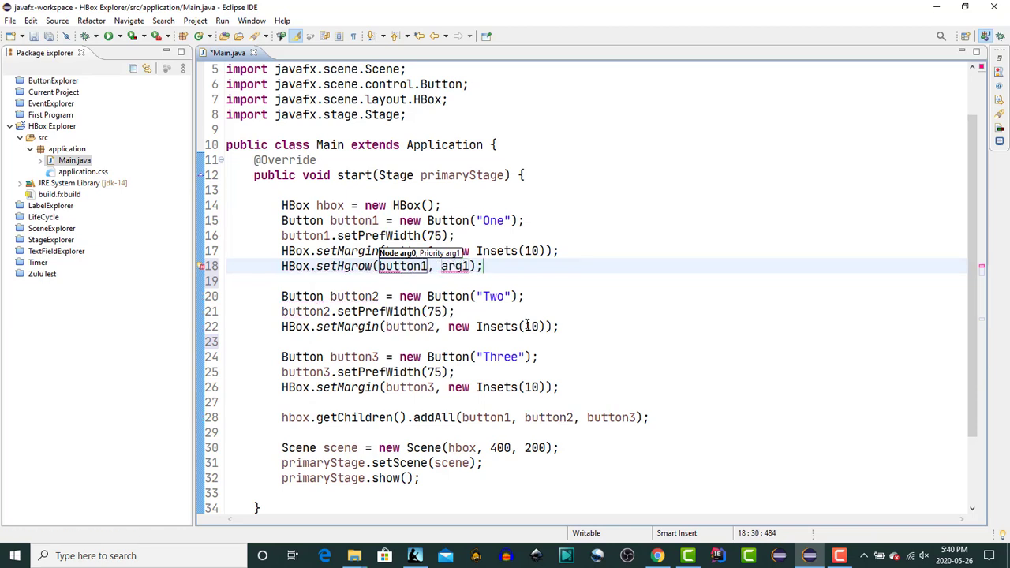
{"action": "double_click", "coordinate": [455, 266]}
{"action": "type", "text": "Priority.ALWAYS"}
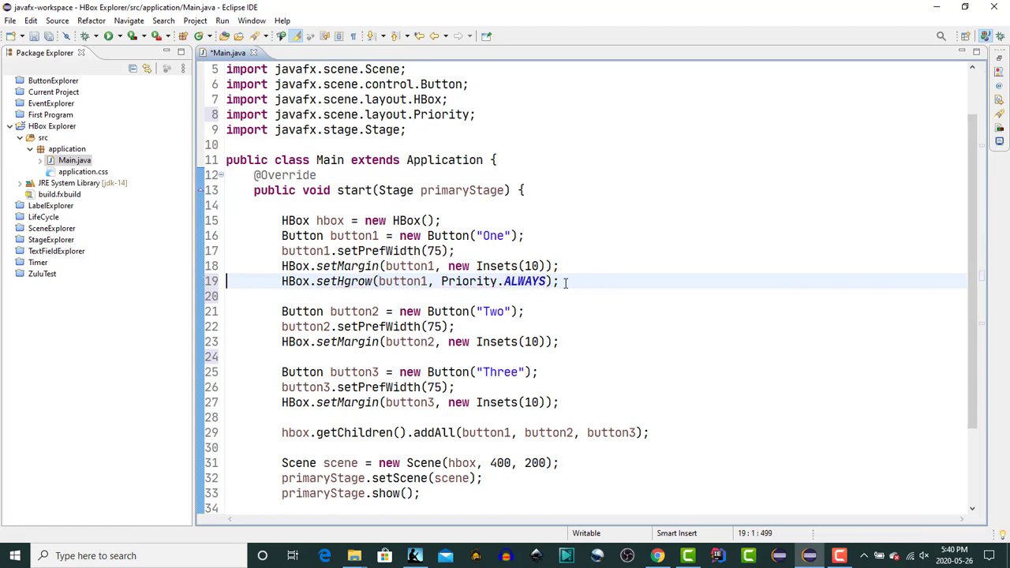
{"action": "left_click", "coordinate": [228, 310]}
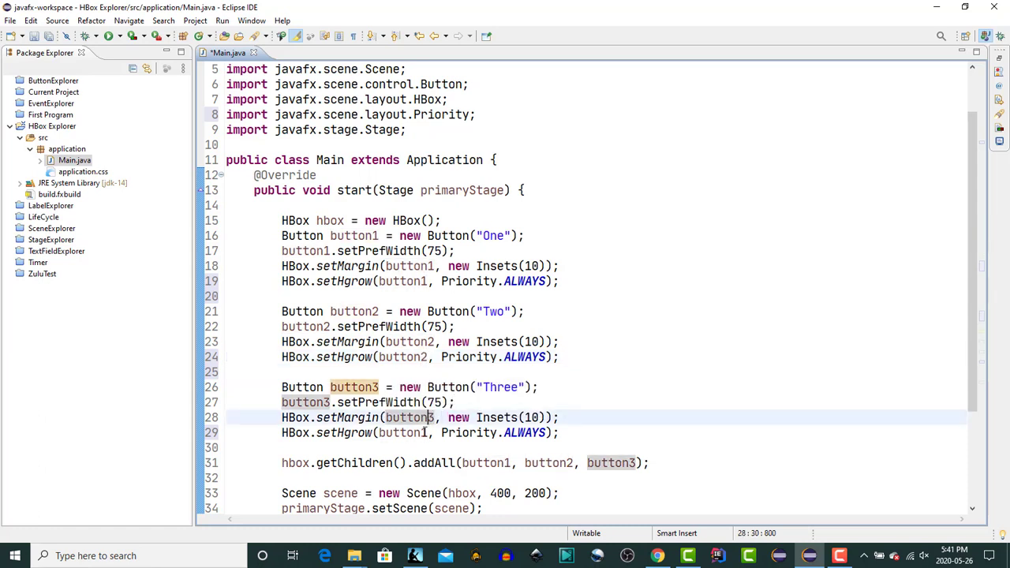
{"action": "left_click", "coordinate": [402, 433]}
{"action": "type", "text": "3"}
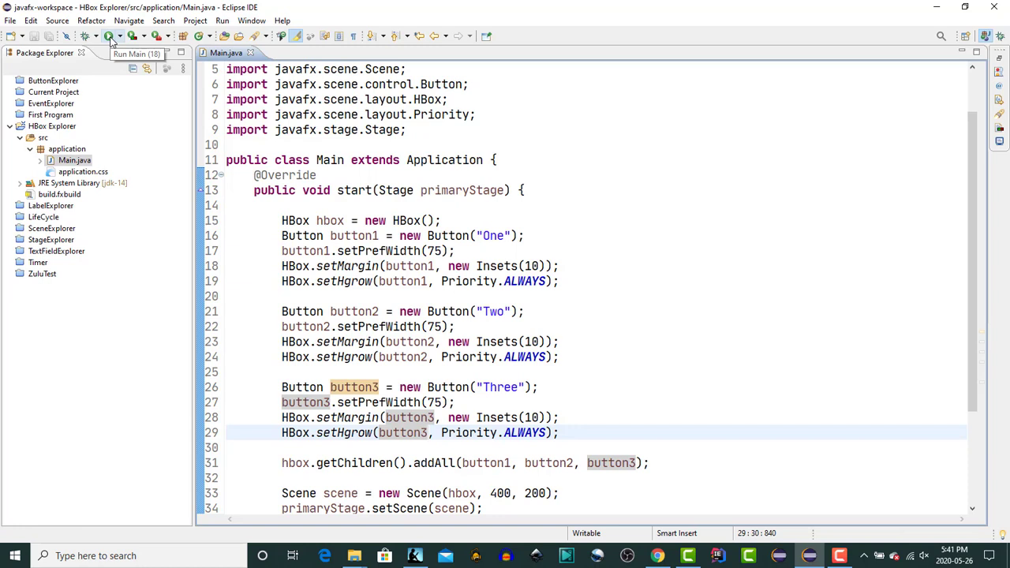
Run Main to view buttons One, Two and Three, then return to the editor
{"action": "left_click", "coordinate": [108, 37]}
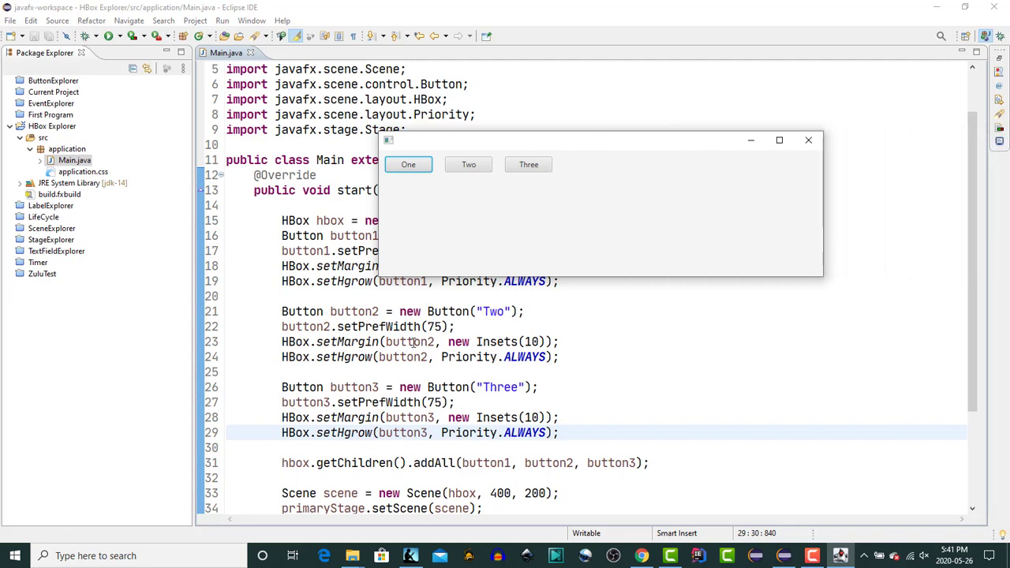
{"action": "mouse_move", "coordinate": [457, 325]}
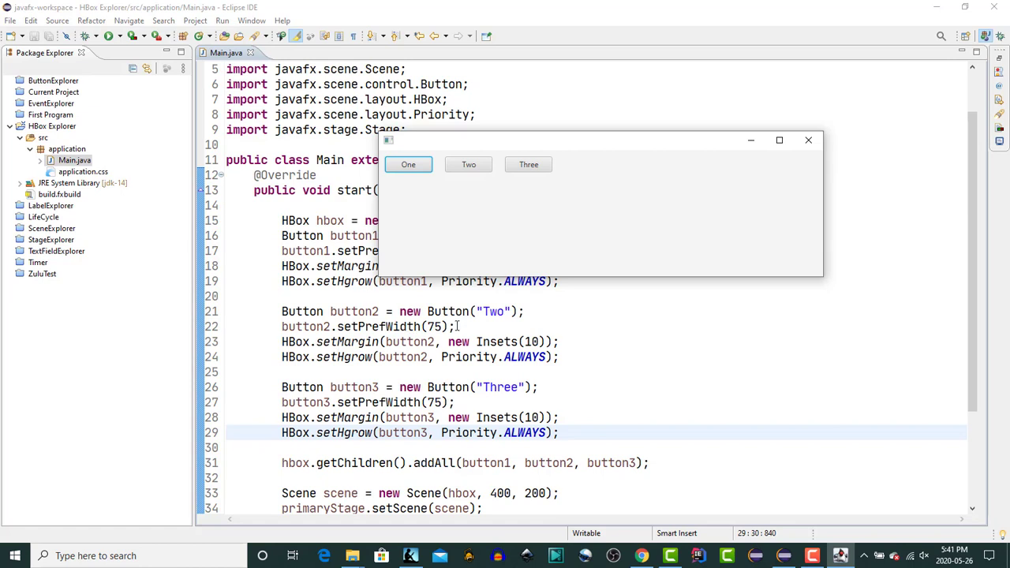
{"action": "left_click", "coordinate": [808, 140]}
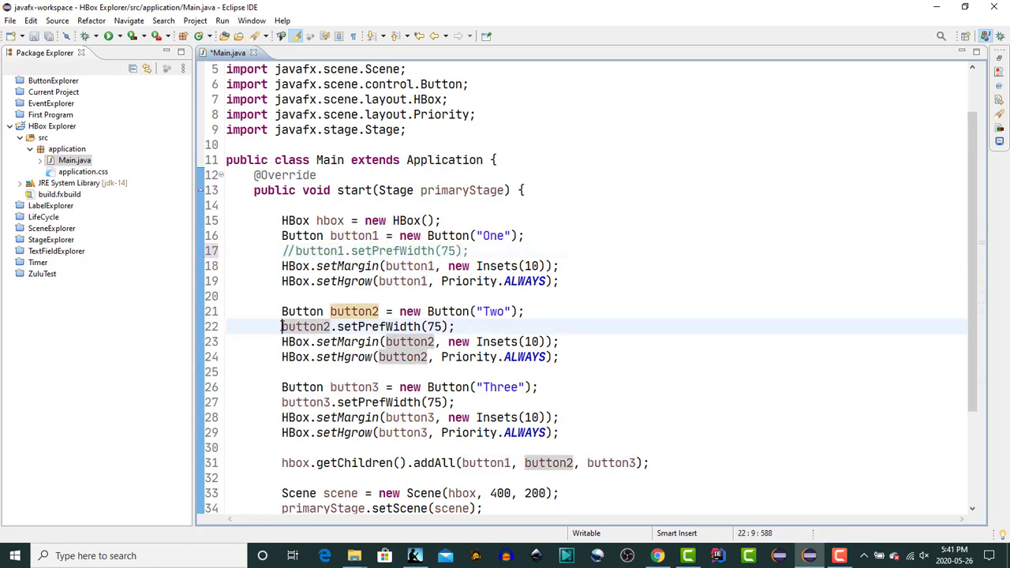
Comment out the remaining setPrefWidth(75) lines, then widen and close the relaunched app window
{"action": "key", "text": "ctrl+/"}
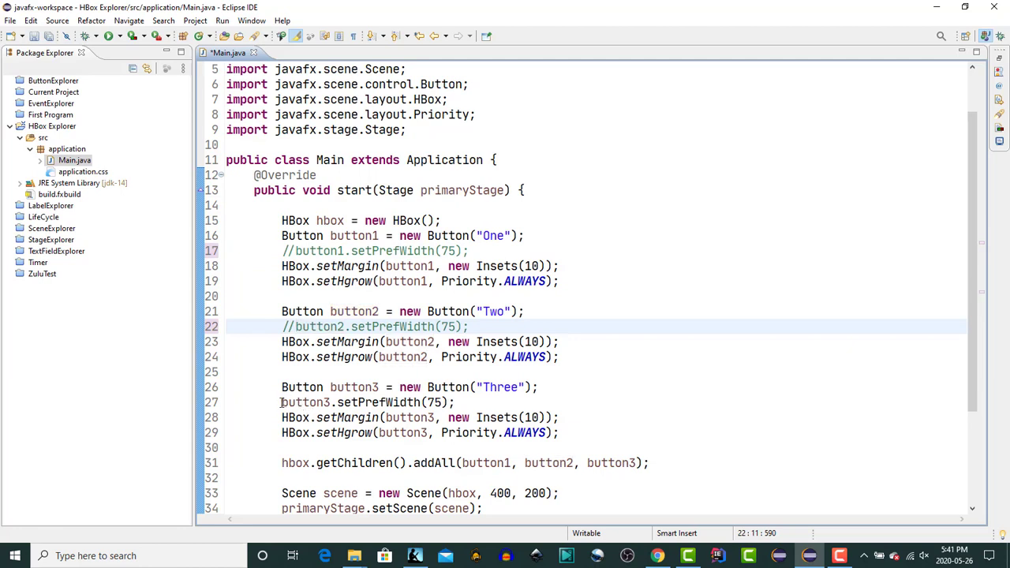
{"action": "double_click", "coordinate": [305, 402]}
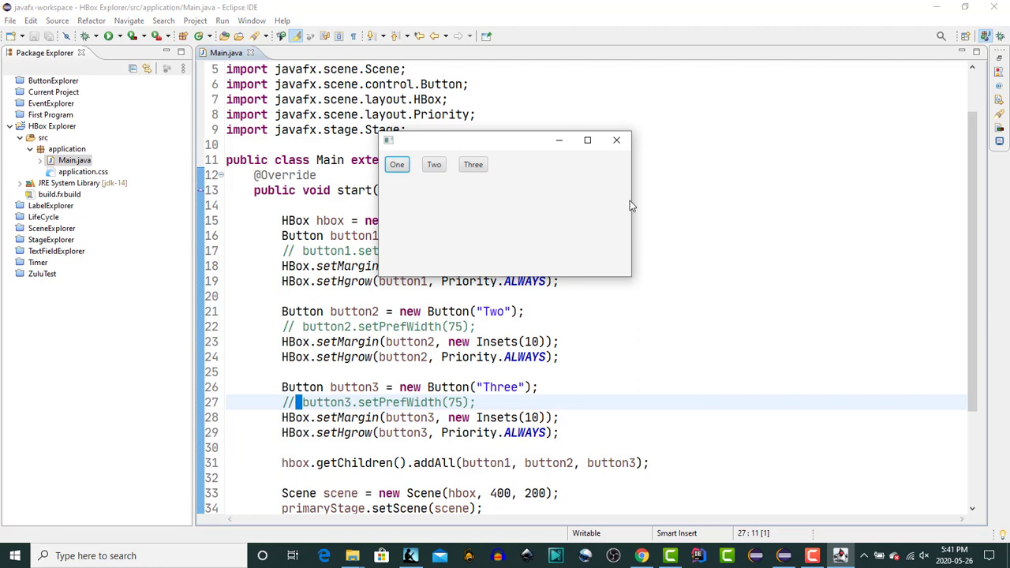
{"action": "left_click_drag", "start_coordinate": [631, 205], "coordinate": [895, 205]}
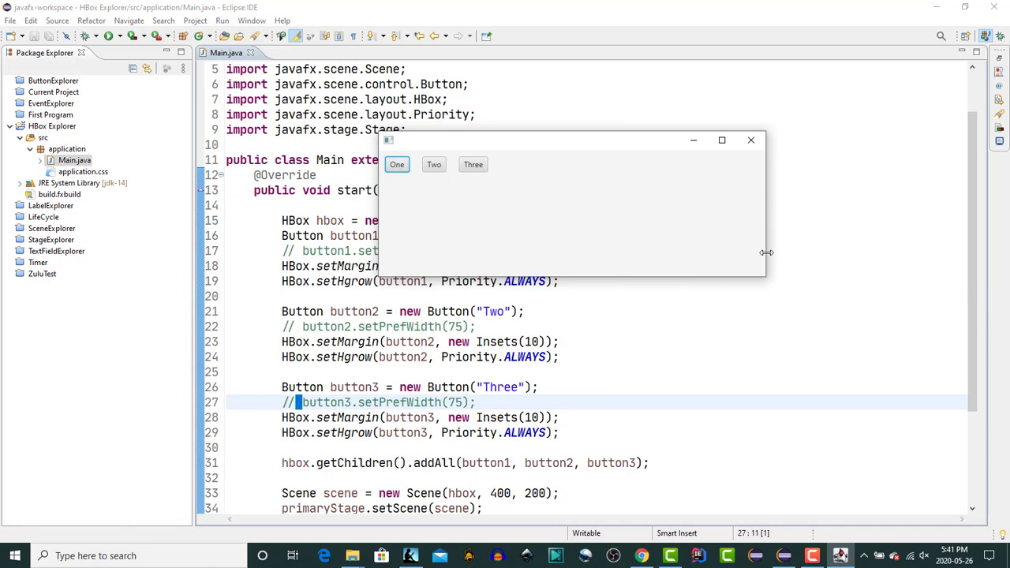
{"action": "left_click", "coordinate": [749, 140]}
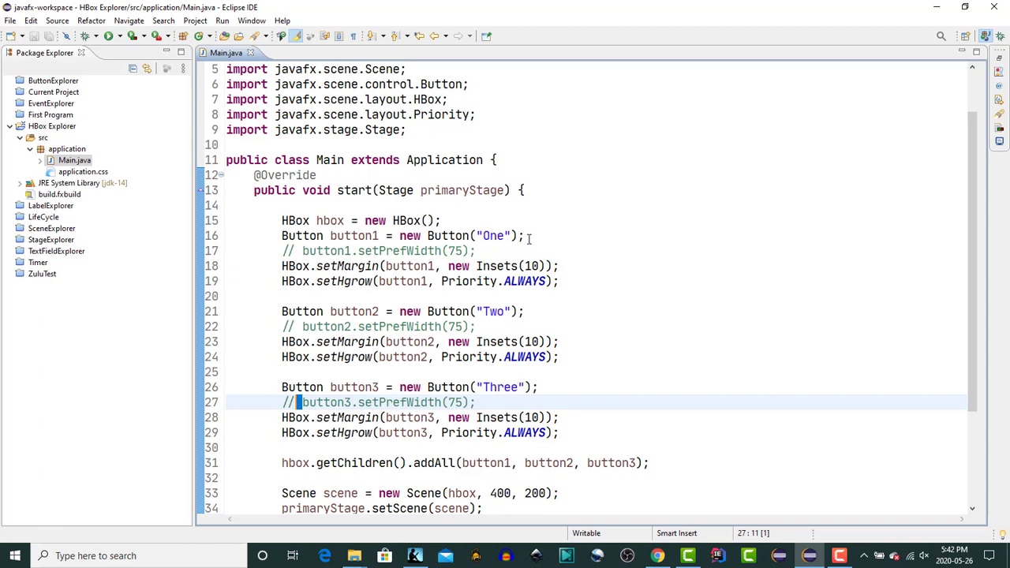
Add a setMaxWidth call for button One using content assist
{"action": "left_click", "coordinate": [475, 250]}
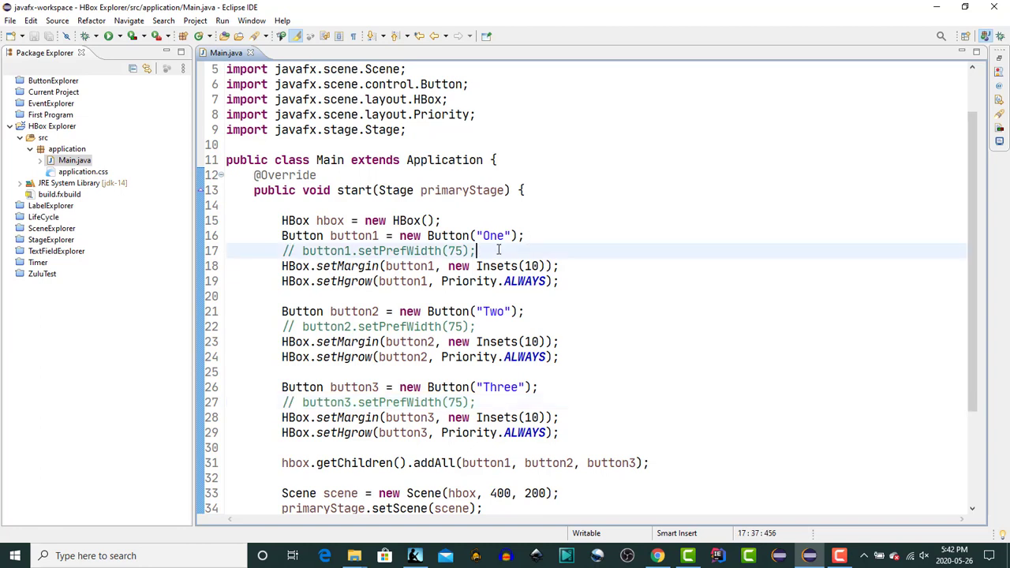
{"action": "type", "text": "butto"}
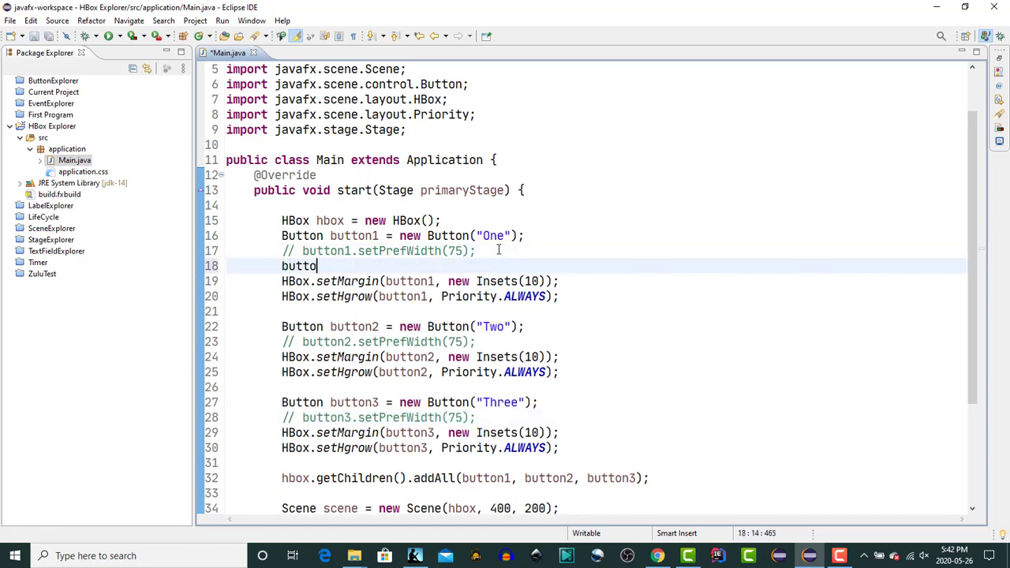
{"action": "type", "text": "n1.set"}
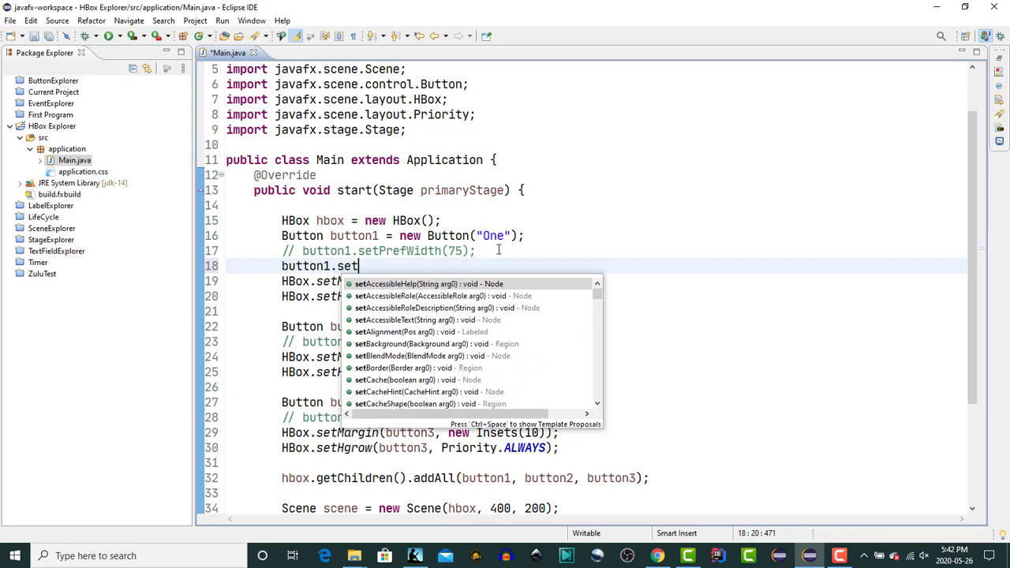
{"action": "type", "text": "ma"}
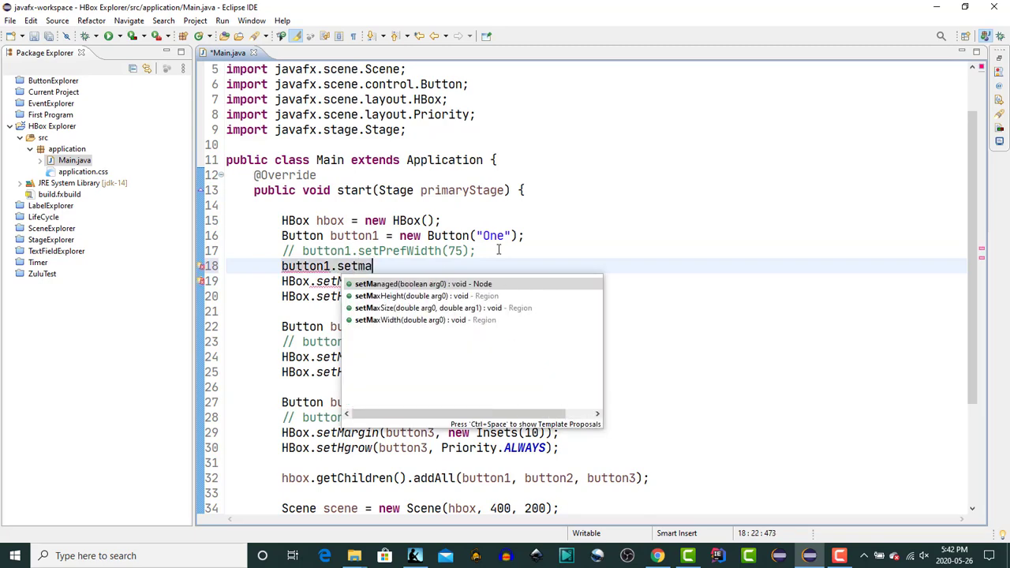
{"action": "left_click", "coordinate": [409, 320]}
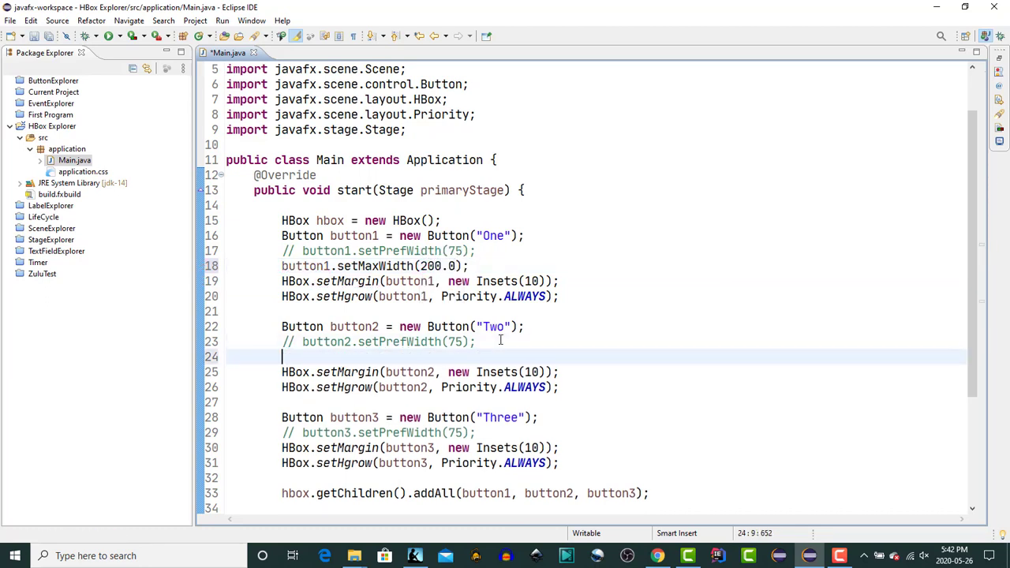
Set button Two's maximum width to 300.0
{"action": "type", "text": "button2.setpre"}
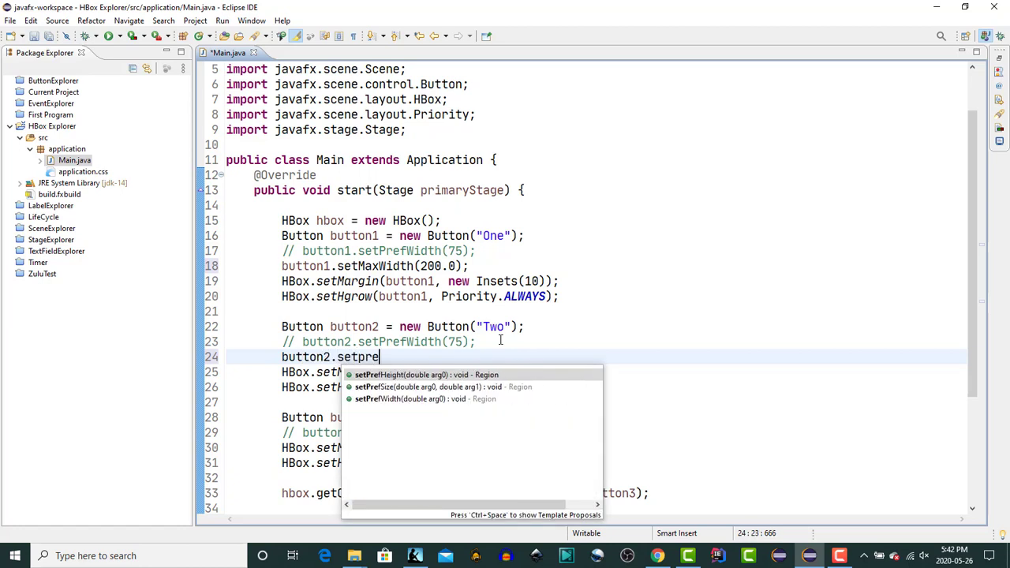
{"action": "key", "text": "BackSpace"}
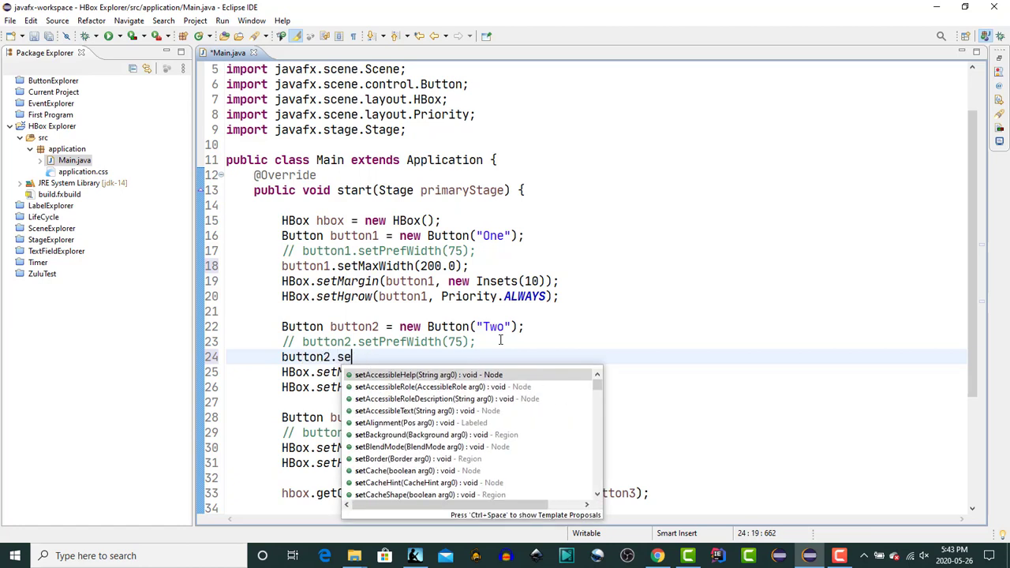
{"action": "type", "text": "max"}
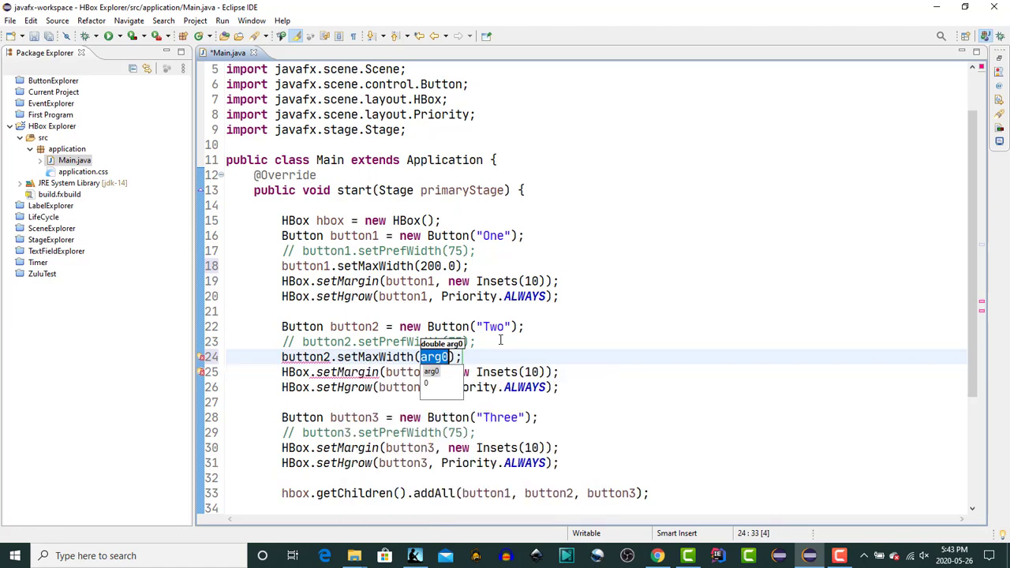
{"action": "type", "text": "300"}
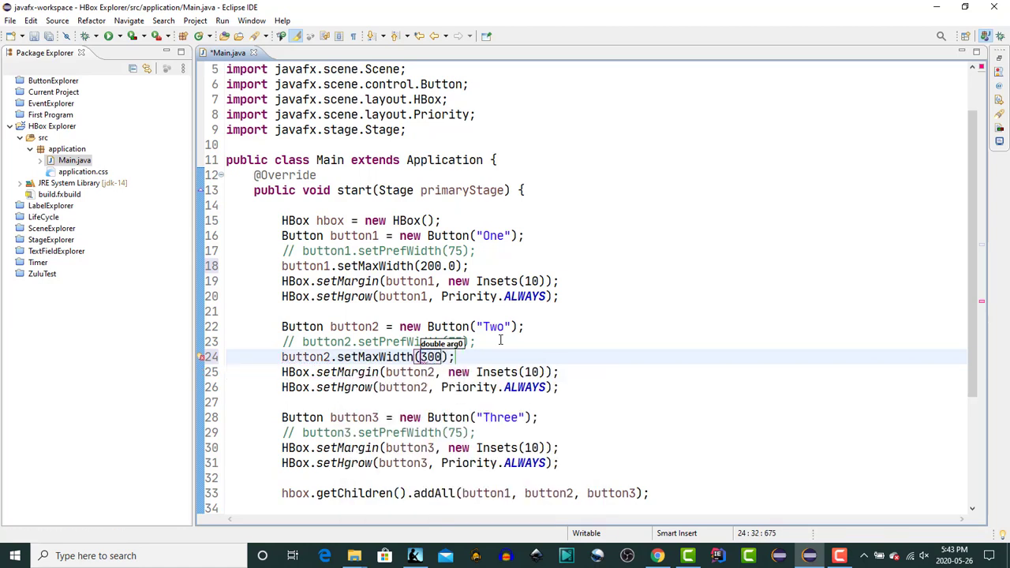
{"action": "type", "text": ".0"}
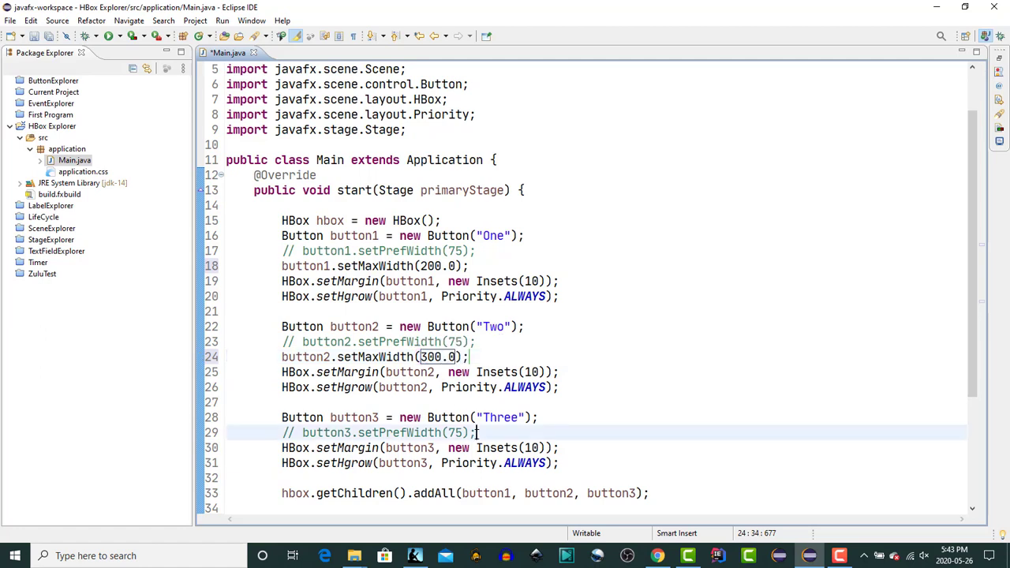
Add button3.setMaxWidth(400) on a new line after line 29
{"action": "key", "text": "Return"}
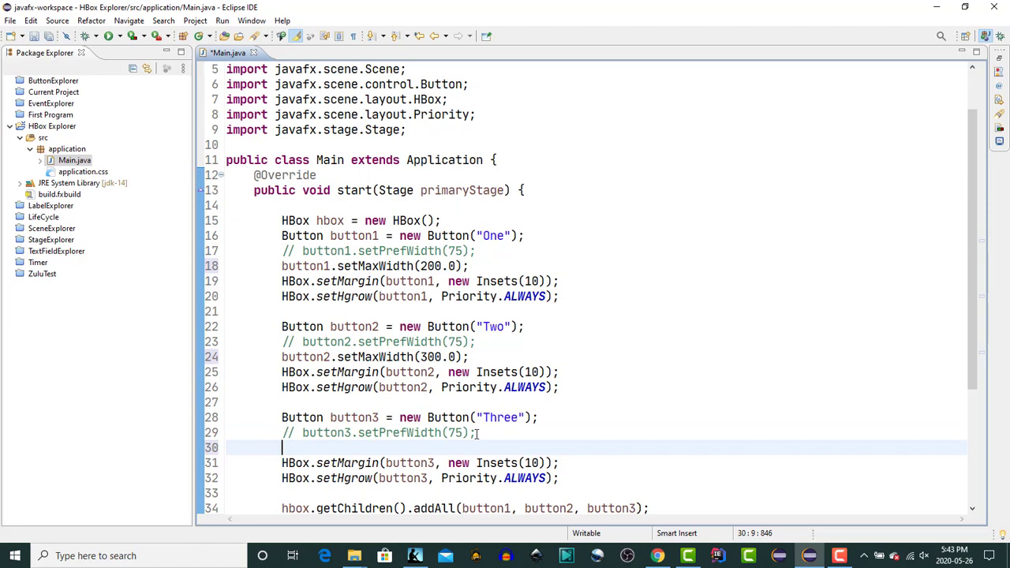
{"action": "type", "text": "button3.s"}
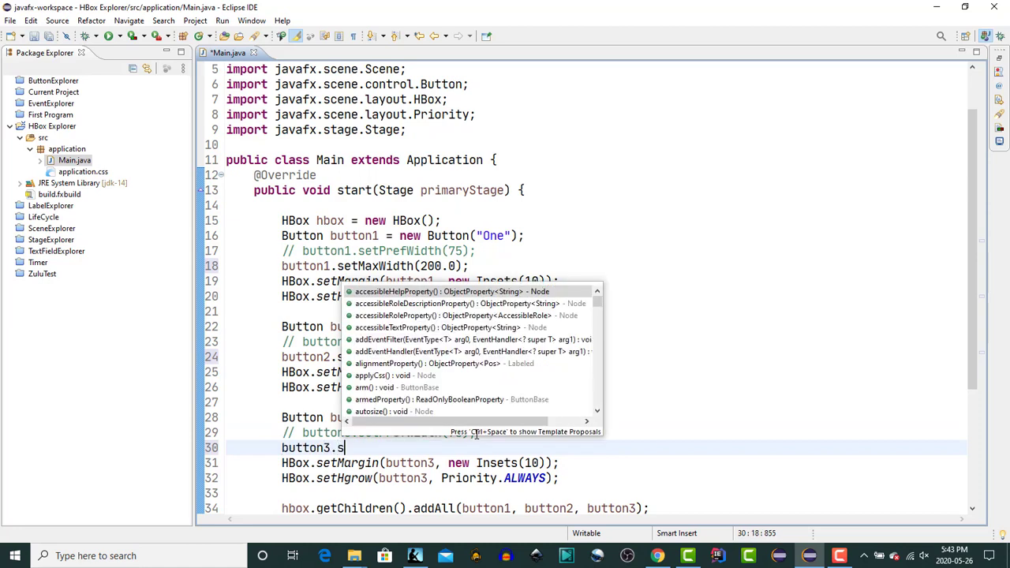
{"action": "type", "text": "etmaxw"}
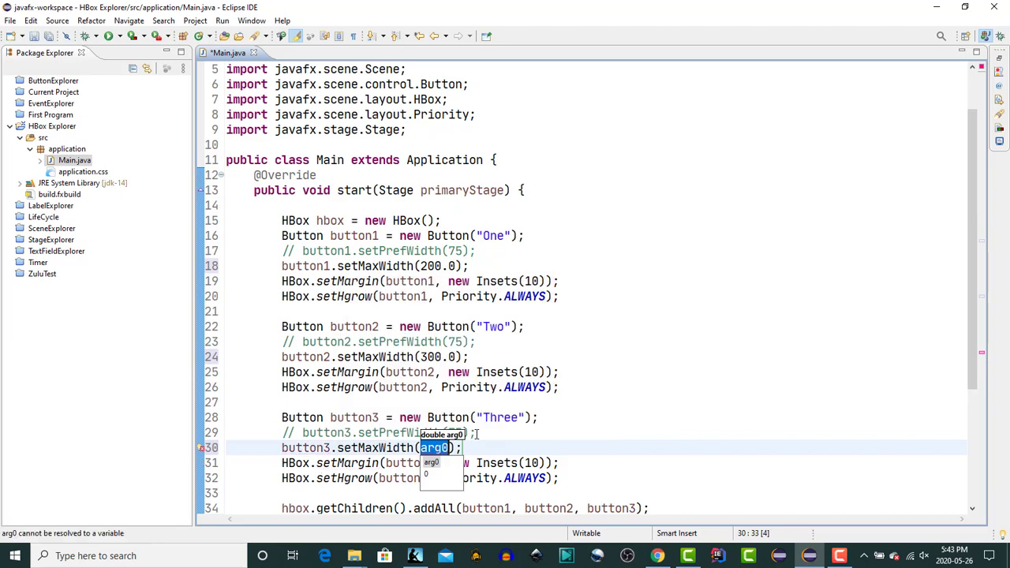
{"action": "type", "text": "400"}
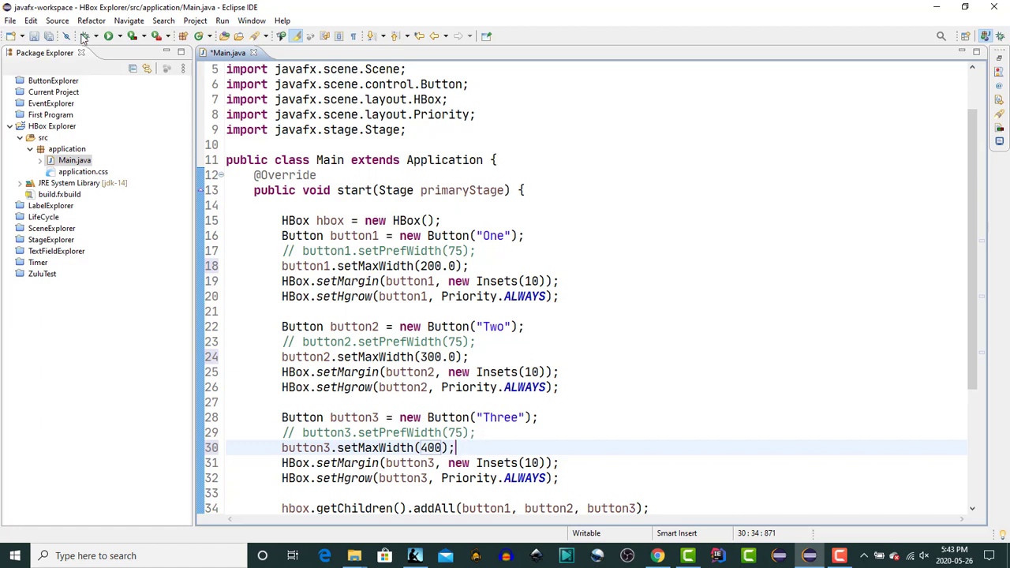
Launch Main and progressively widen its window to watch the buttons reach maximum widths, then close it
{"action": "left_click", "coordinate": [109, 36]}
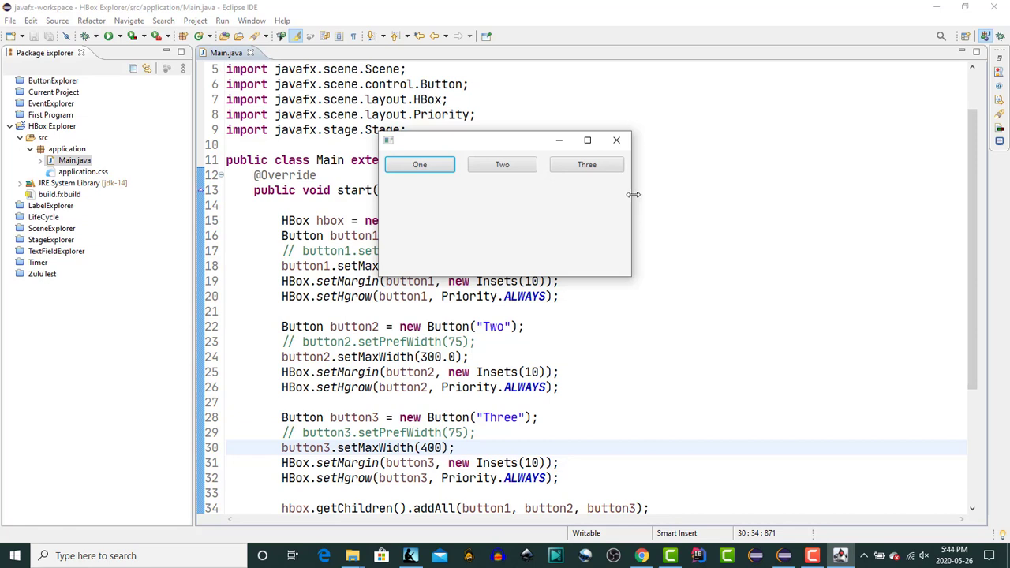
{"action": "left_click_drag", "start_coordinate": [631, 193], "coordinate": [640, 191]}
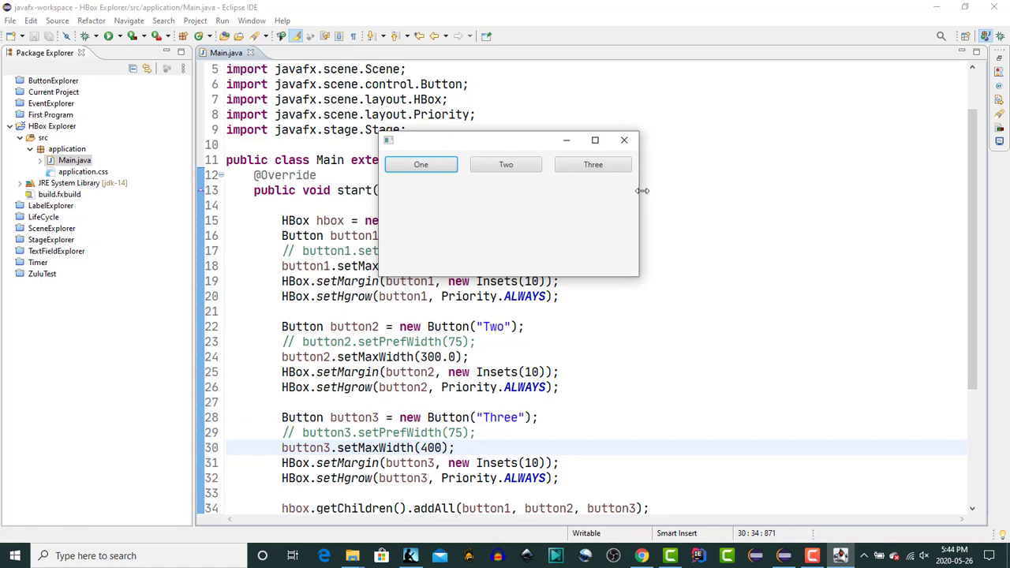
{"action": "left_click_drag", "start_coordinate": [638, 191], "coordinate": [756, 206]}
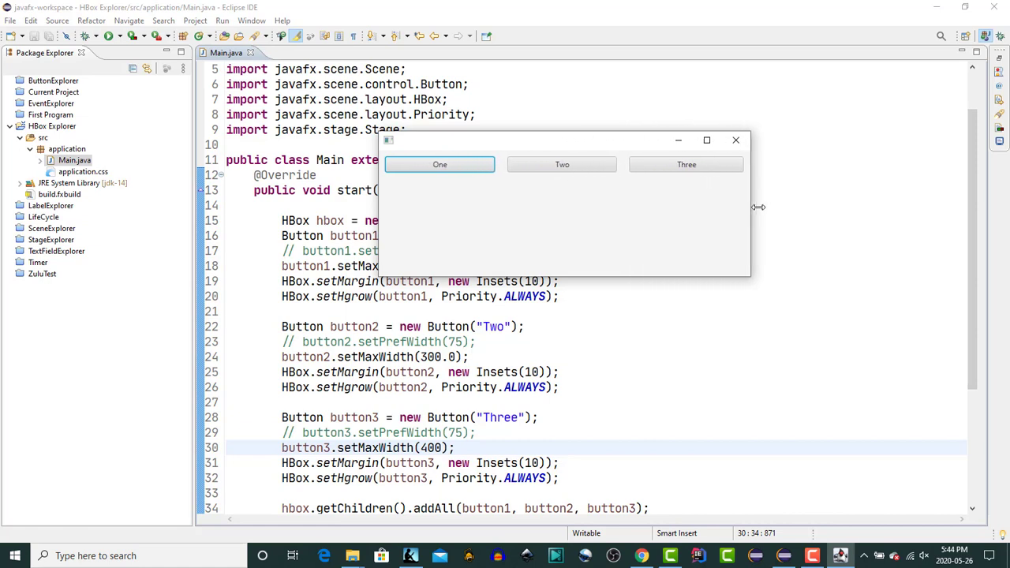
{"action": "left_click_drag", "start_coordinate": [759, 207], "coordinate": [898, 218]}
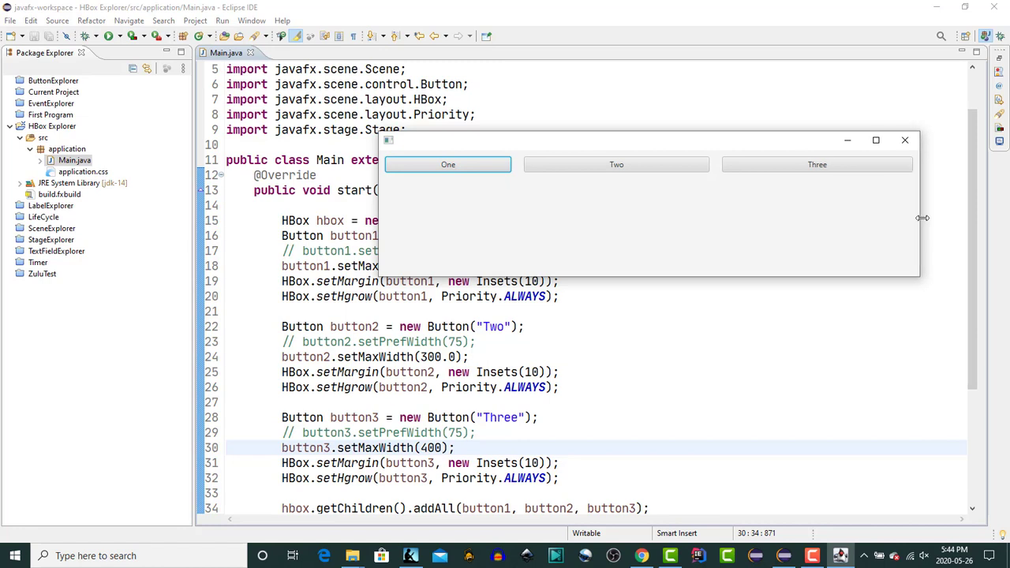
{"action": "left_click_drag", "start_coordinate": [921, 218], "coordinate": [957, 225]}
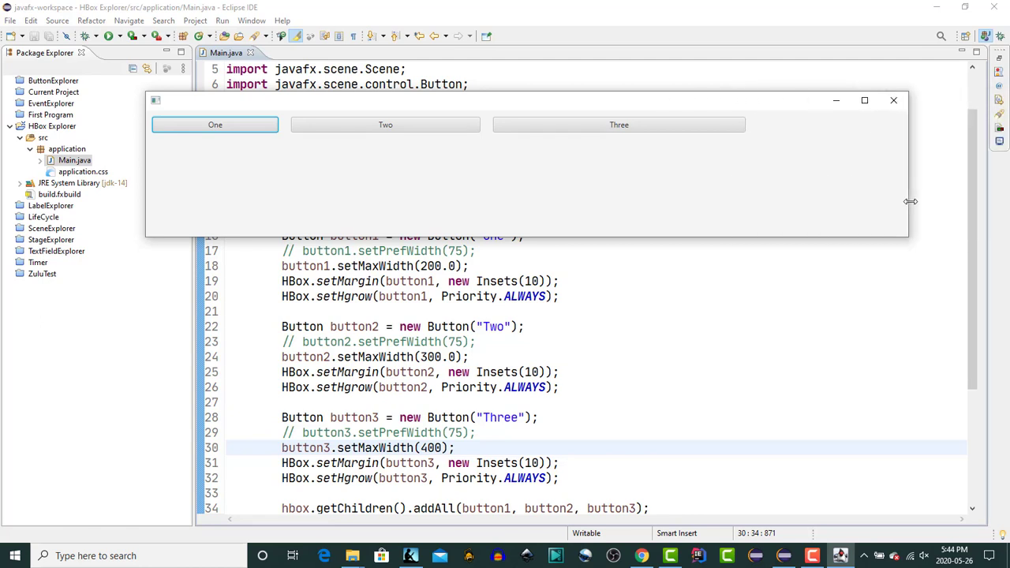
{"action": "left_click", "coordinate": [893, 100]}
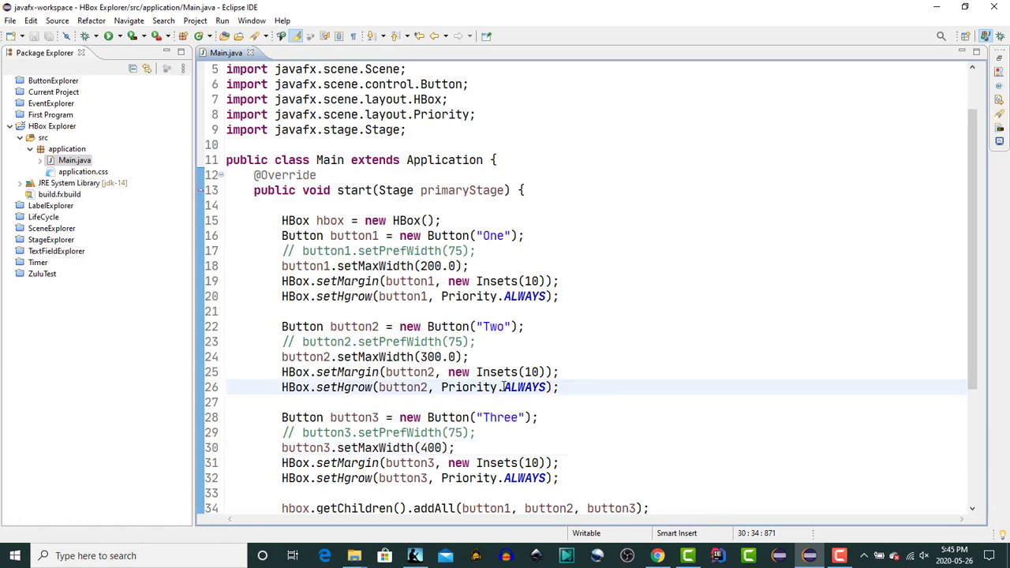
Replace ALWAYS with SOMETIMES in HBox.setHgrow for button One
{"action": "left_click", "coordinate": [524, 386]}
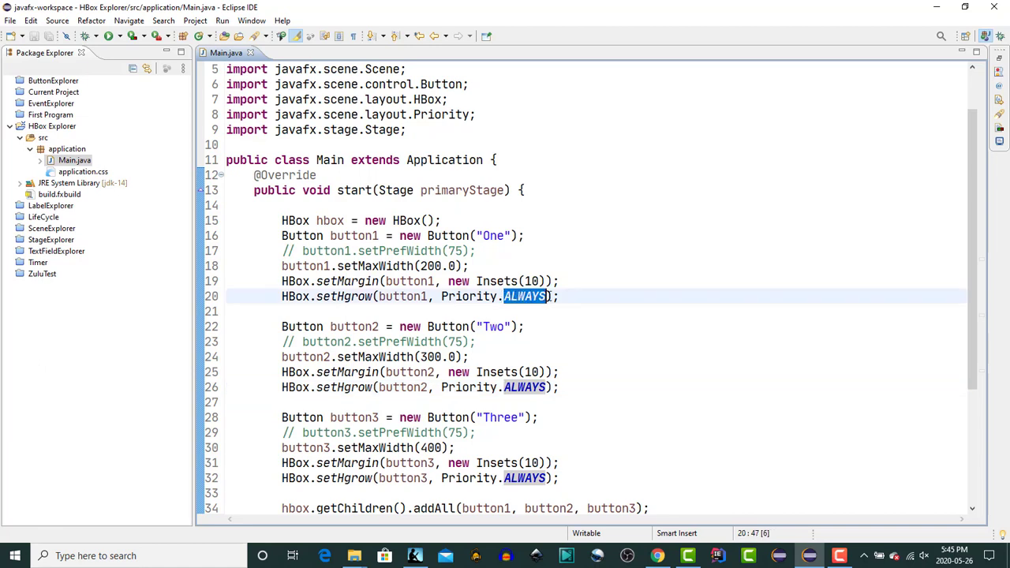
{"action": "type", "text": "SOMETI"}
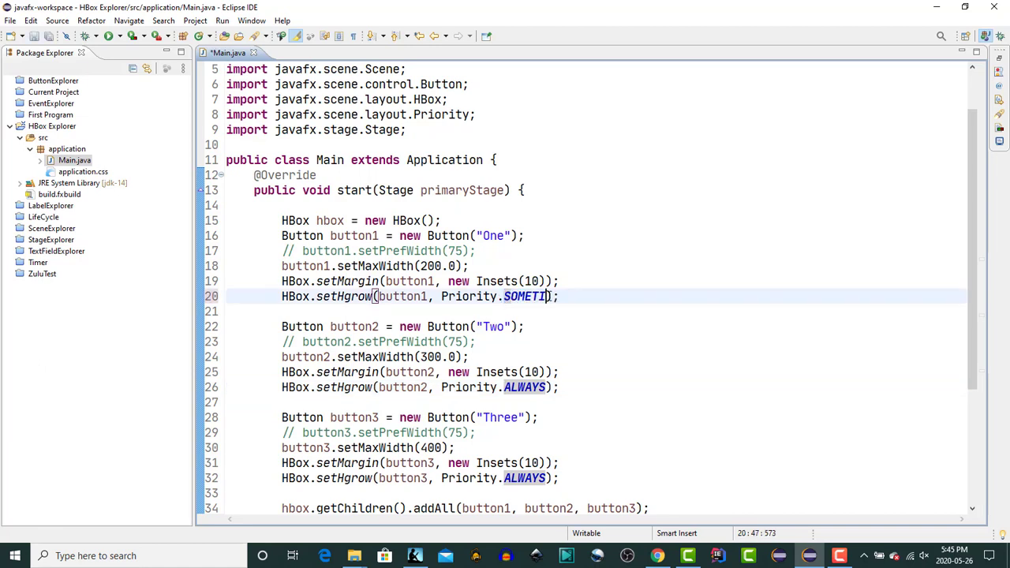
{"action": "type", "text": "MES"}
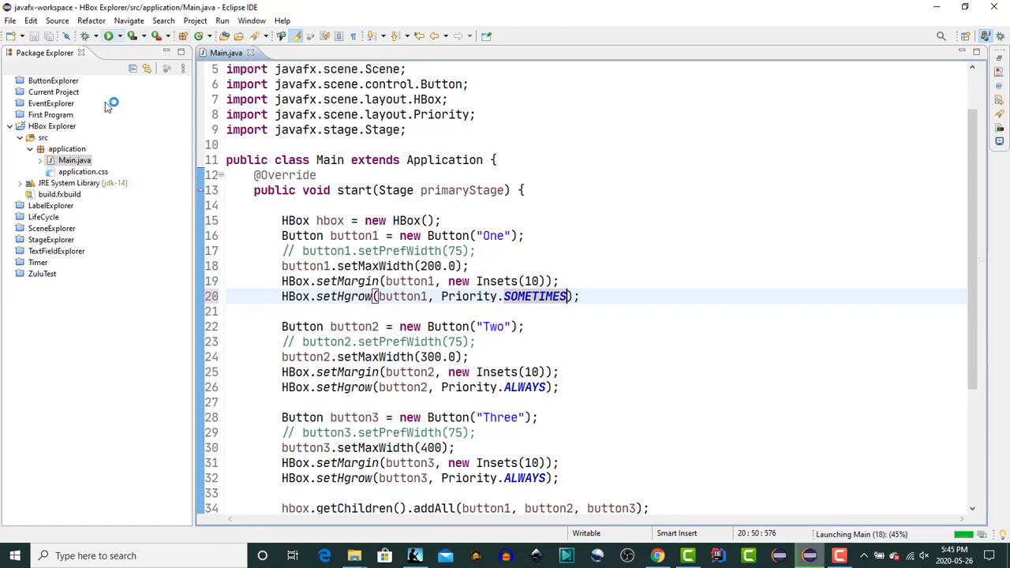
{"action": "left_click", "coordinate": [110, 35]}
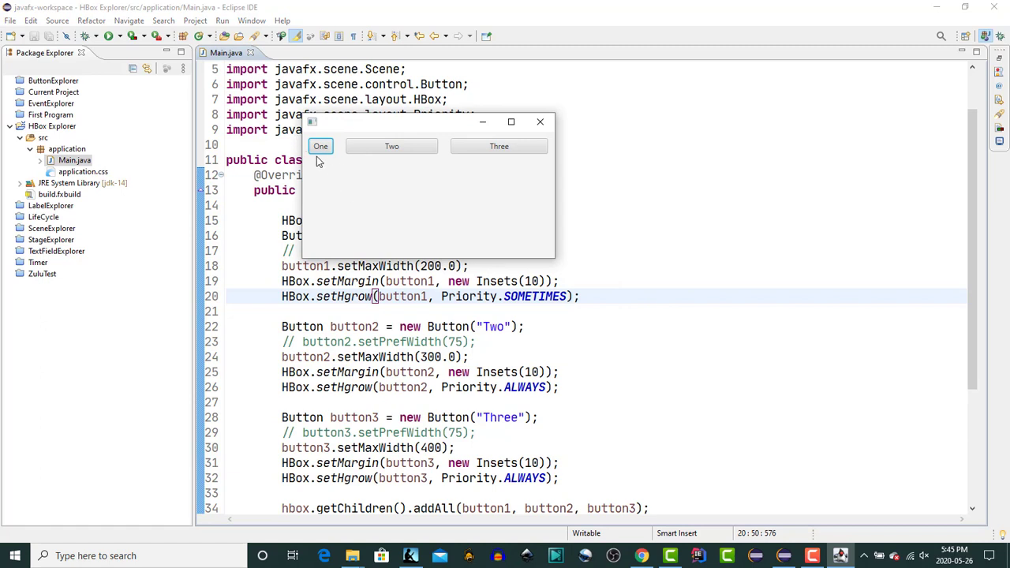
{"action": "mouse_move", "coordinate": [335, 150]}
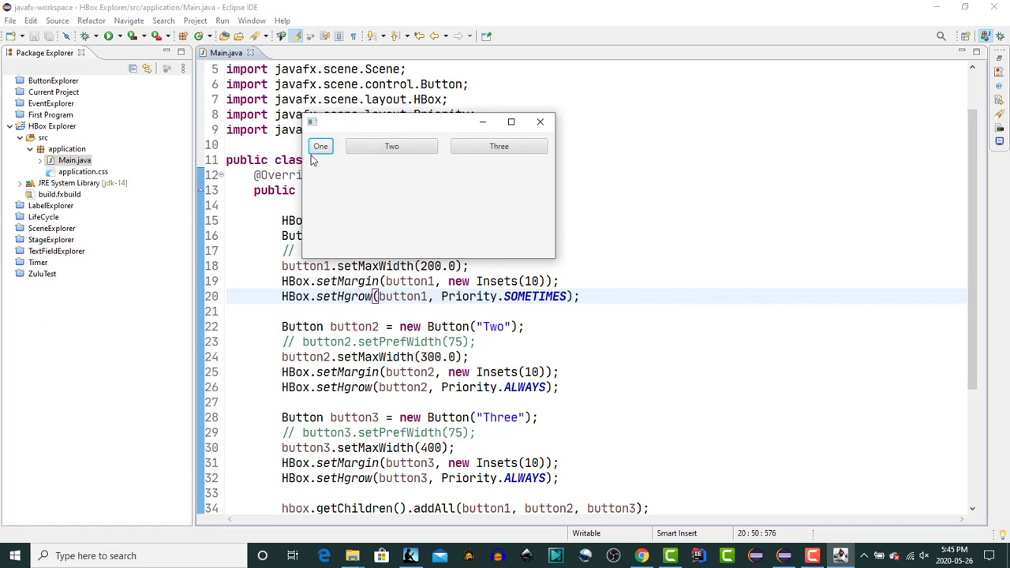
{"action": "mouse_move", "coordinate": [391, 146]}
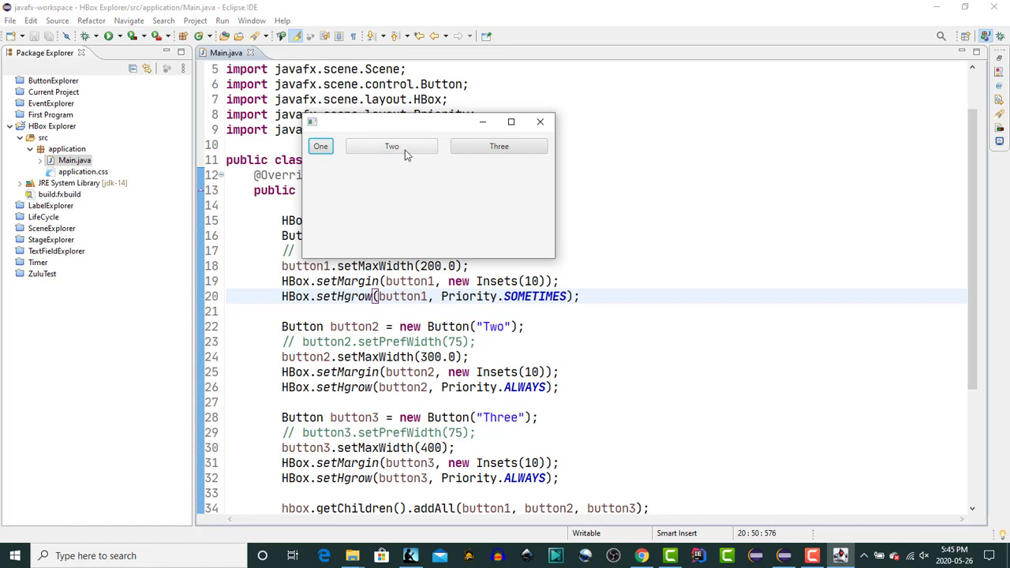
{"action": "mouse_move", "coordinate": [563, 183]}
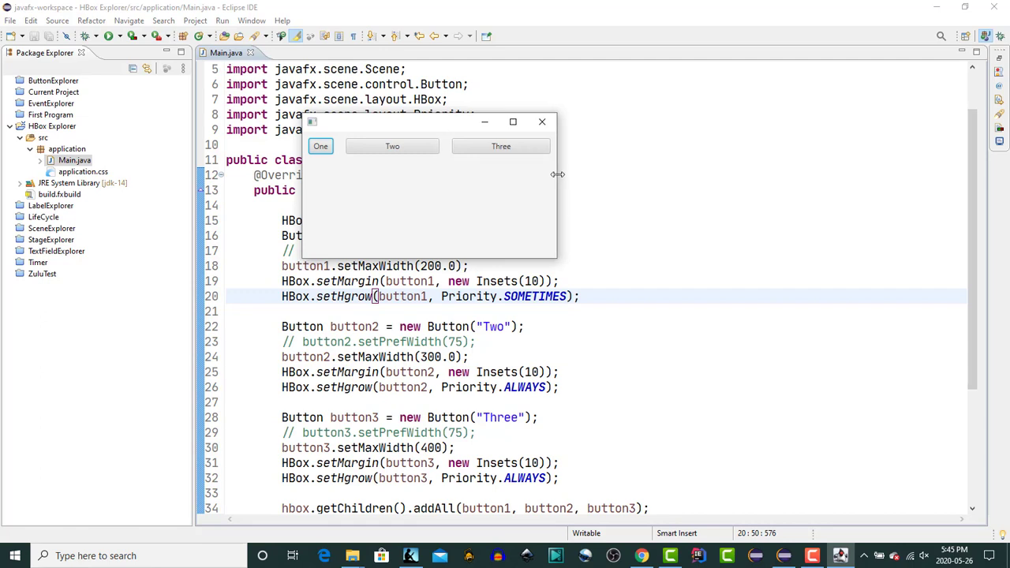
{"action": "left_click_drag", "start_coordinate": [558, 174], "coordinate": [605, 165]}
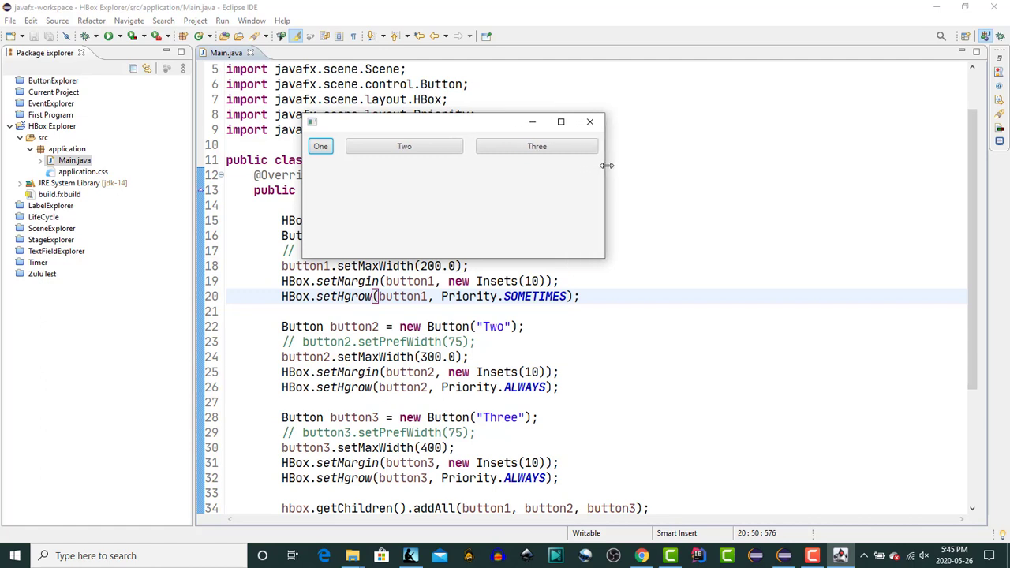
{"action": "left_click_drag", "start_coordinate": [606, 165], "coordinate": [724, 166]}
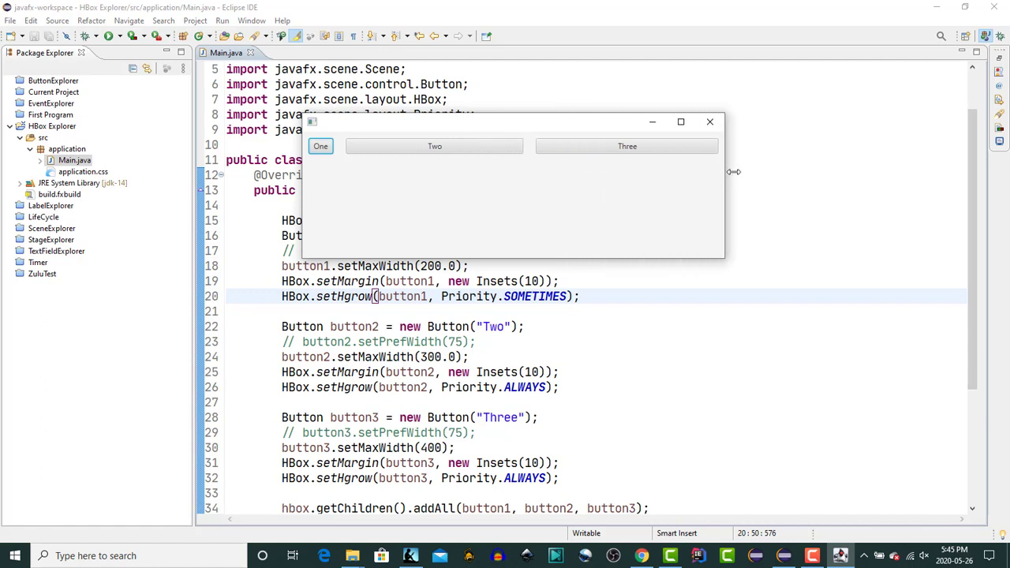
{"action": "left_click_drag", "start_coordinate": [734, 172], "coordinate": [846, 178]}
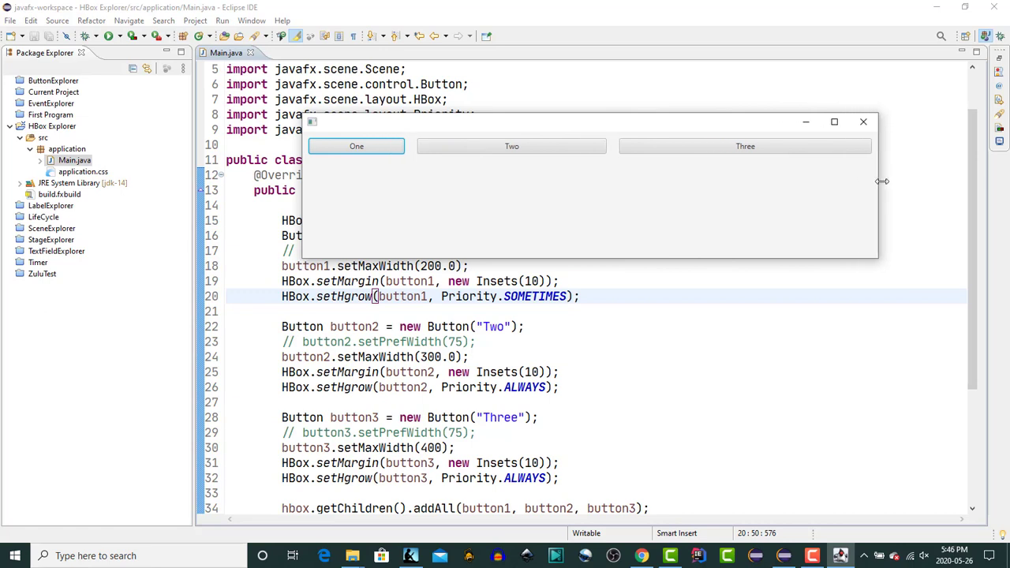
{"action": "left_click_drag", "start_coordinate": [878, 182], "coordinate": [982, 182]}
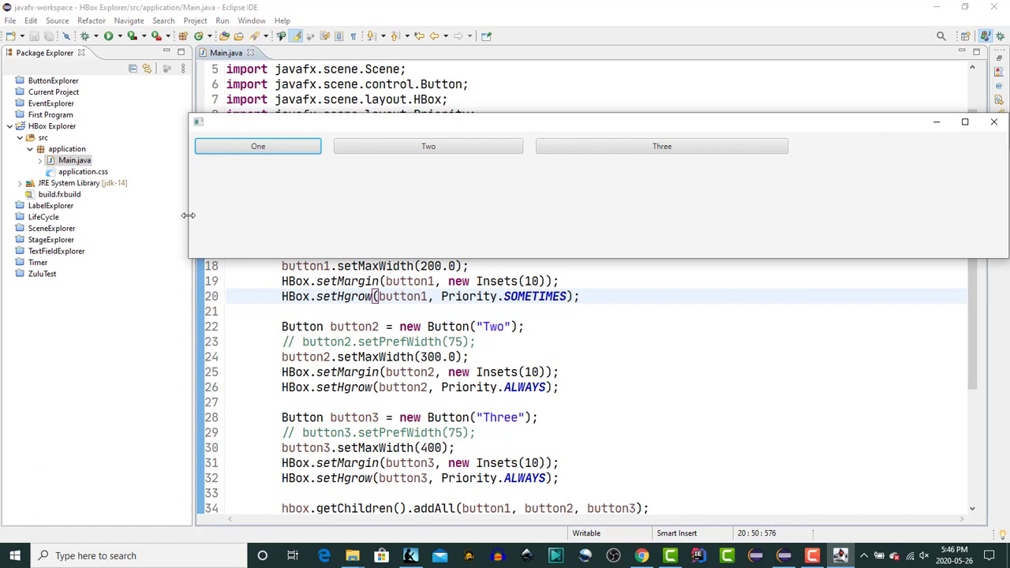
{"action": "mouse_move", "coordinate": [798, 128]}
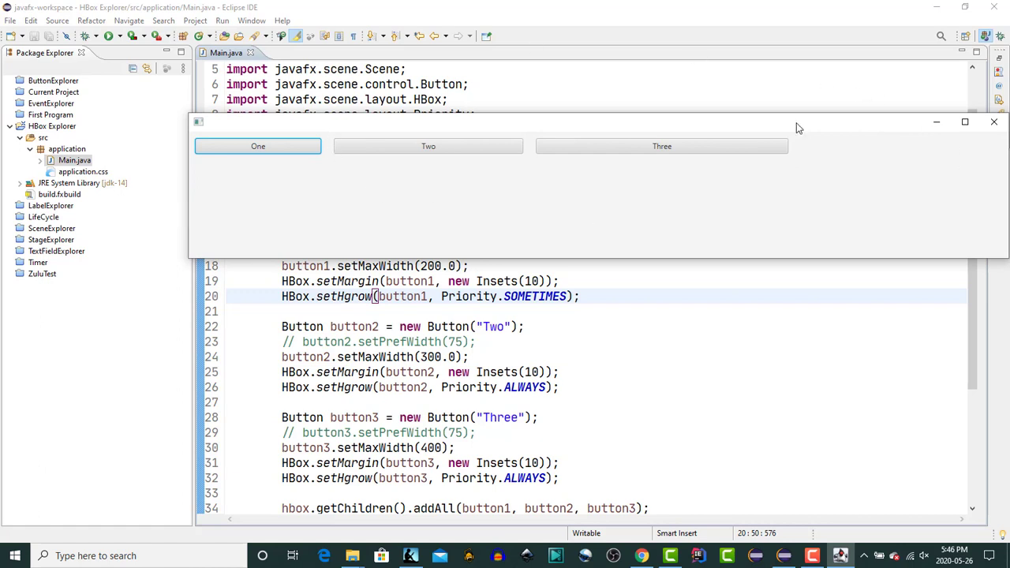
{"action": "mouse_move", "coordinate": [345, 162]}
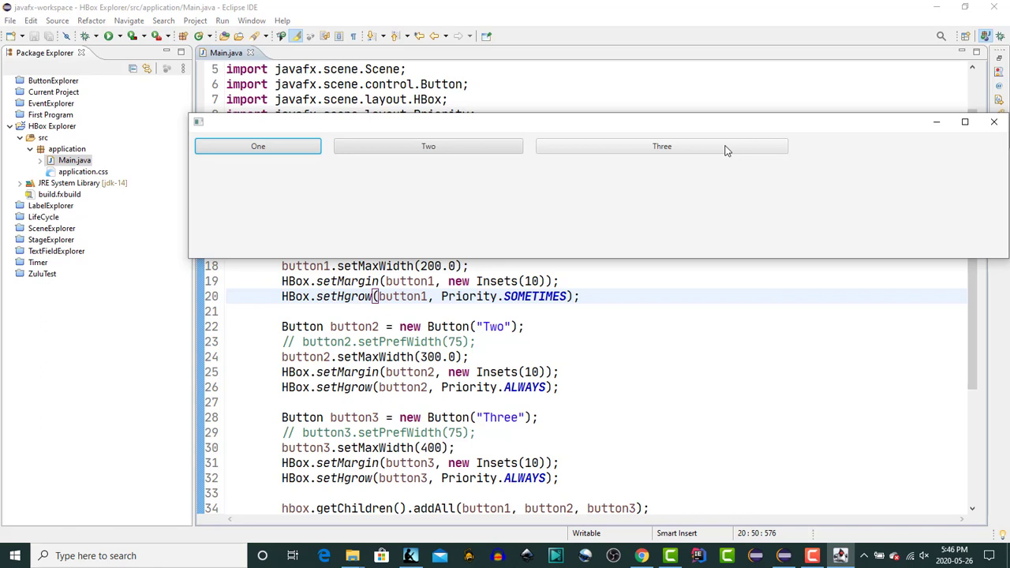
{"action": "left_click", "coordinate": [994, 122]}
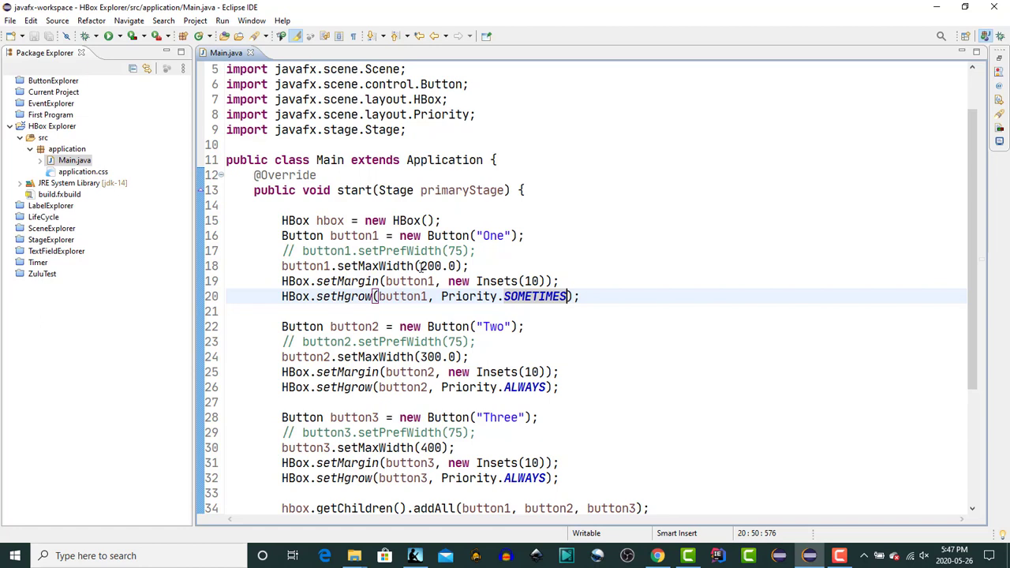
Change button One's max width 200.0 to Integer.MAX_VALUE and its priority SOMETIMES to ALWAYS
{"action": "double_click", "coordinate": [439, 266]}
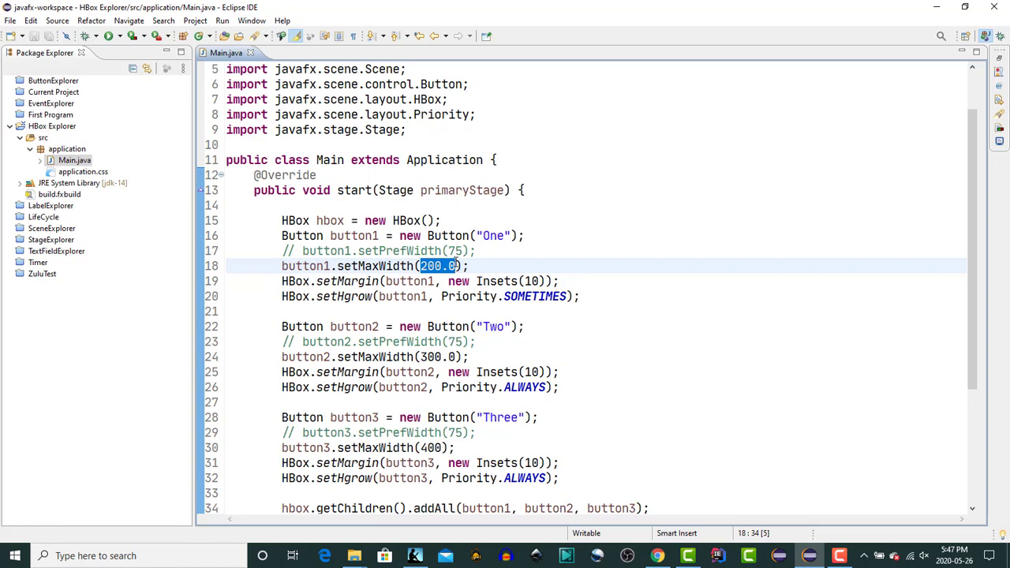
{"action": "type", "text": "Integer"}
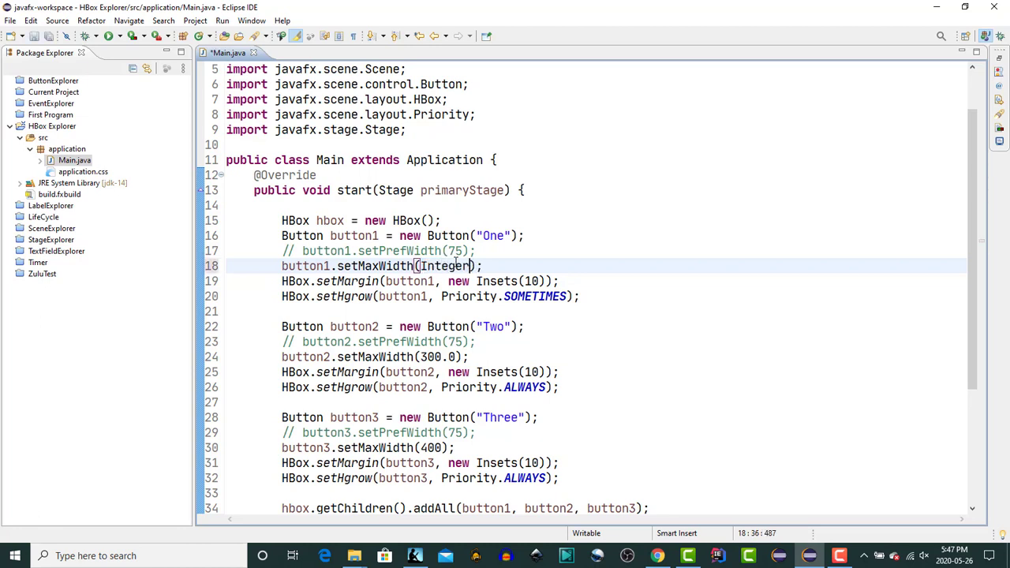
{"action": "type", "text": ".MAX_VALUE"}
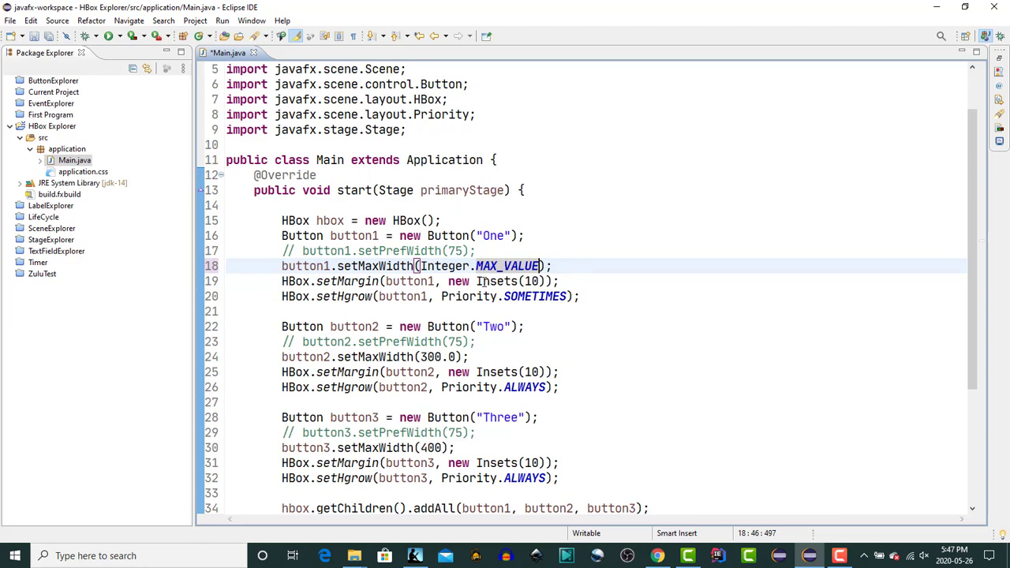
{"action": "double_click", "coordinate": [534, 296]}
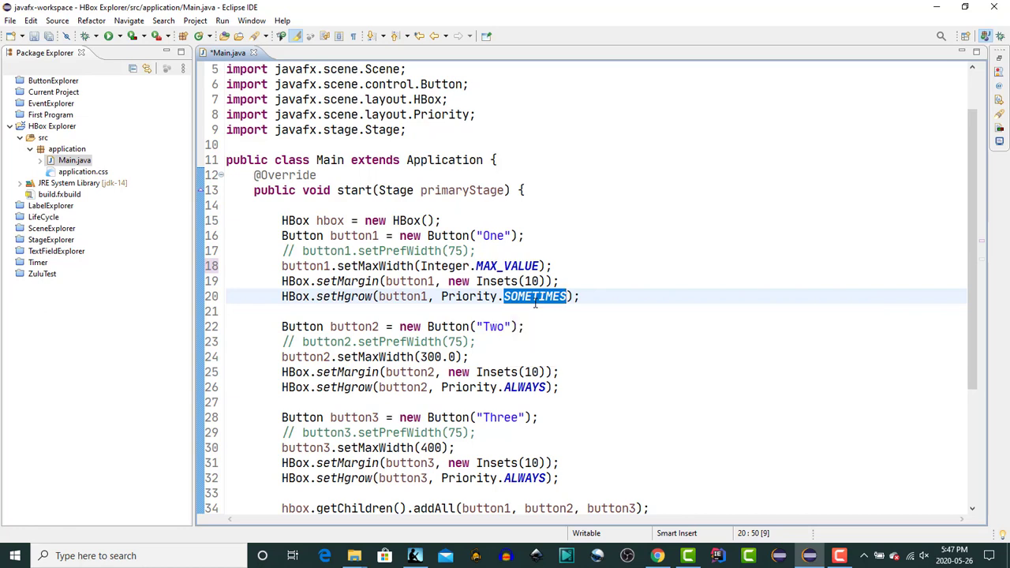
{"action": "type", "text": "ALWAYS"}
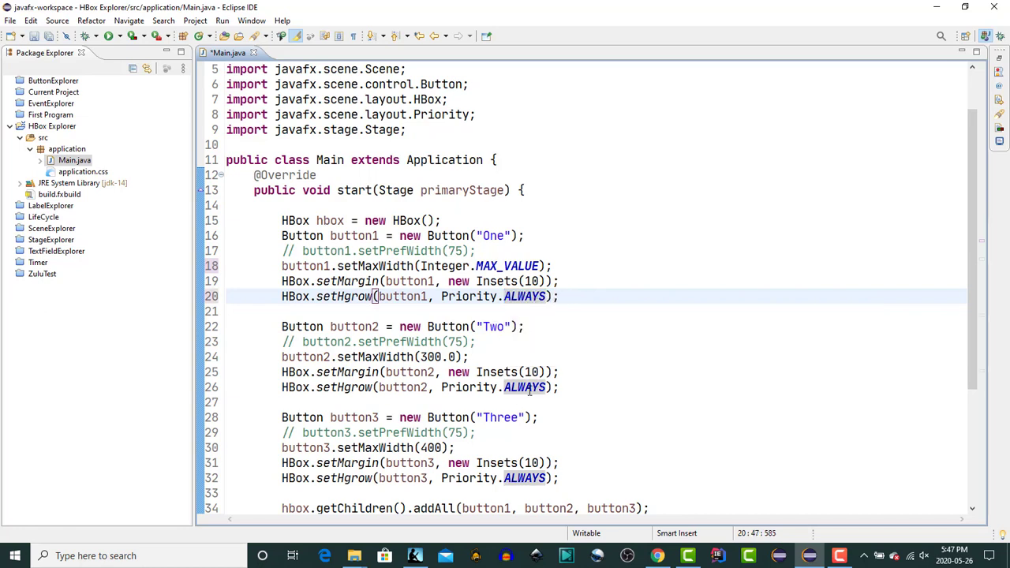
{"action": "mouse_move", "coordinate": [524, 386]}
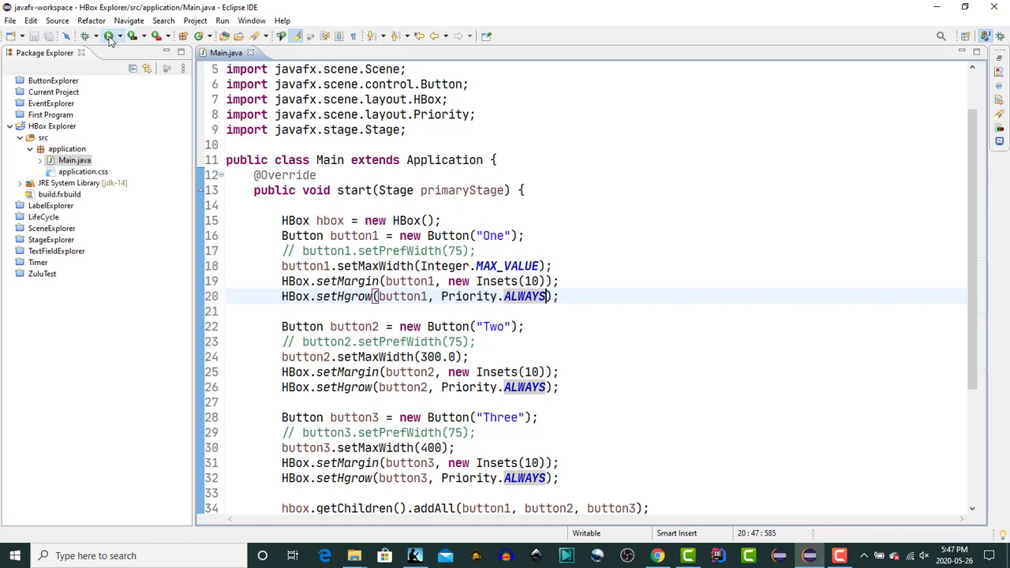
Relaunch the app, see button One stretched widest, and close its window
{"action": "left_click", "coordinate": [109, 37]}
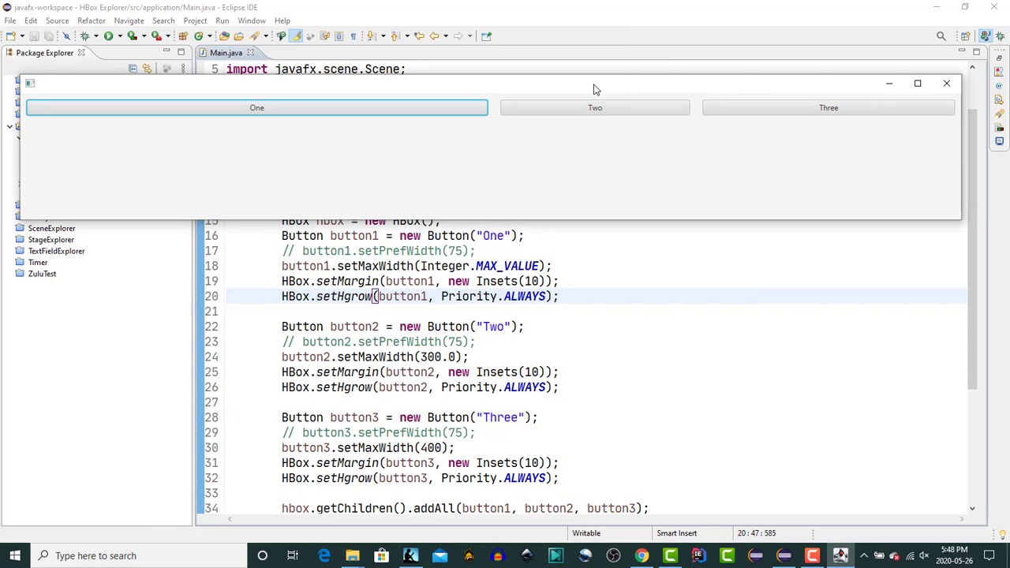
{"action": "left_click", "coordinate": [946, 83]}
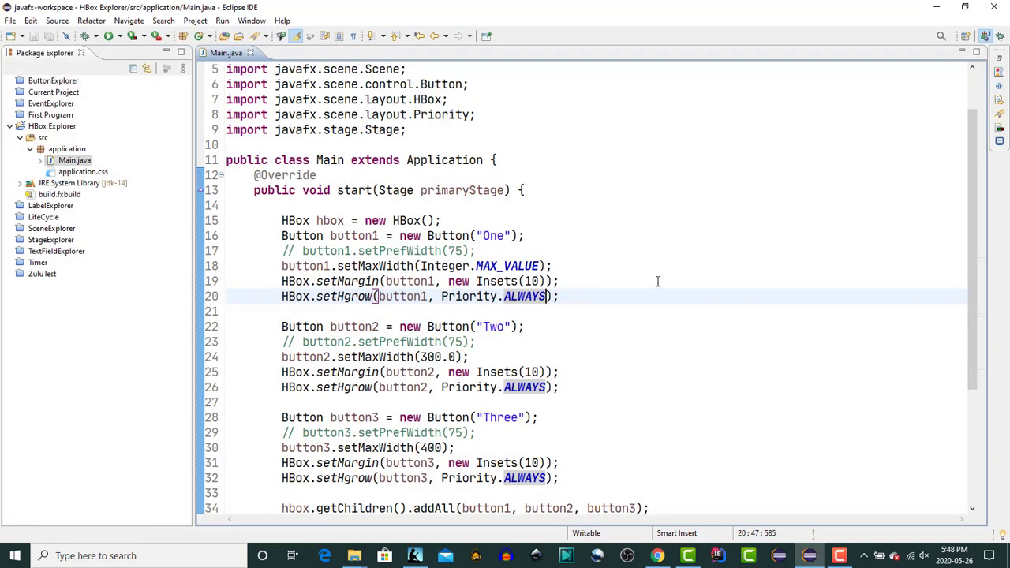
Replace button Two's 300.0 and Three's 400 max widths with Integer.MAX_VALUE, run, then close
{"action": "double_click", "coordinate": [476, 266]}
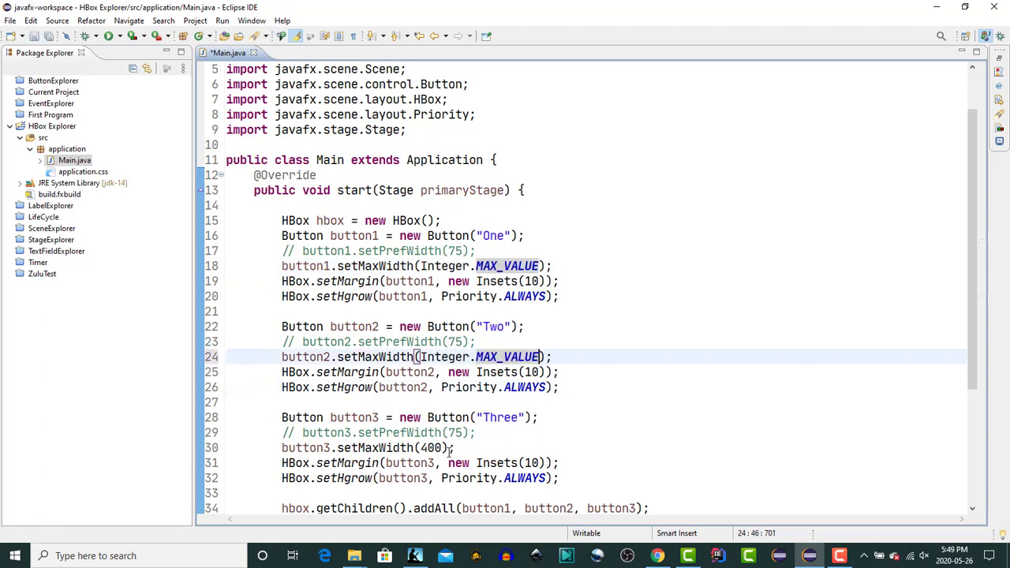
{"action": "double_click", "coordinate": [430, 447]}
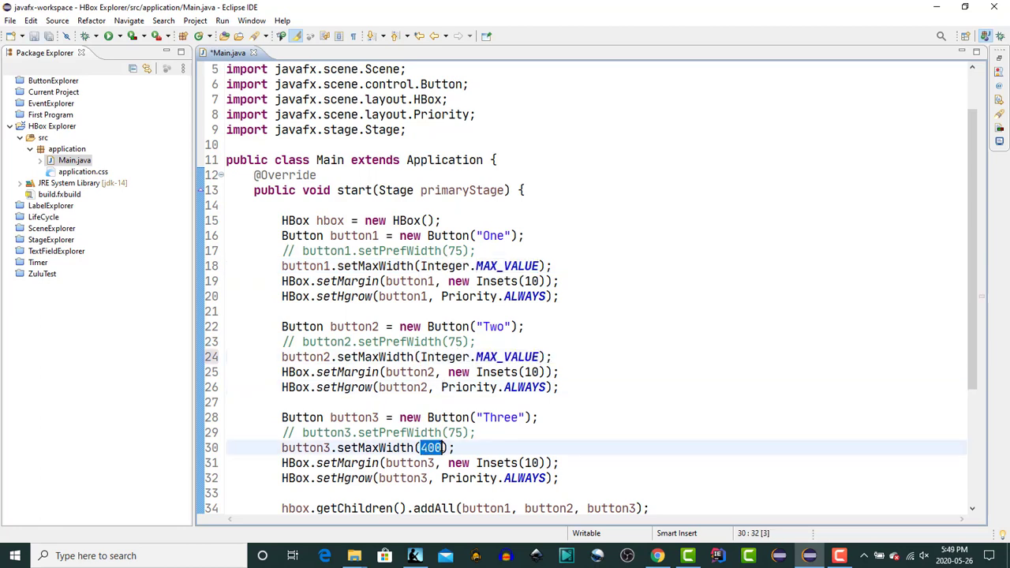
{"action": "left_click", "coordinate": [110, 36]}
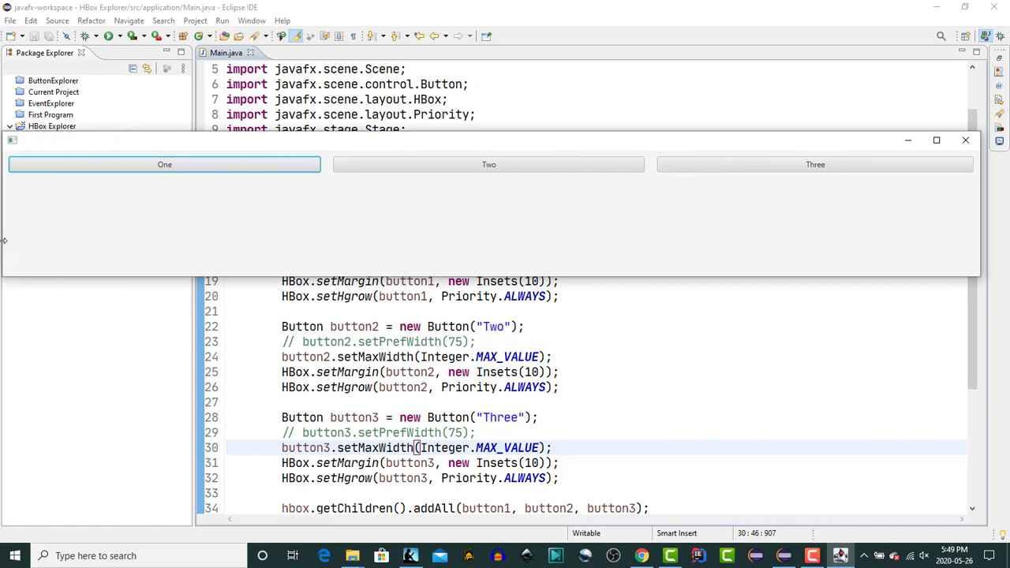
{"action": "mouse_move", "coordinate": [621, 111]}
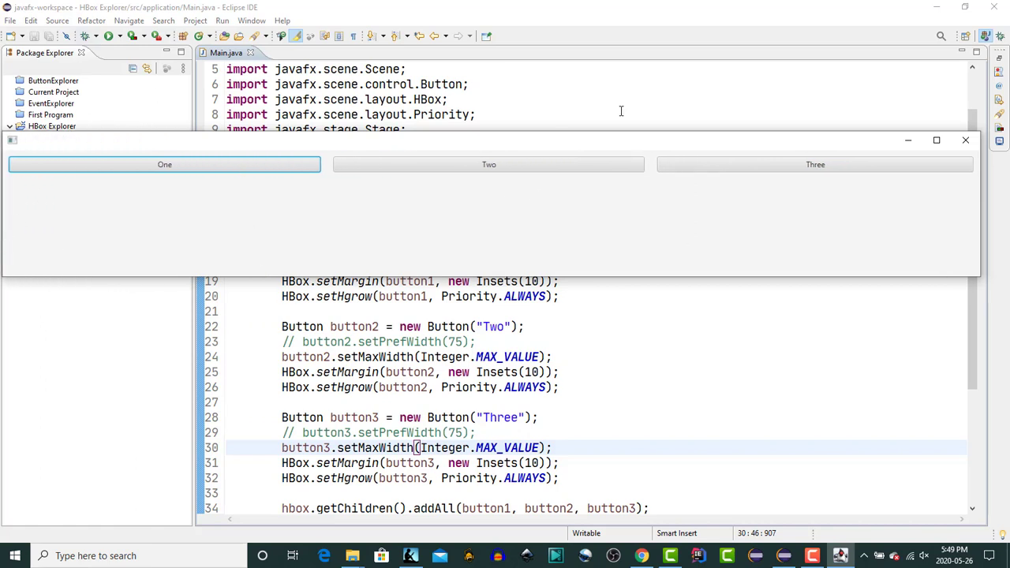
{"action": "mouse_move", "coordinate": [977, 223]}
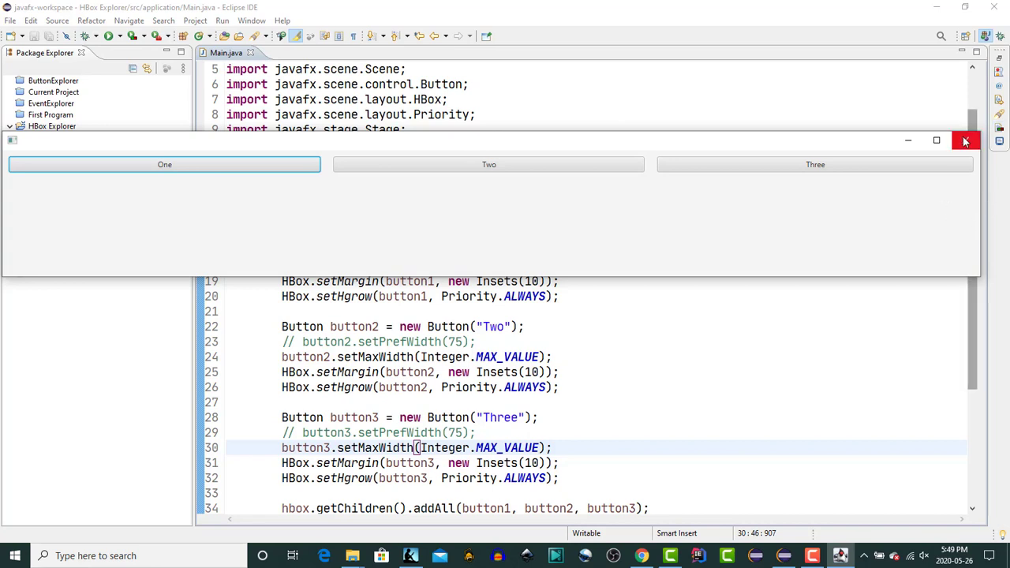
{"action": "left_click", "coordinate": [965, 140]}
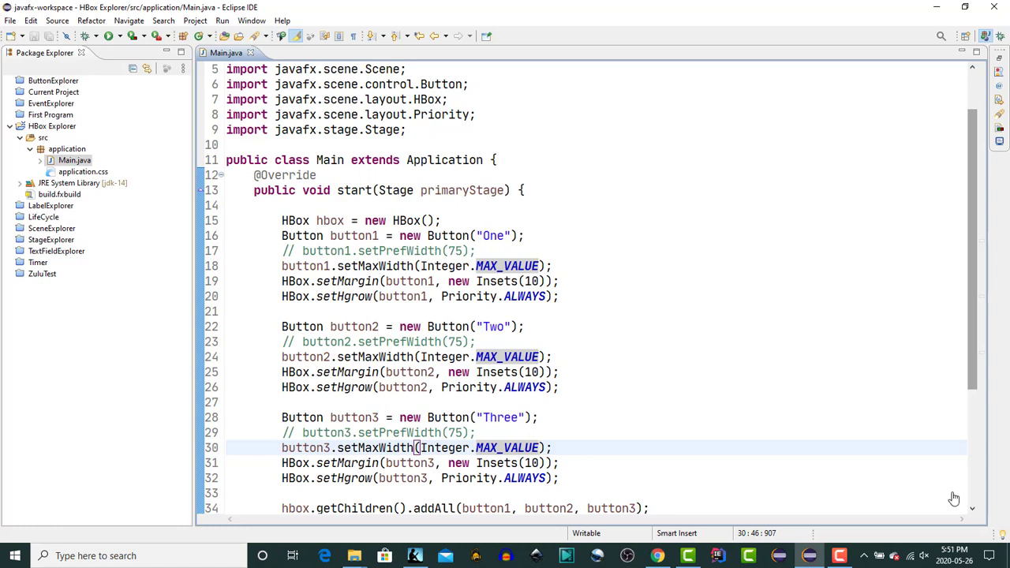
Declare Region region = new Region(); in Main.java
{"action": "scroll", "scroll_direction": "down", "scroll_amount": 3}
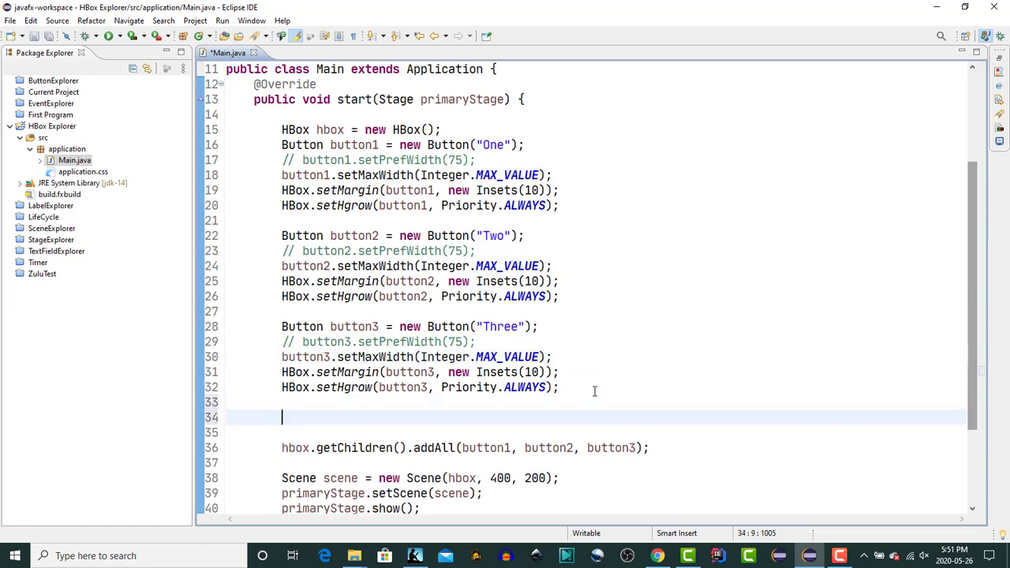
{"action": "type", "text": "Region regiono ="}
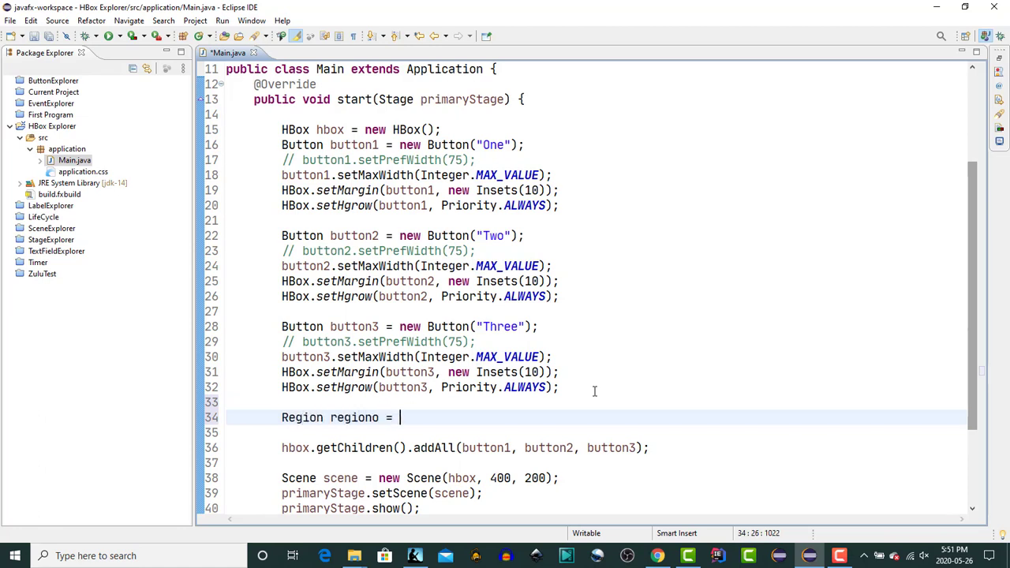
{"action": "type", "text": "new Regio"}
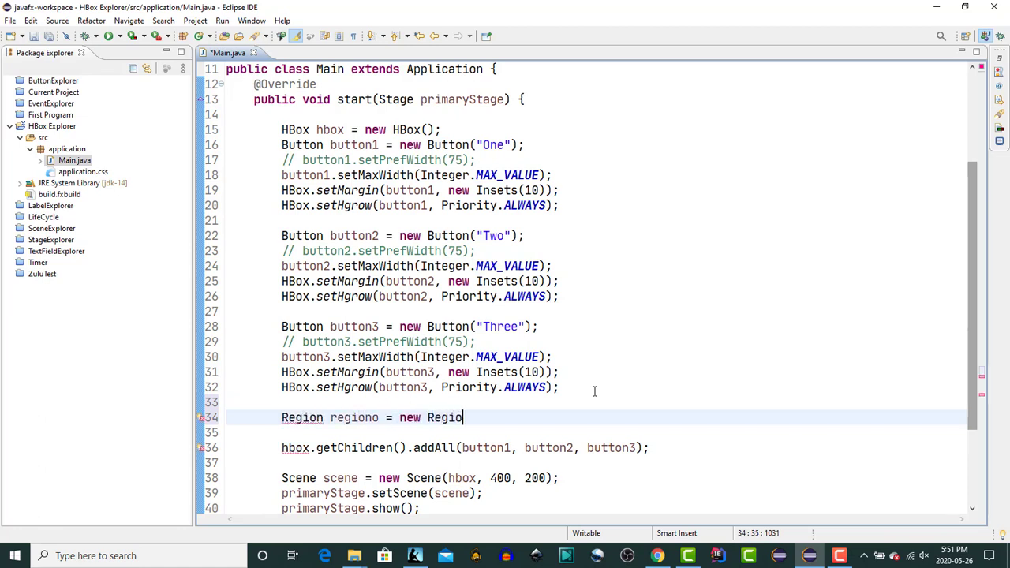
{"action": "type", "text": "n"}
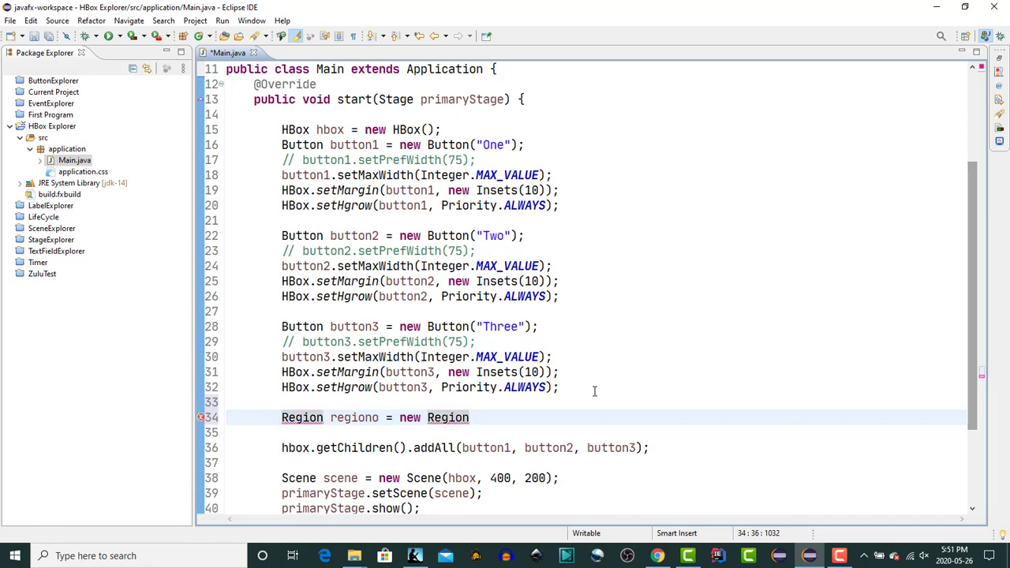
{"action": "type", "text": "();"}
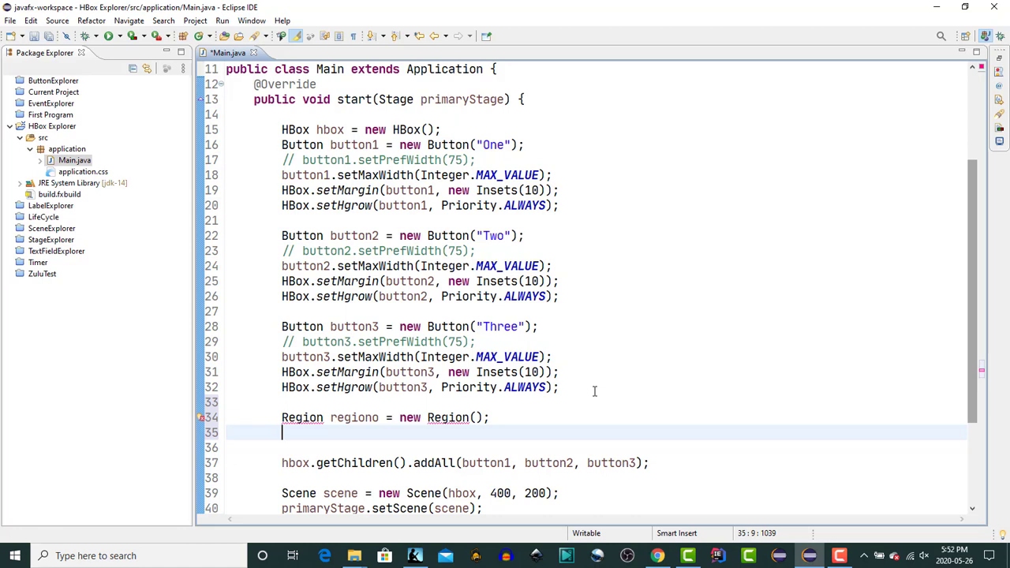
Set HBox.setHgrow(region, Priority.ALWAYS), add region to addAll, and switch buttons to SOMETIMES
{"action": "type", "text": "H"}
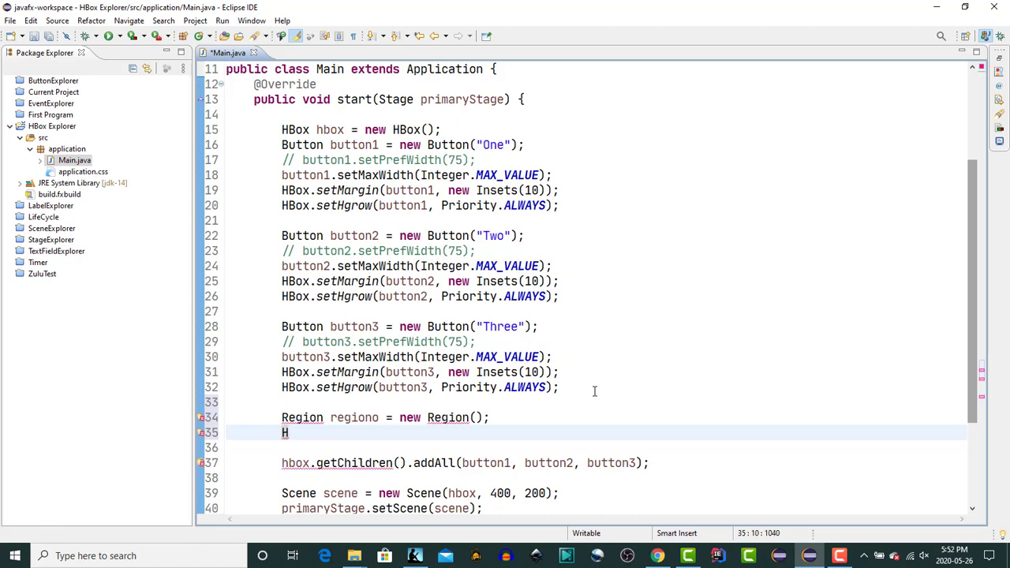
{"action": "mouse_move", "coordinate": [365, 418]}
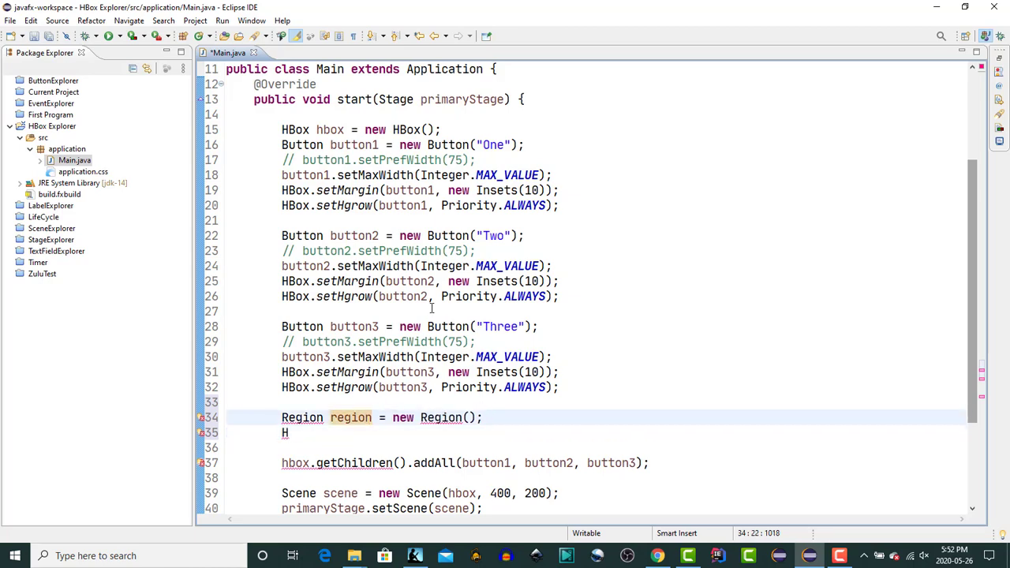
{"action": "scroll", "scroll_direction": "up", "scroll_amount": 3}
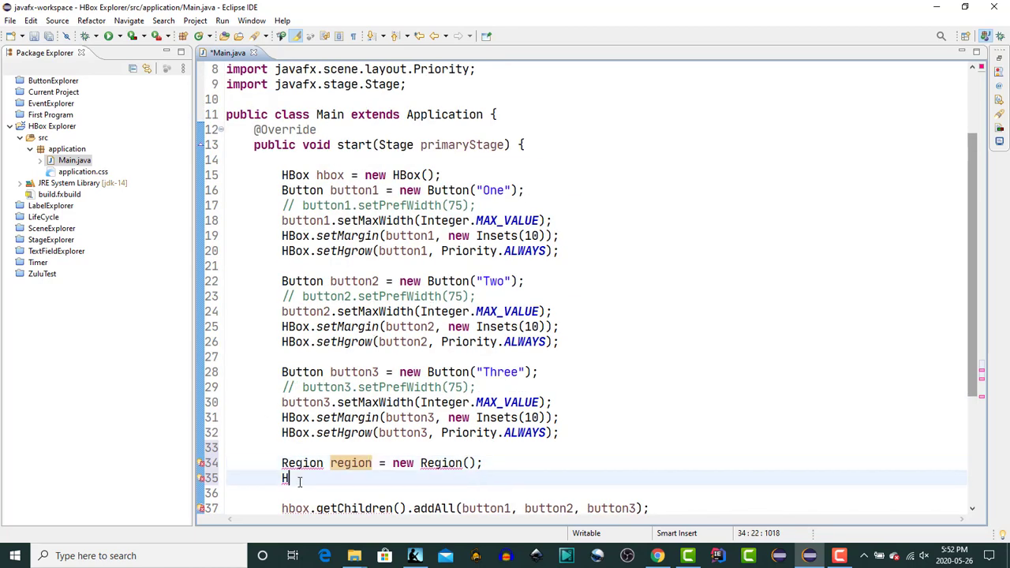
{"action": "type", "text": "Box"}
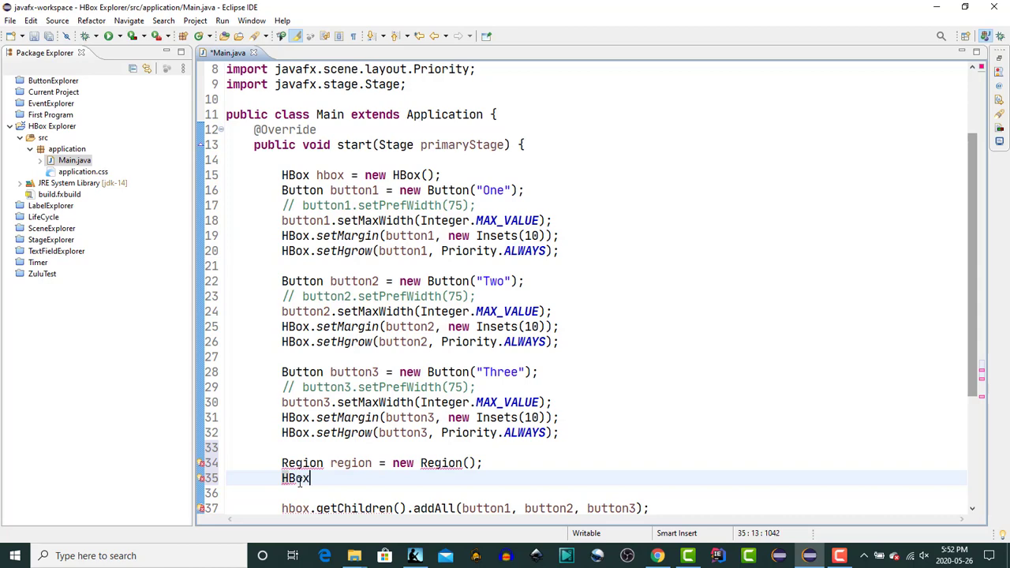
{"action": "type", "text": ".setHgrow(region, P);"}
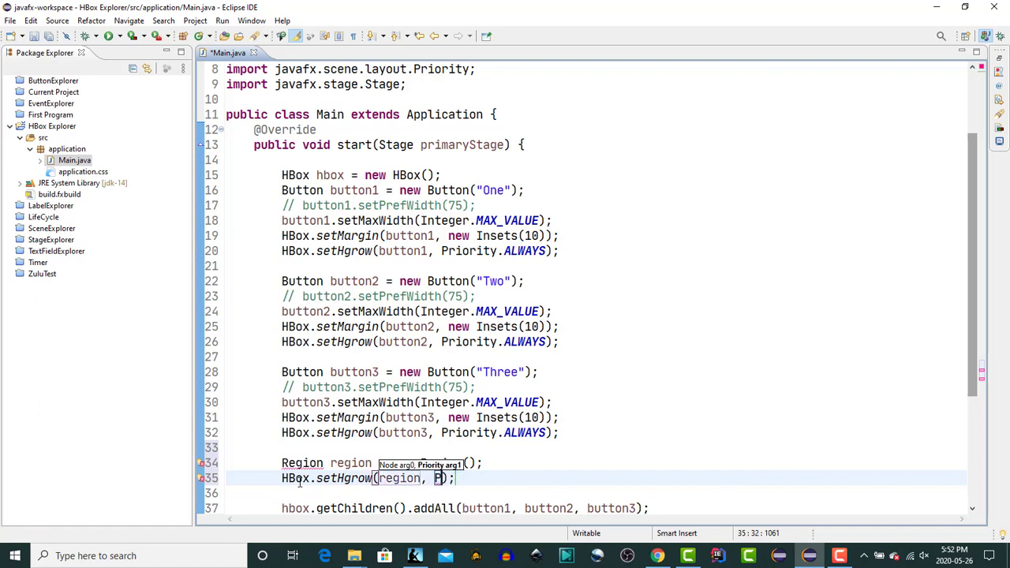
{"action": "type", "text": "Priority.ALWAYS"}
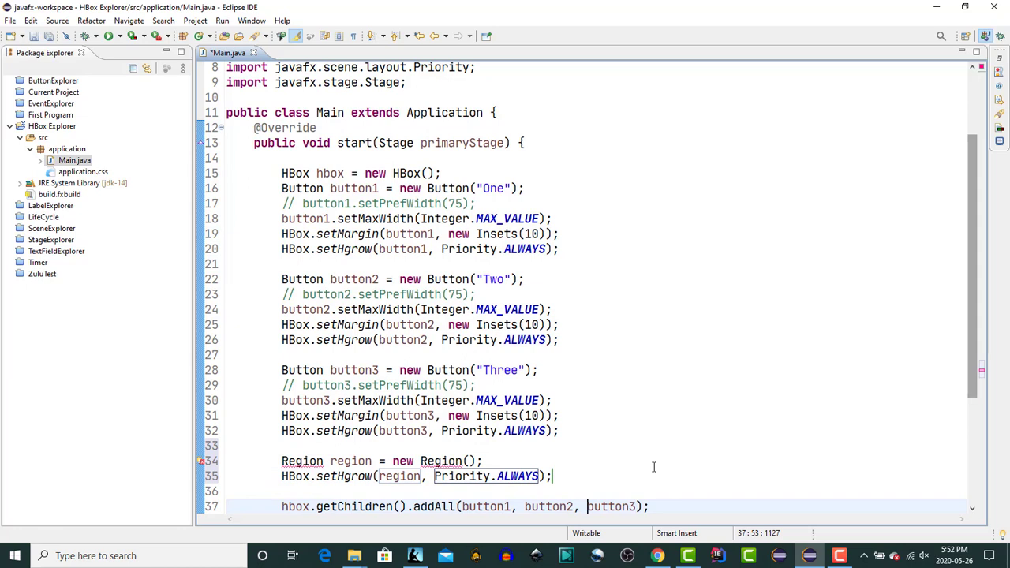
{"action": "type", "text": "region,"}
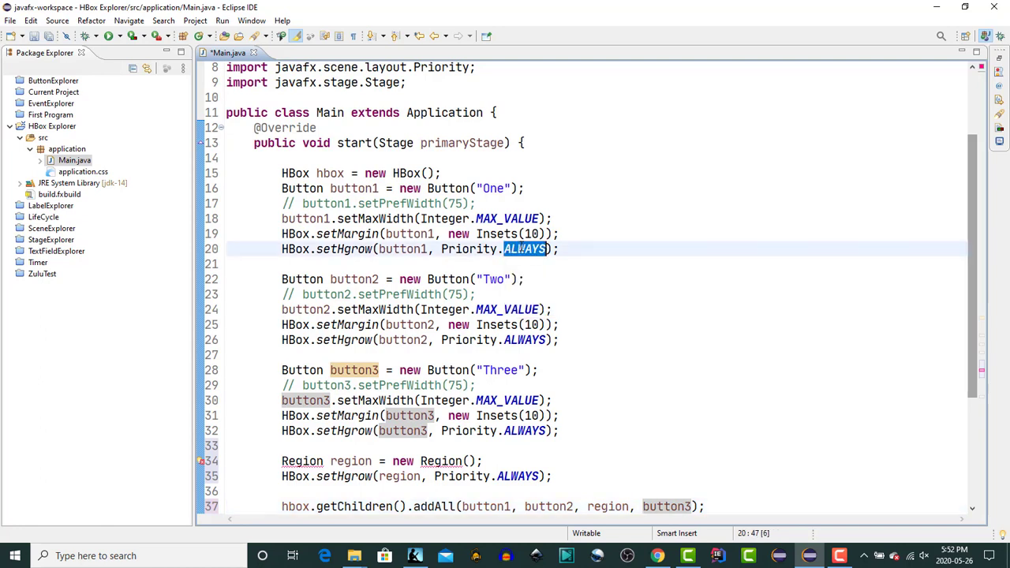
{"action": "type", "text": "SOMETIME"}
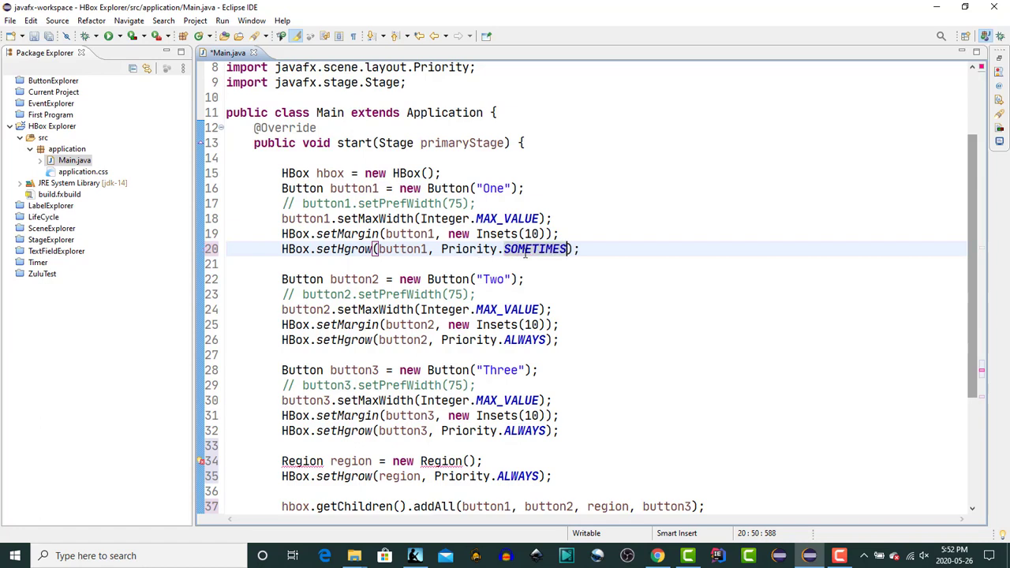
{"action": "double_click", "coordinate": [534, 249]}
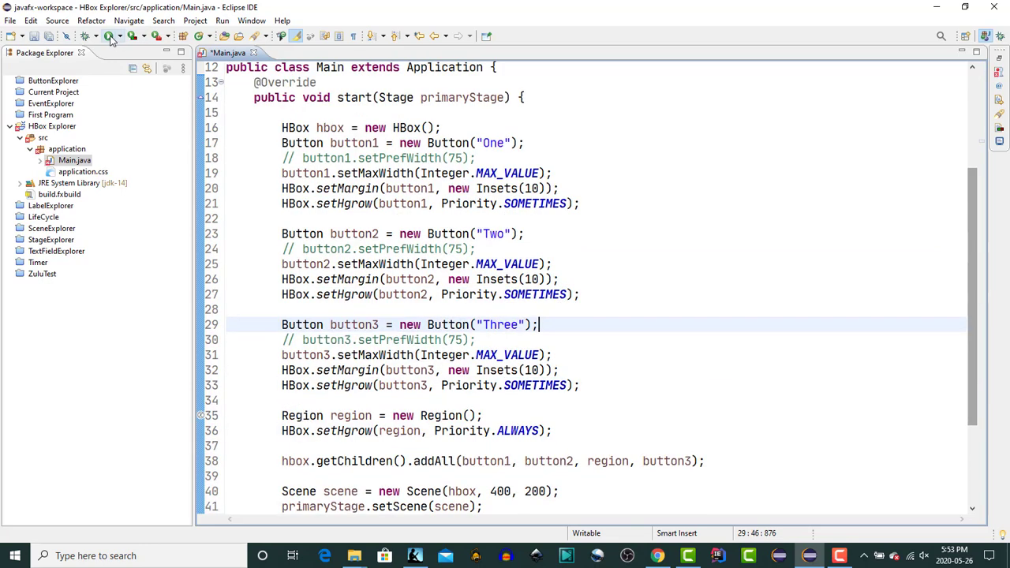
Save, run, and widen the app window to confirm Three stays right, then close it
{"action": "key", "text": "ctrl+s"}
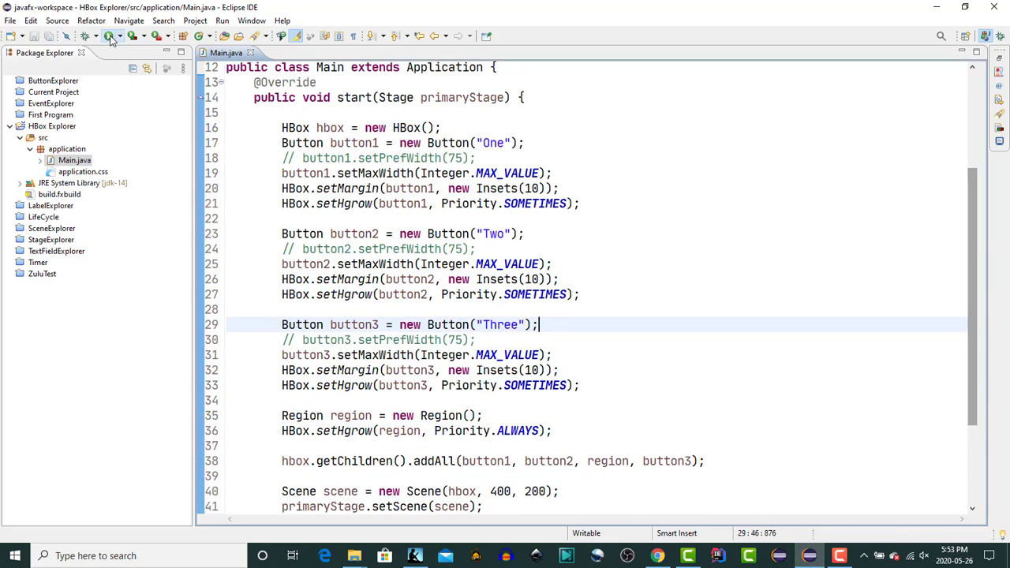
{"action": "left_click", "coordinate": [109, 37]}
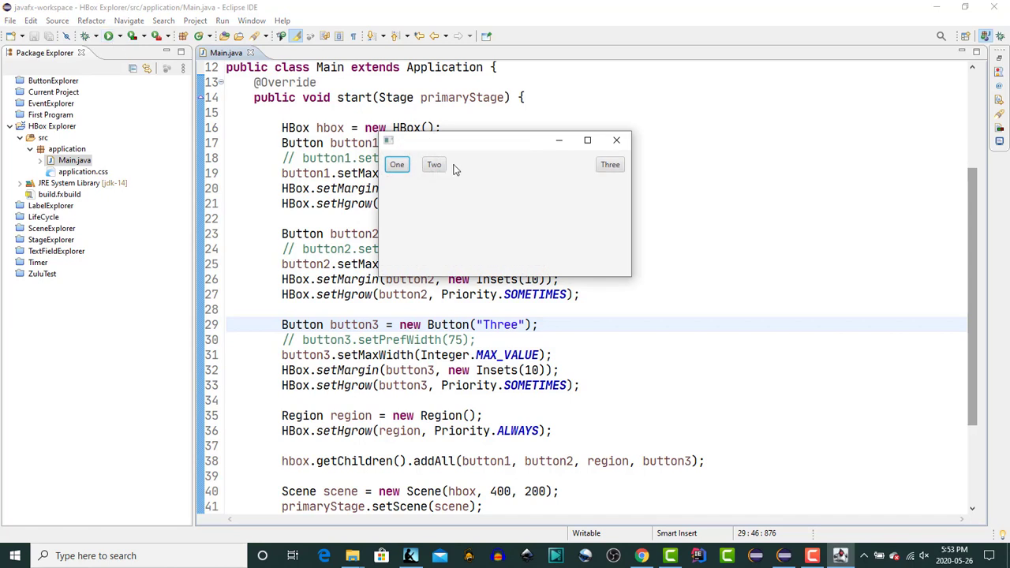
{"action": "mouse_move", "coordinate": [452, 166]}
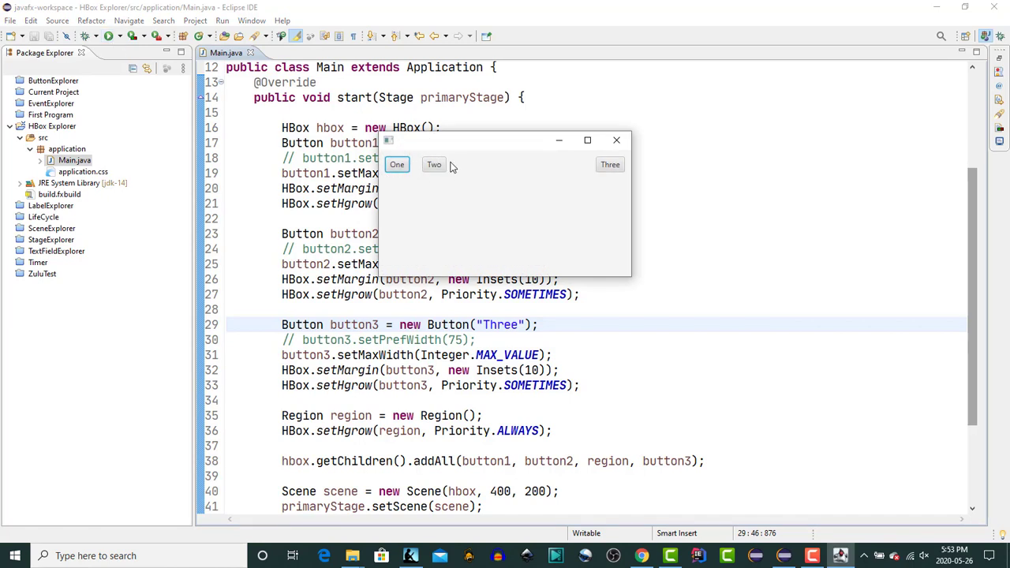
{"action": "mouse_move", "coordinate": [582, 168]}
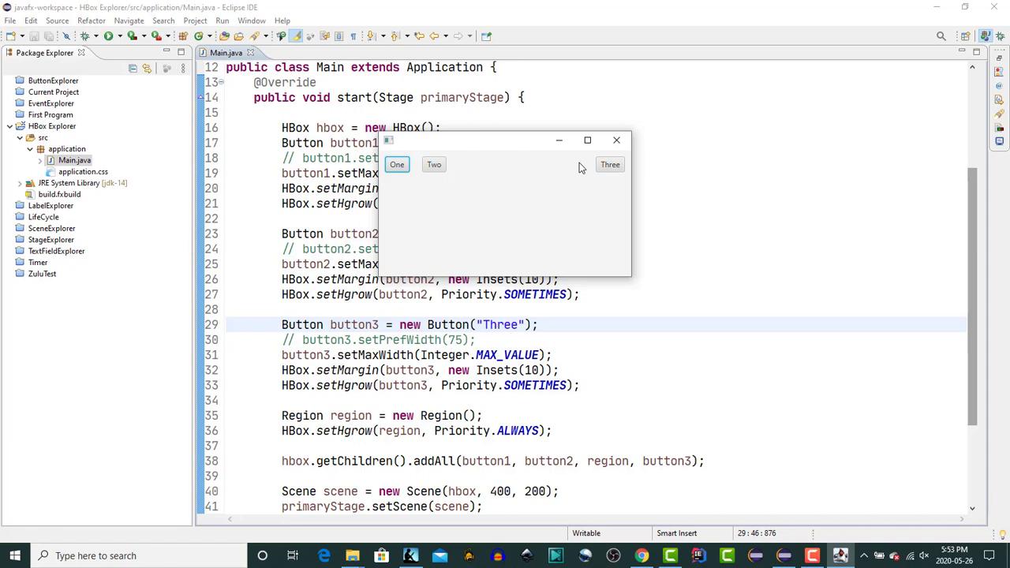
{"action": "mouse_move", "coordinate": [631, 196]}
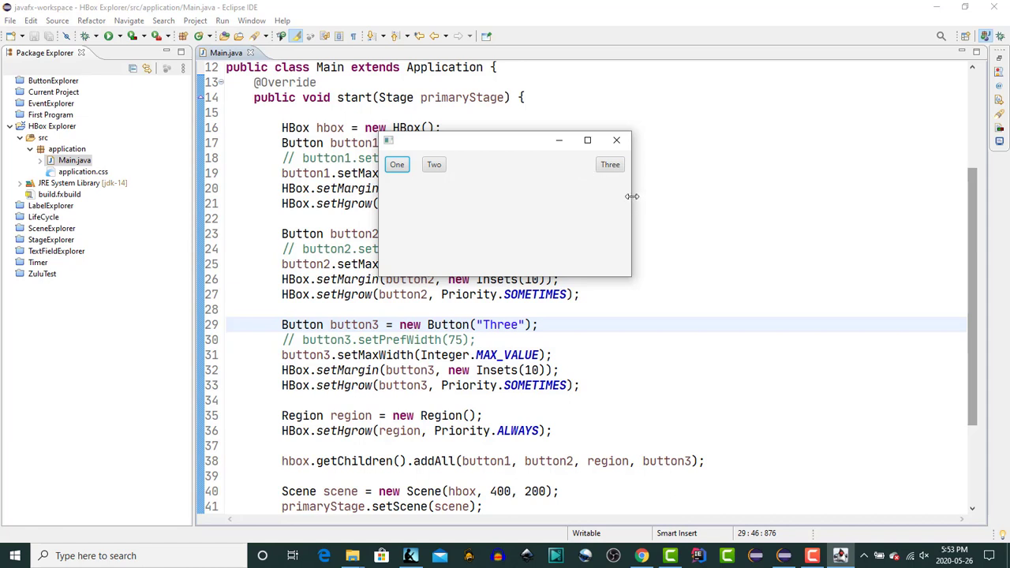
{"action": "left_click_drag", "start_coordinate": [631, 196], "coordinate": [754, 211]}
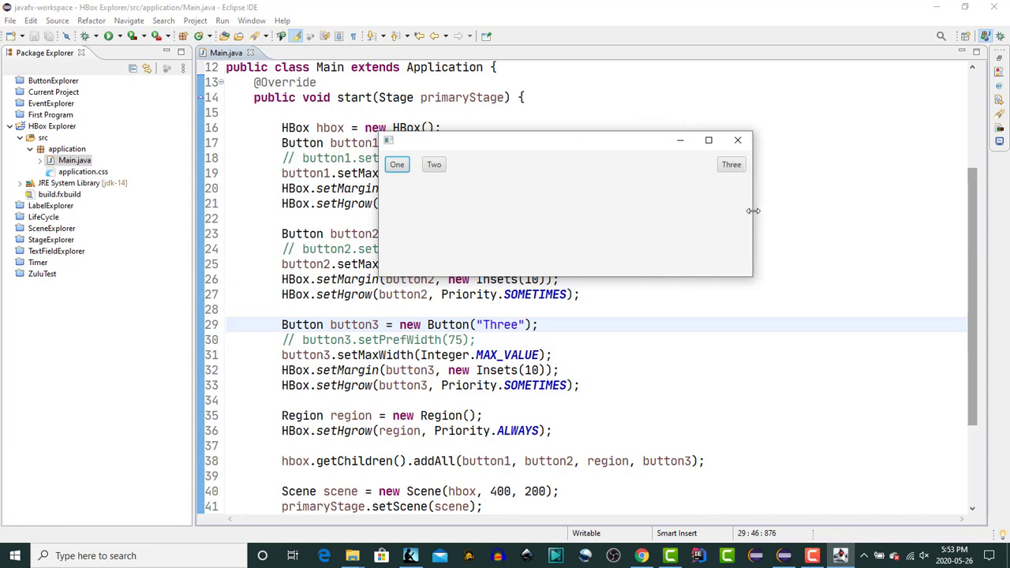
{"action": "left_click_drag", "start_coordinate": [753, 210], "coordinate": [875, 195]}
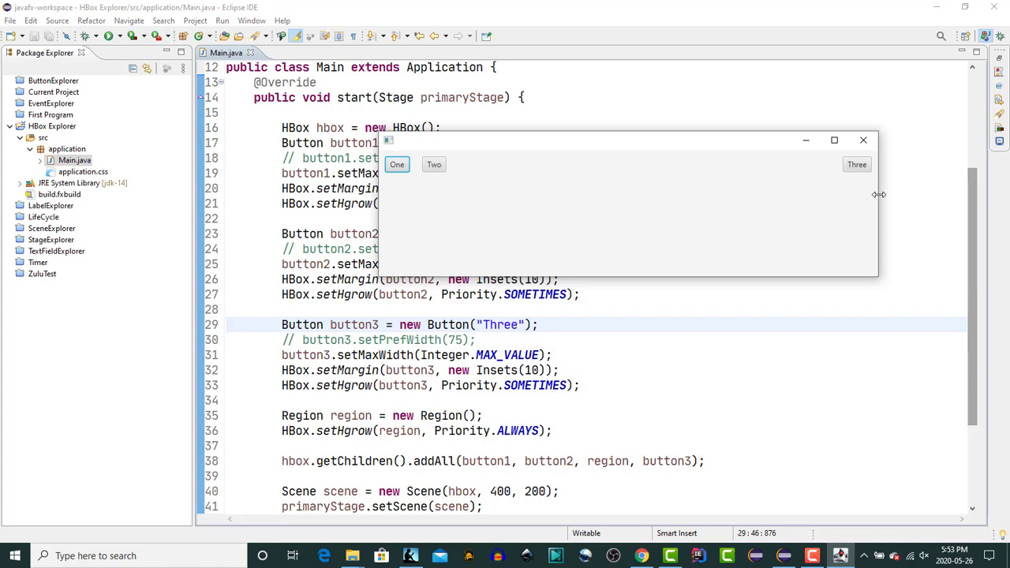
{"action": "left_click", "coordinate": [863, 140]}
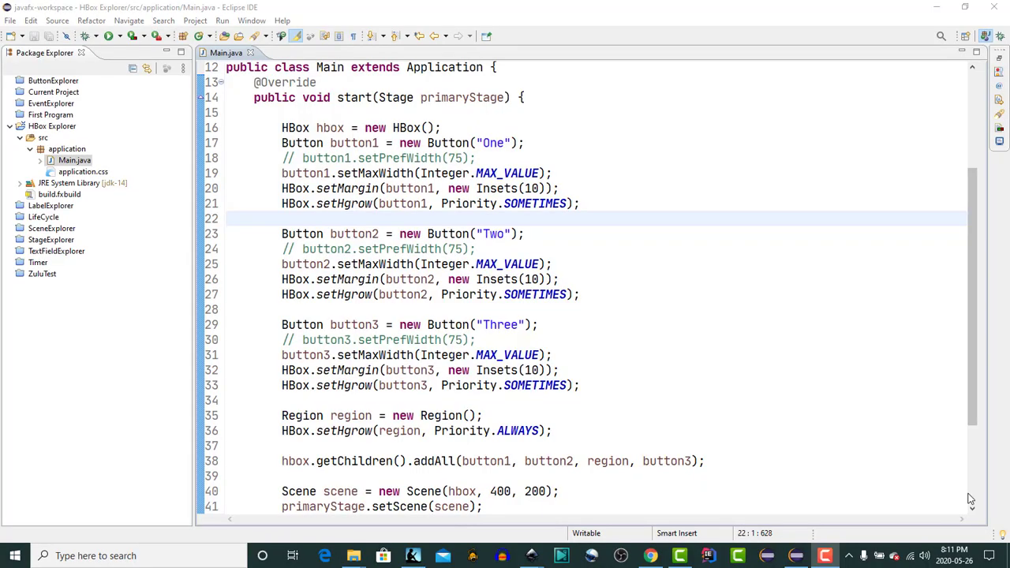